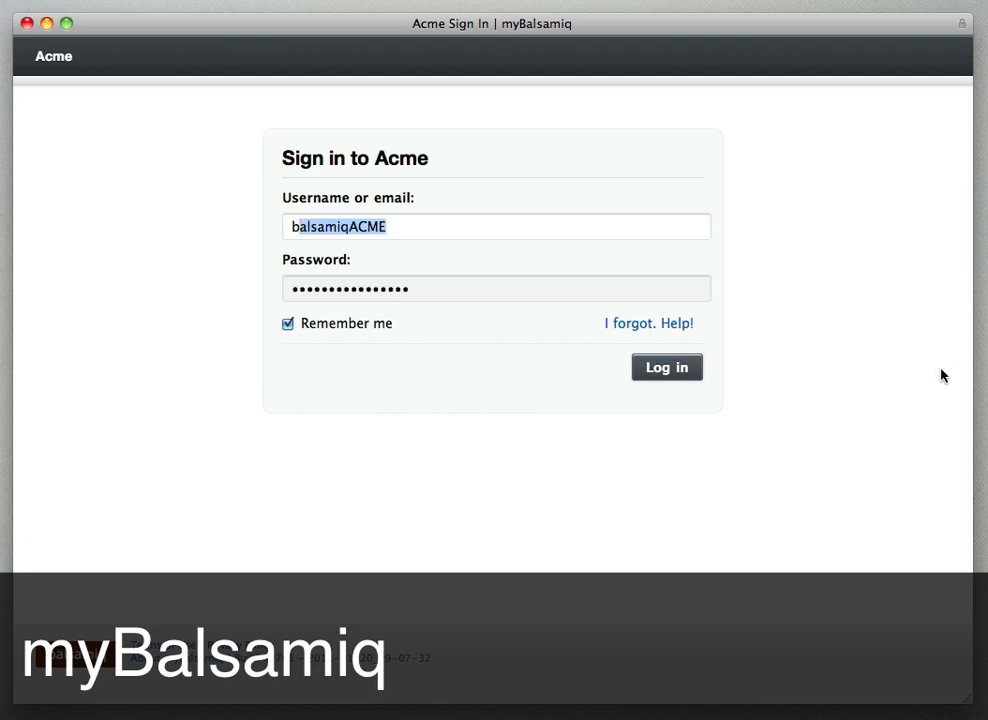
Step: Log in to the Acme myBalsamiq account and close the welcome overlay
left_click(666, 367)
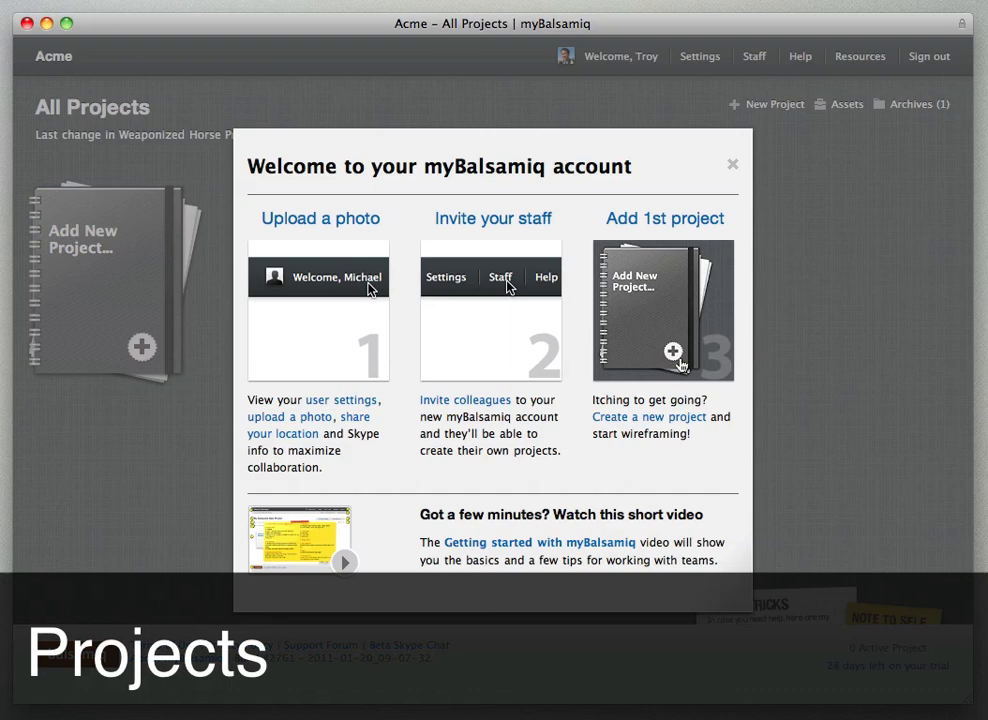
left_click(732, 163)
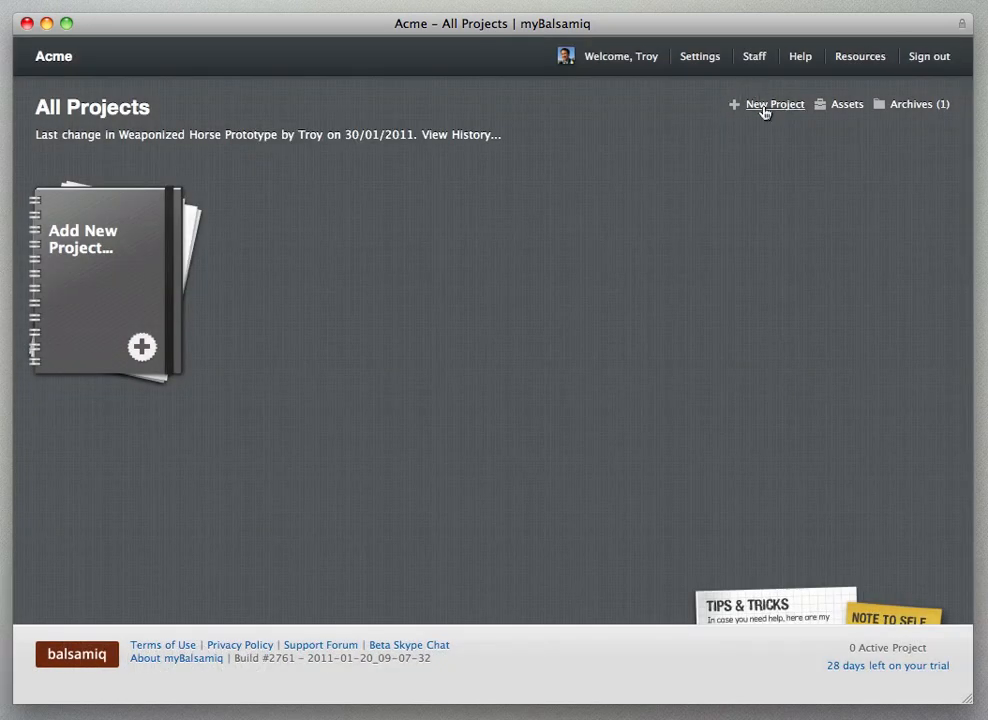
mouse_move(82, 240)
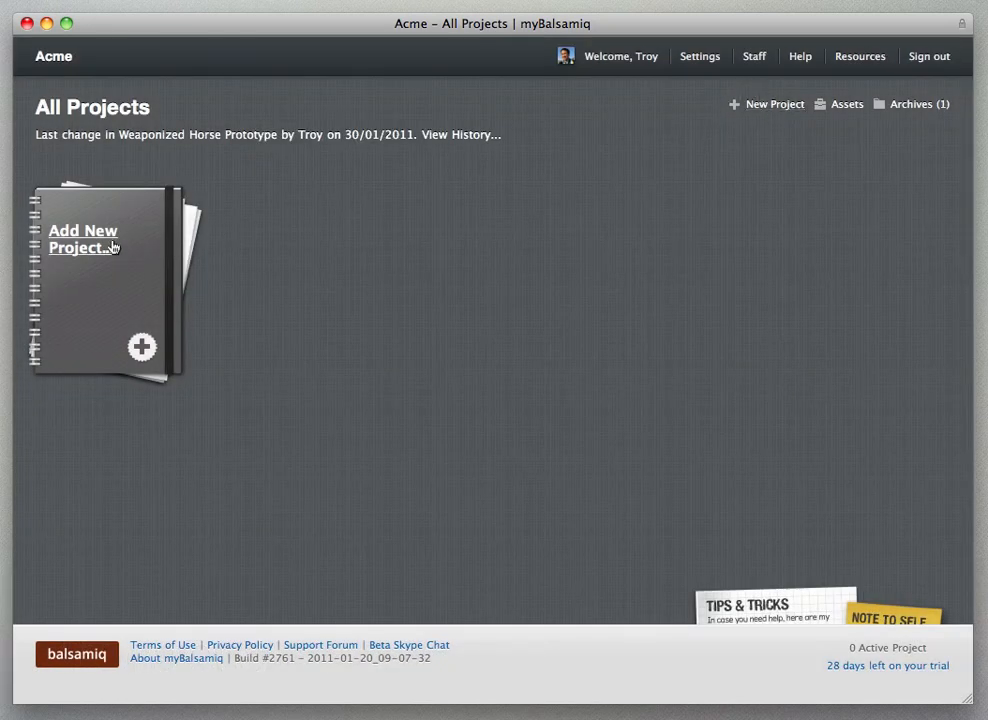
Step: Create project 'Acme Web Site' with the description 'Design of Acme public facing site.'
left_click(83, 239)
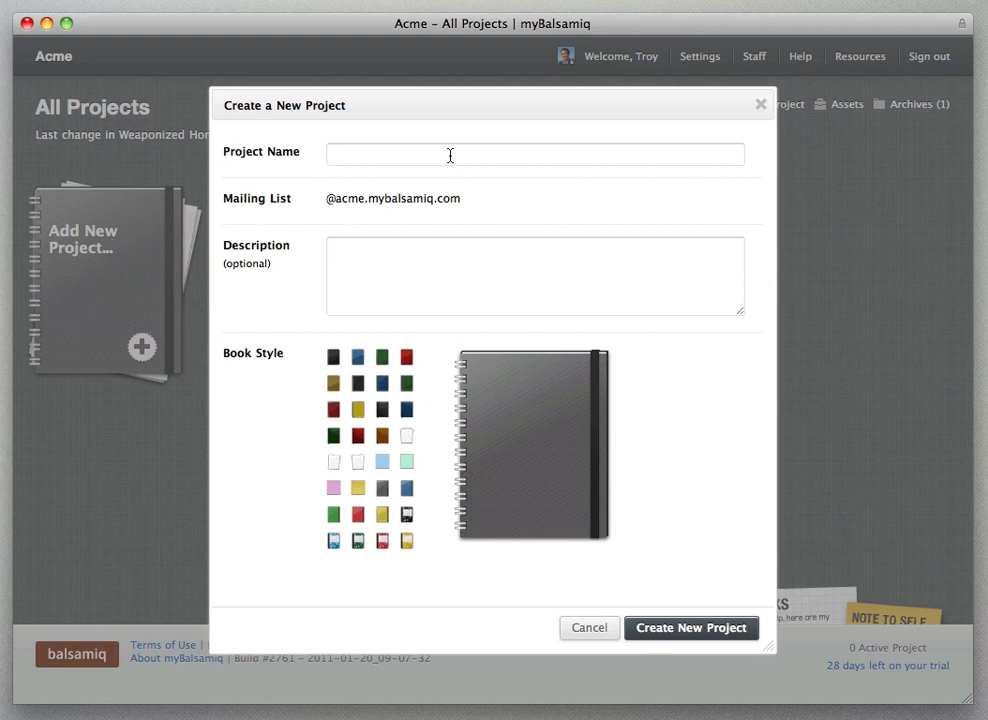
type("Acme Web Site")
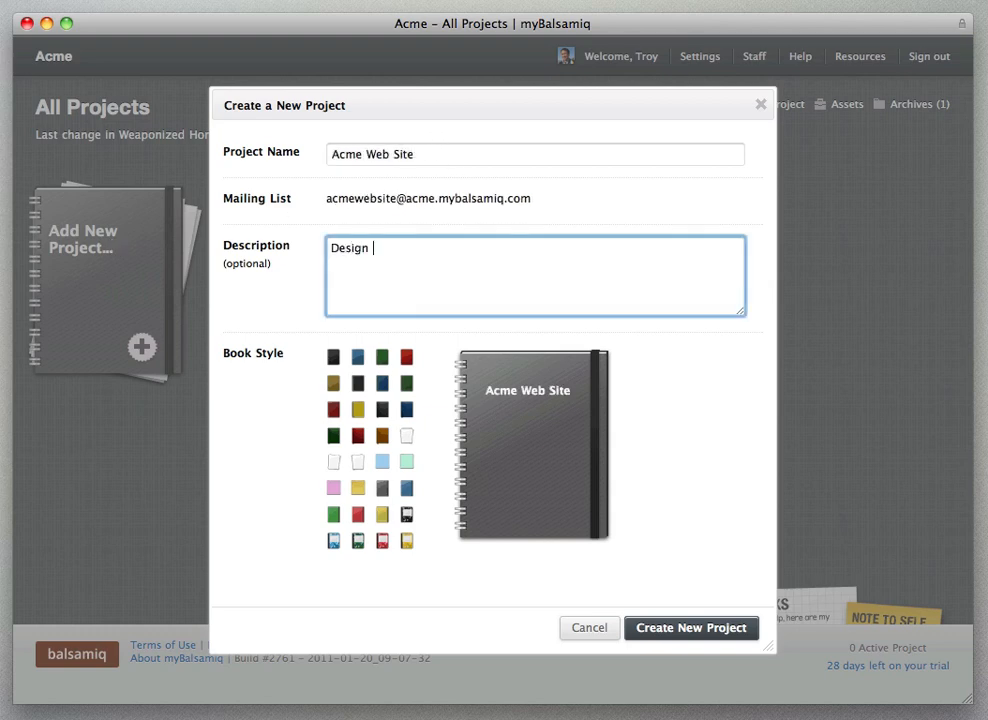
type("of Ac")
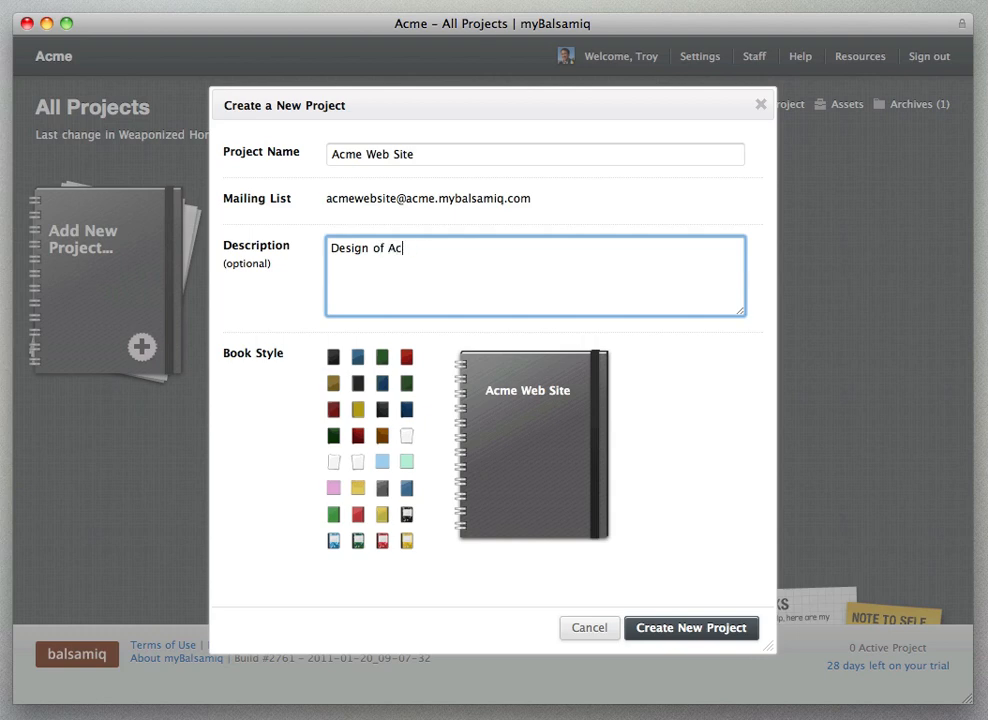
type("me public facing")
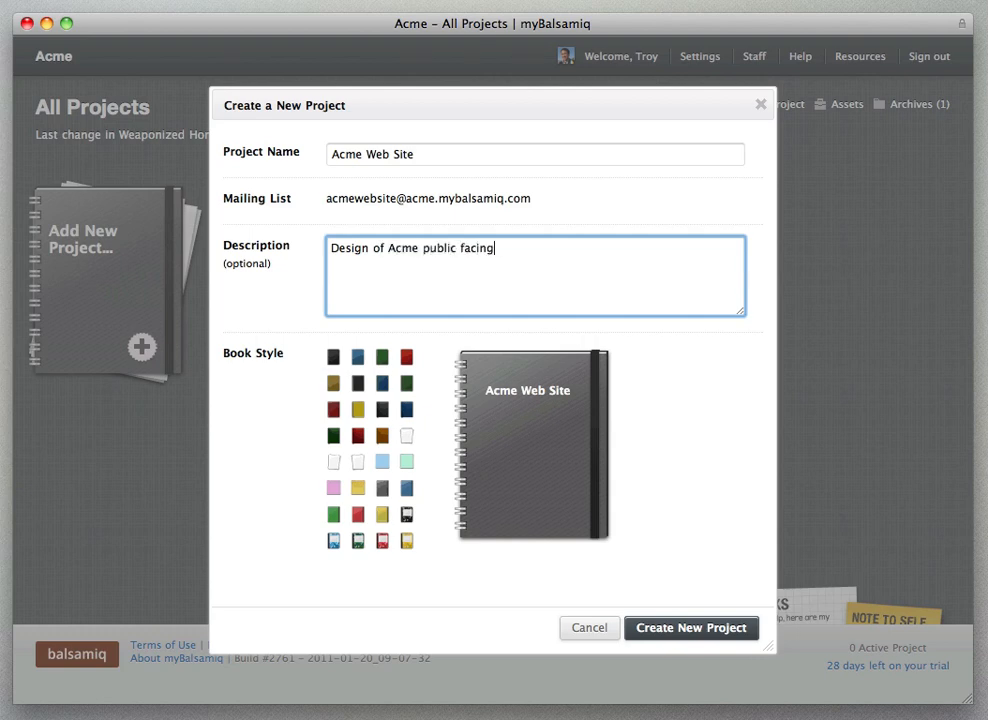
type("site.")
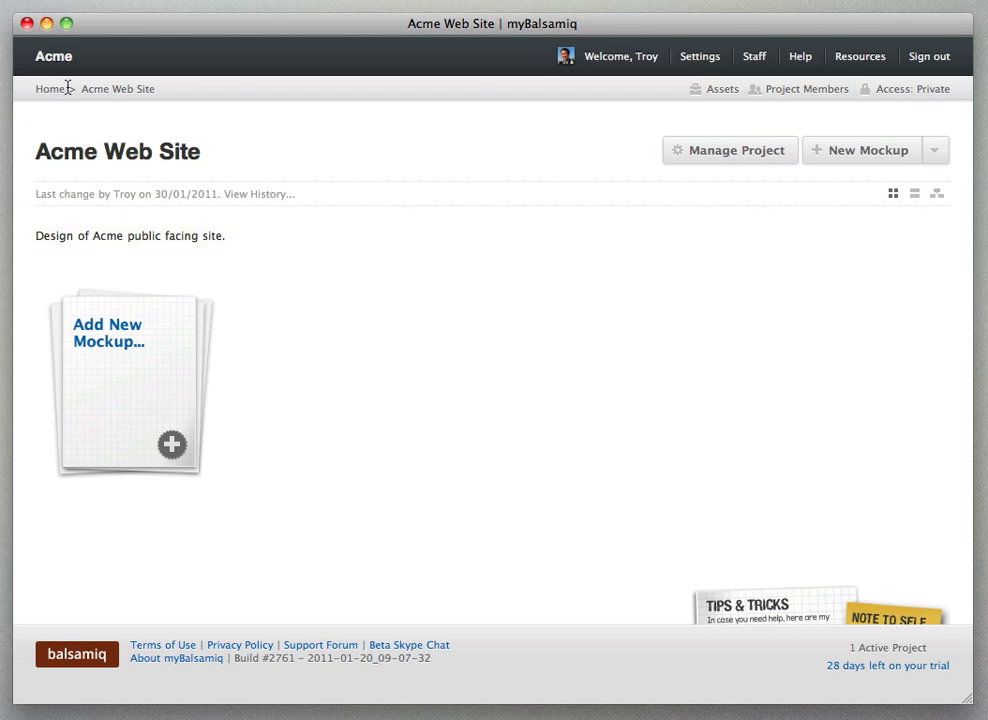
Step: Create project 'Acme Wiki' with a green book and the description 'Acme Intranet design.'
left_click(48, 88)
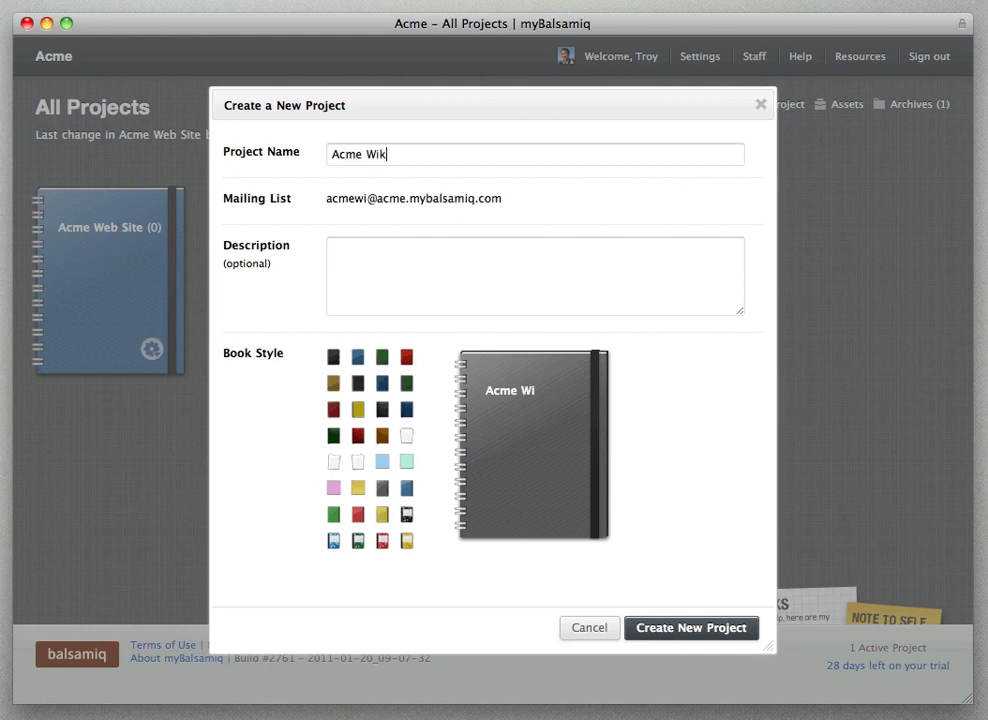
left_click(535, 275)
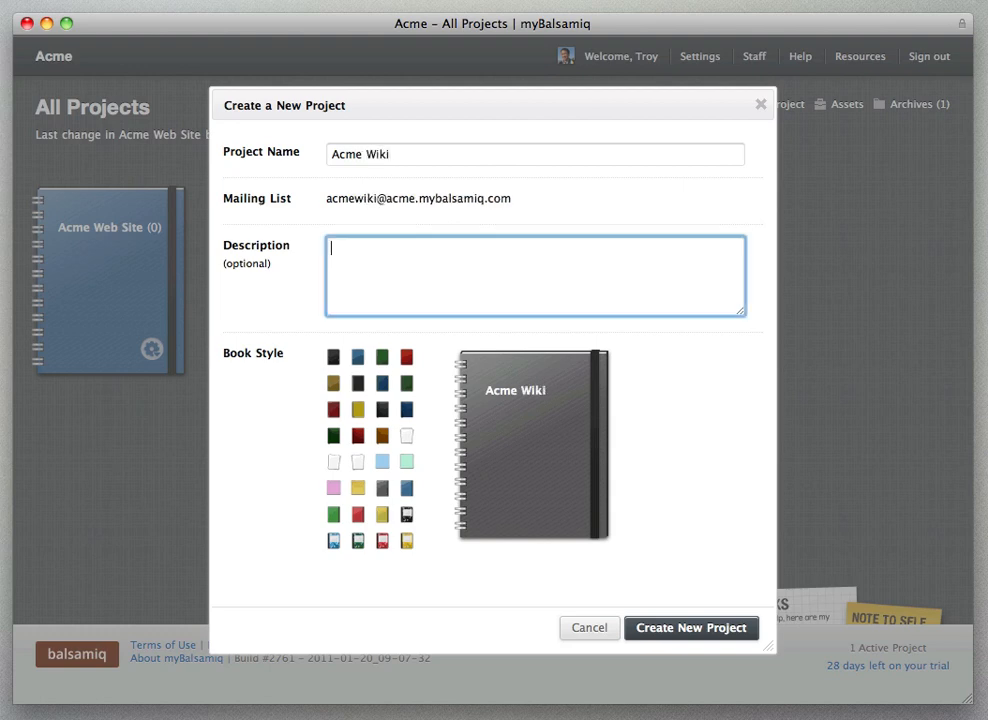
type("Ac")
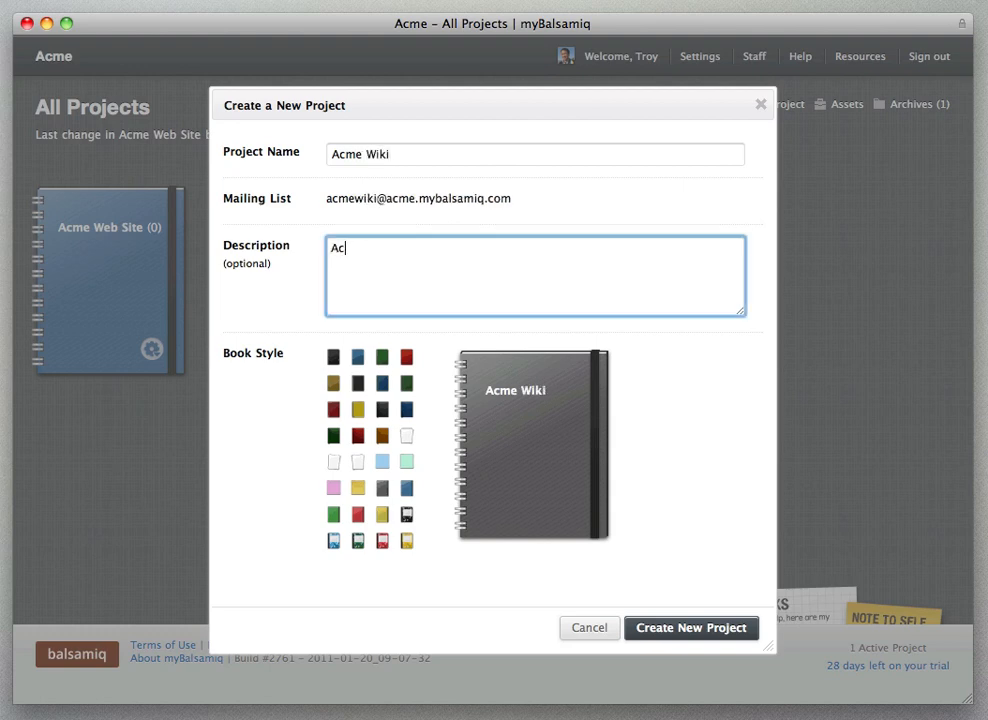
type("Acme Intranet")
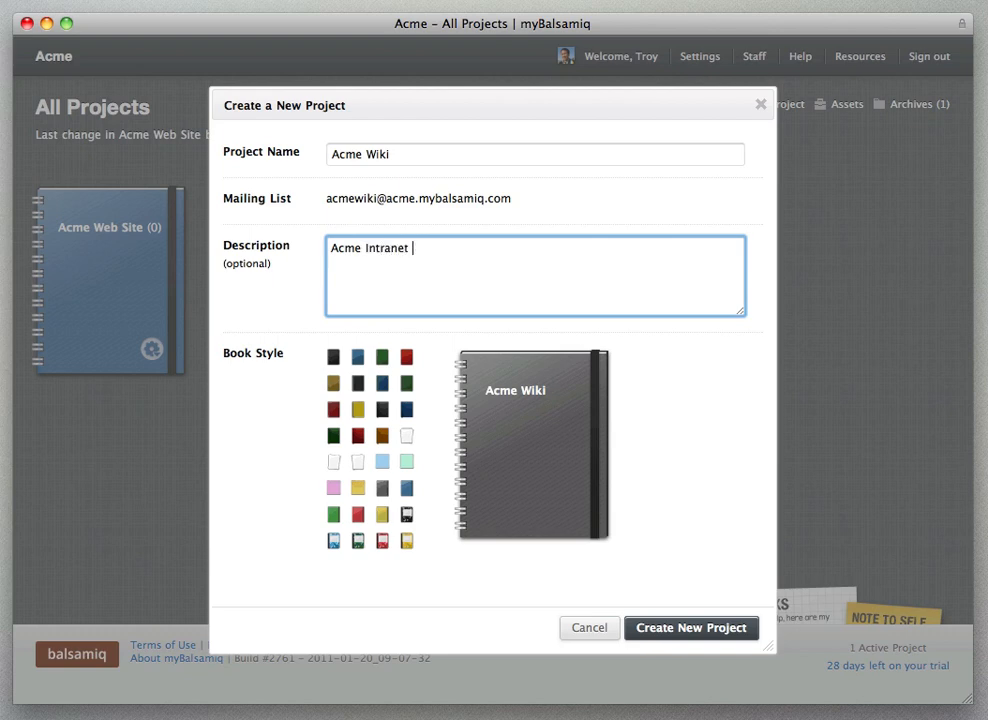
type("design.")
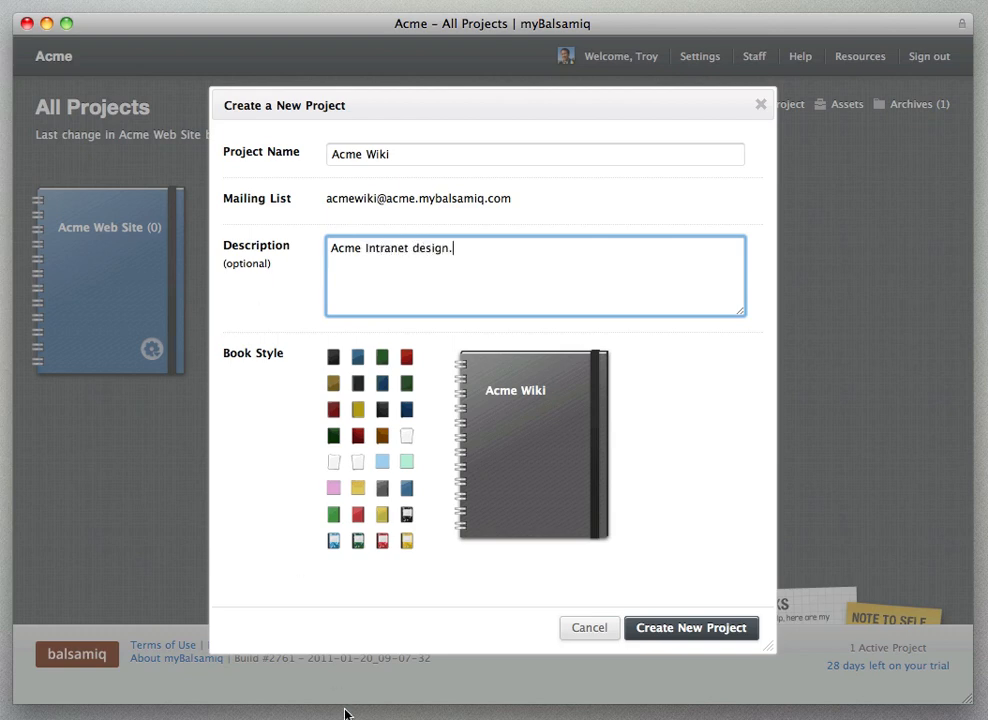
left_click(333, 514)
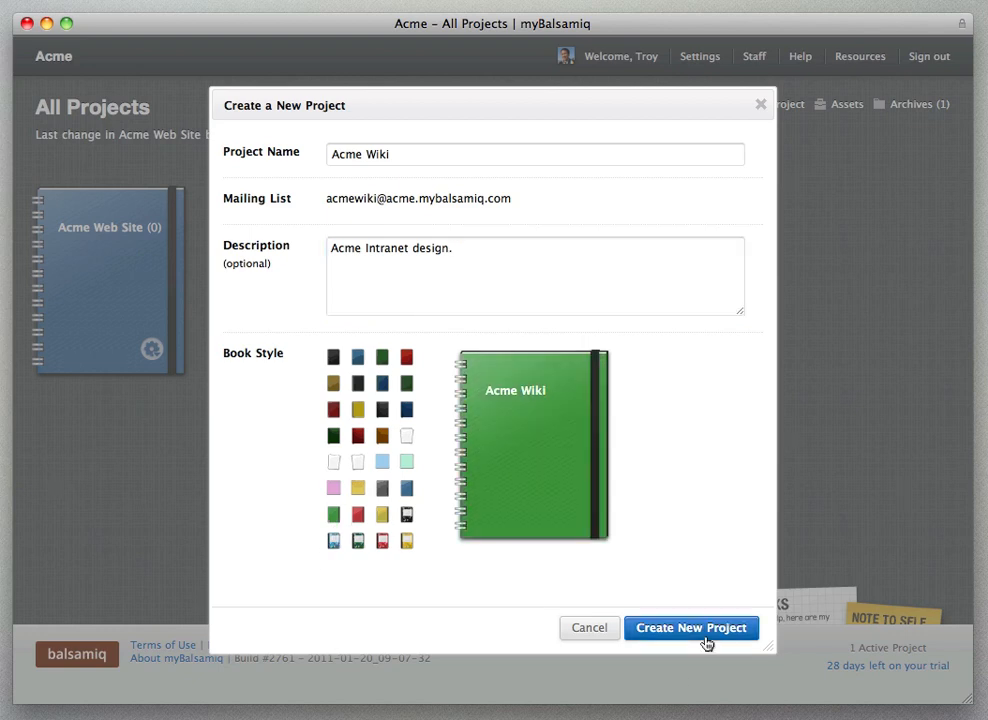
left_click(691, 628)
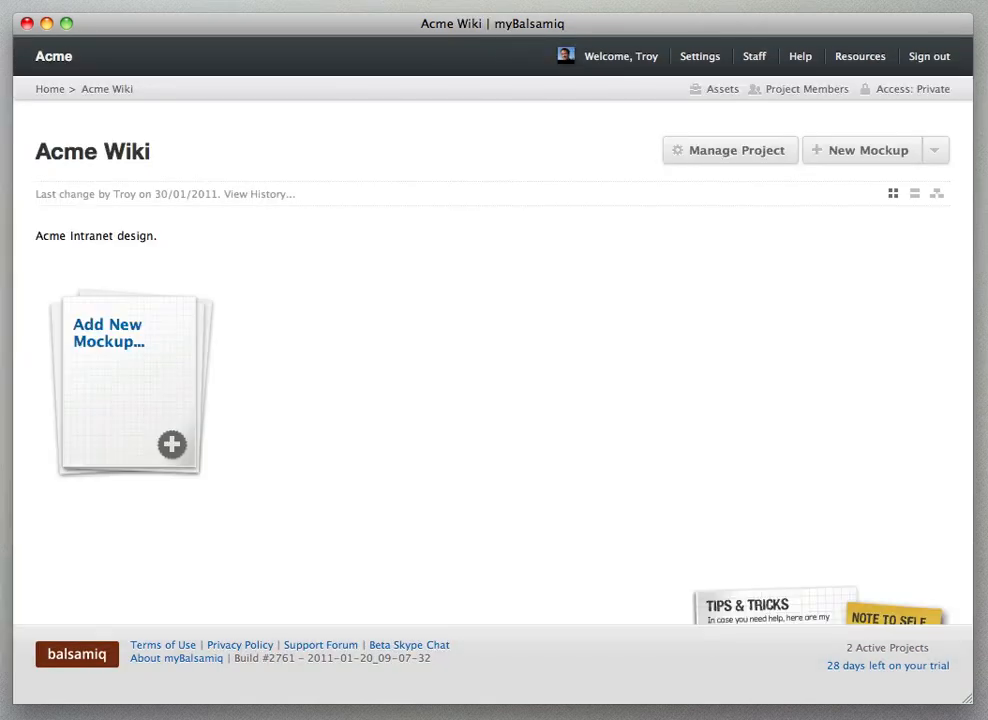
mouse_move(536, 128)
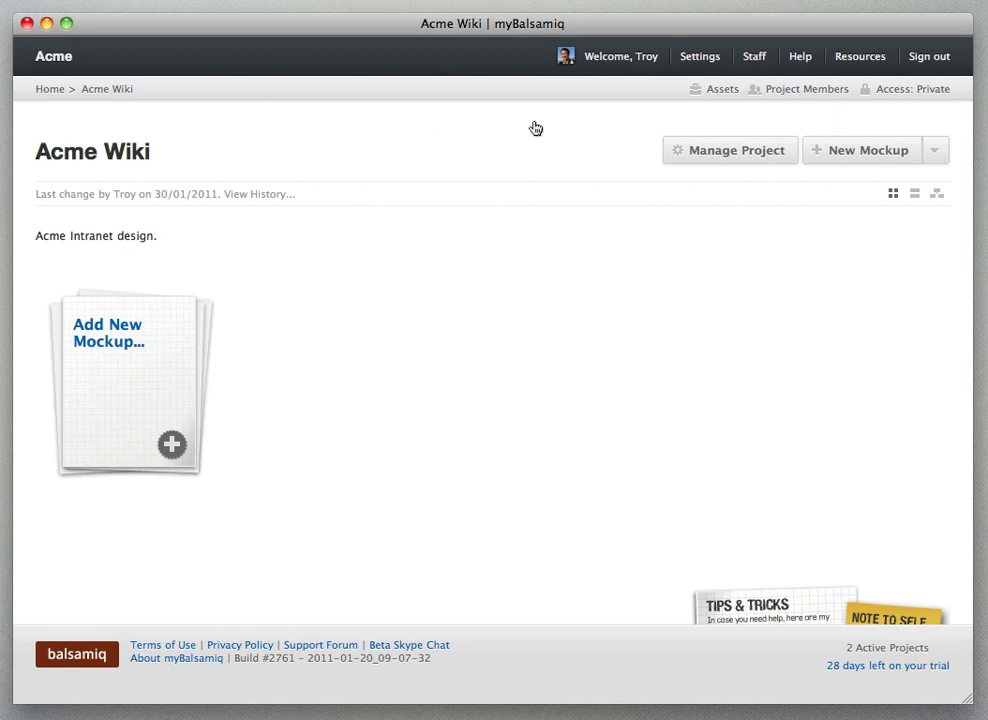
Step: Make Acme Wiki's book blue and Acme Web Site's red, and rename it 'Acme Web Site 2.0'
left_click(49, 88)
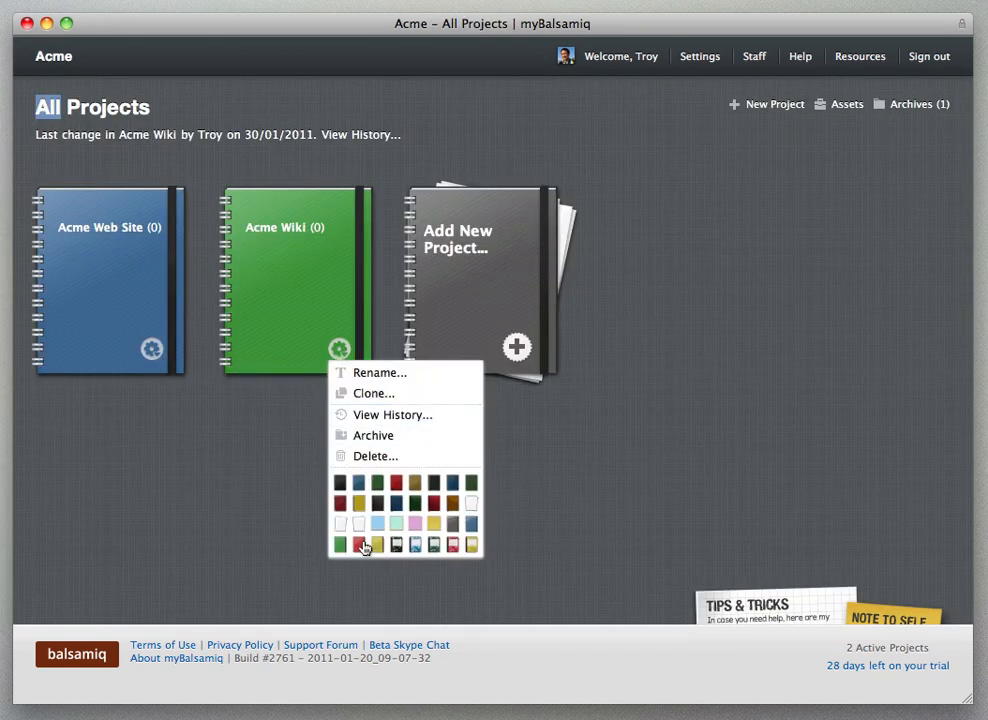
left_click(359, 544)
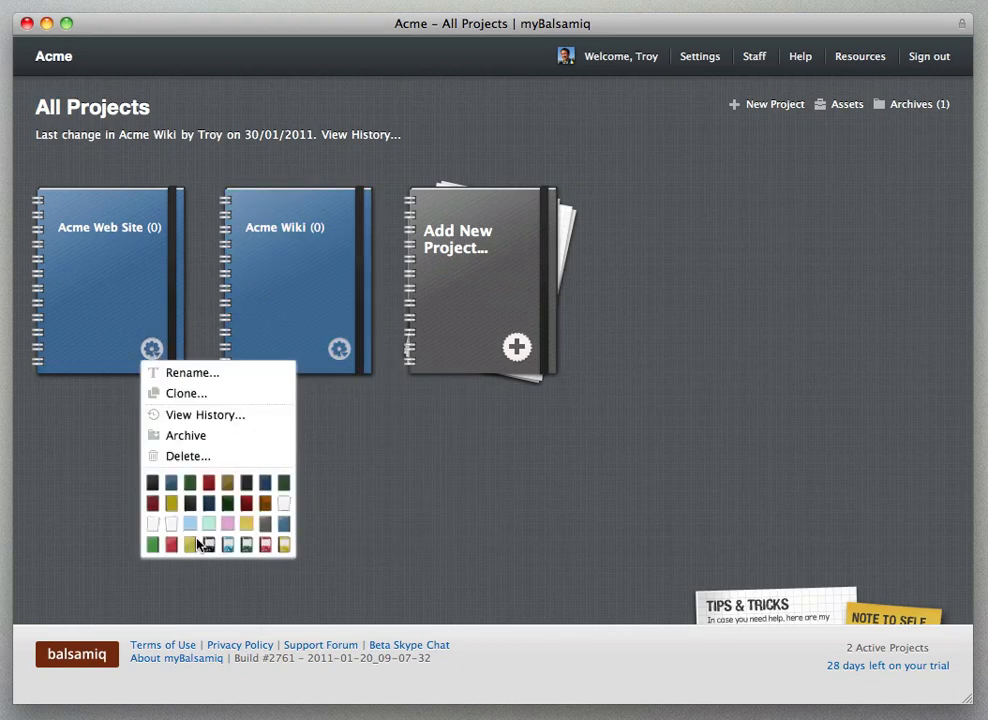
left_click(170, 544)
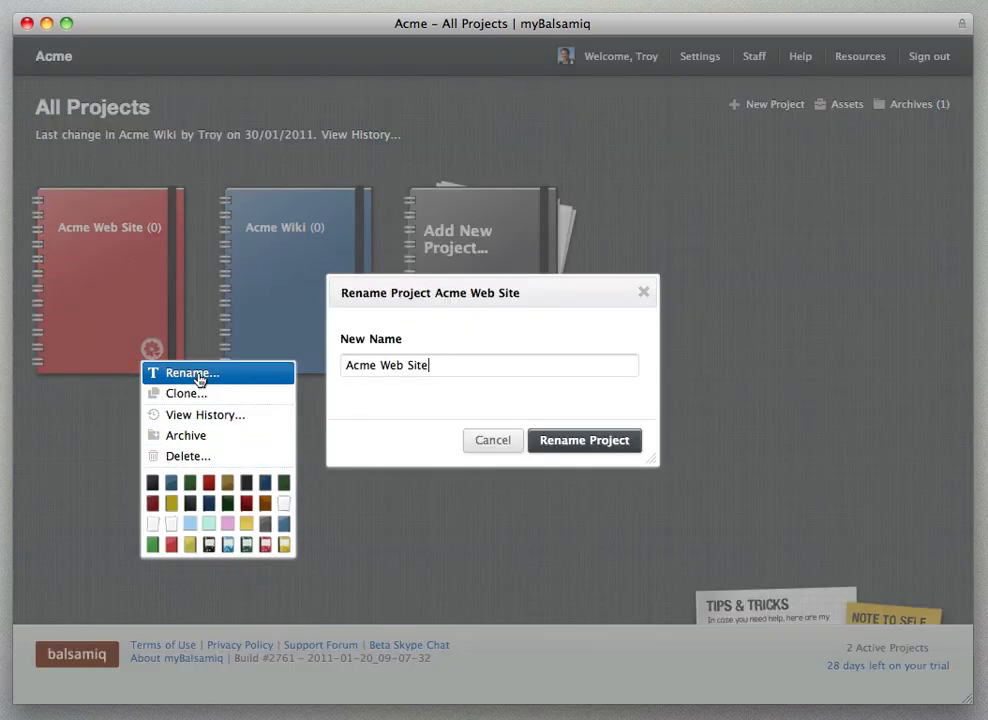
type("2.0")
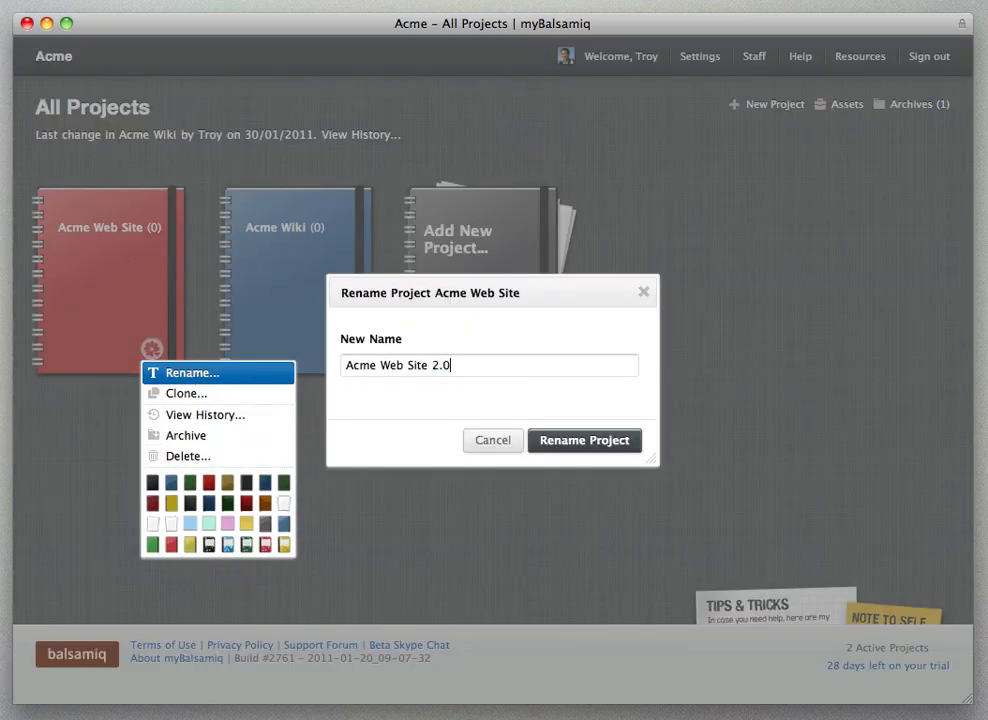
left_click(584, 440)
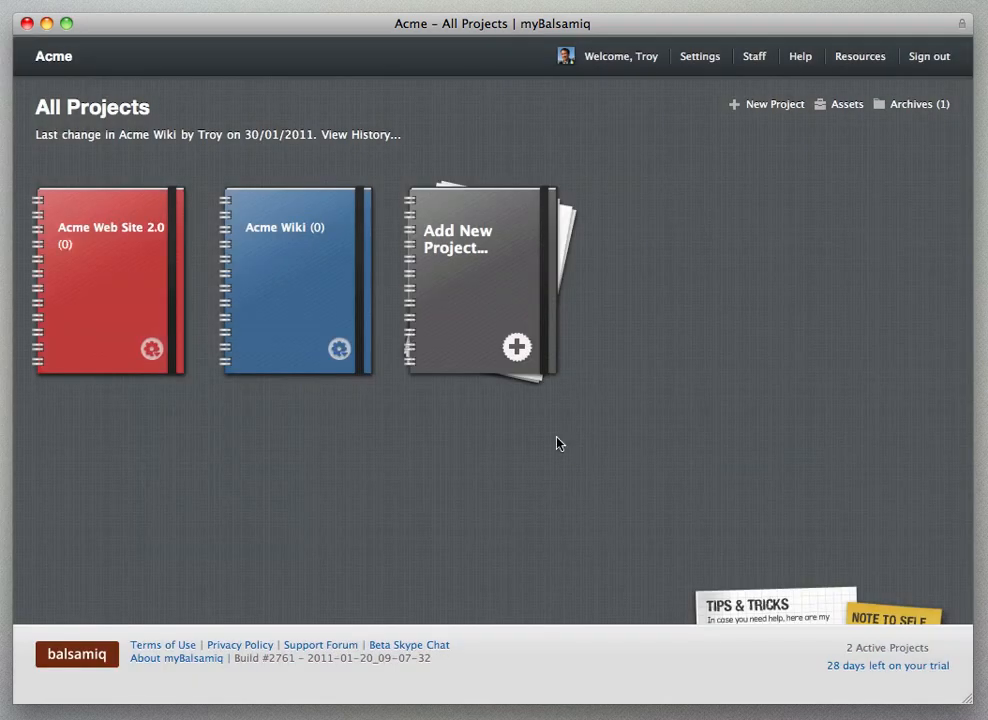
mouse_move(347, 531)
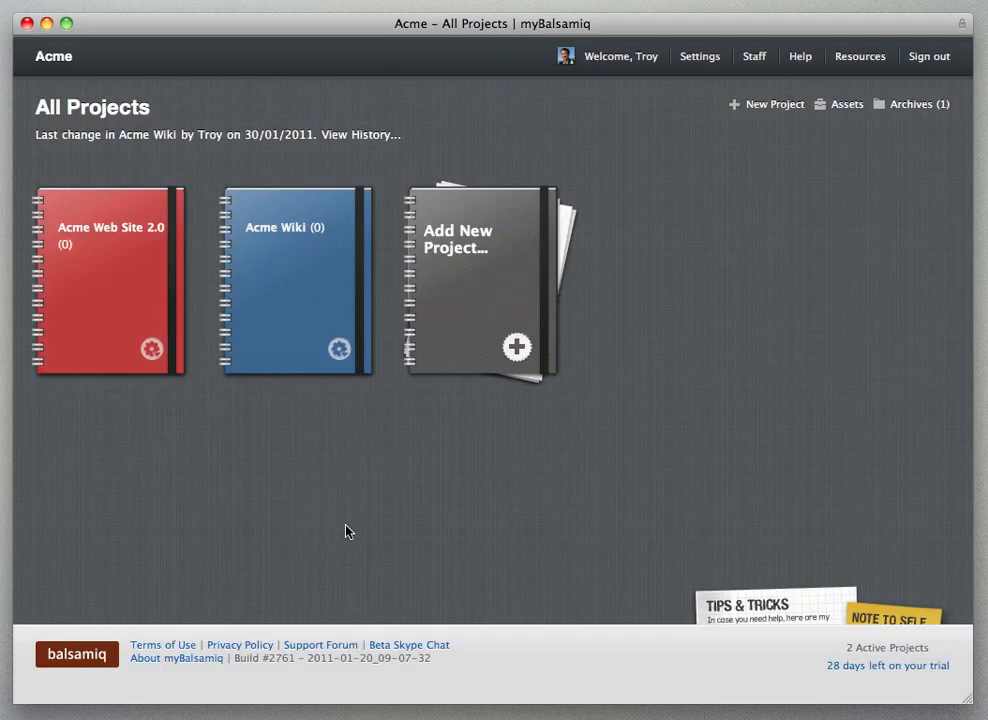
mouse_move(338, 351)
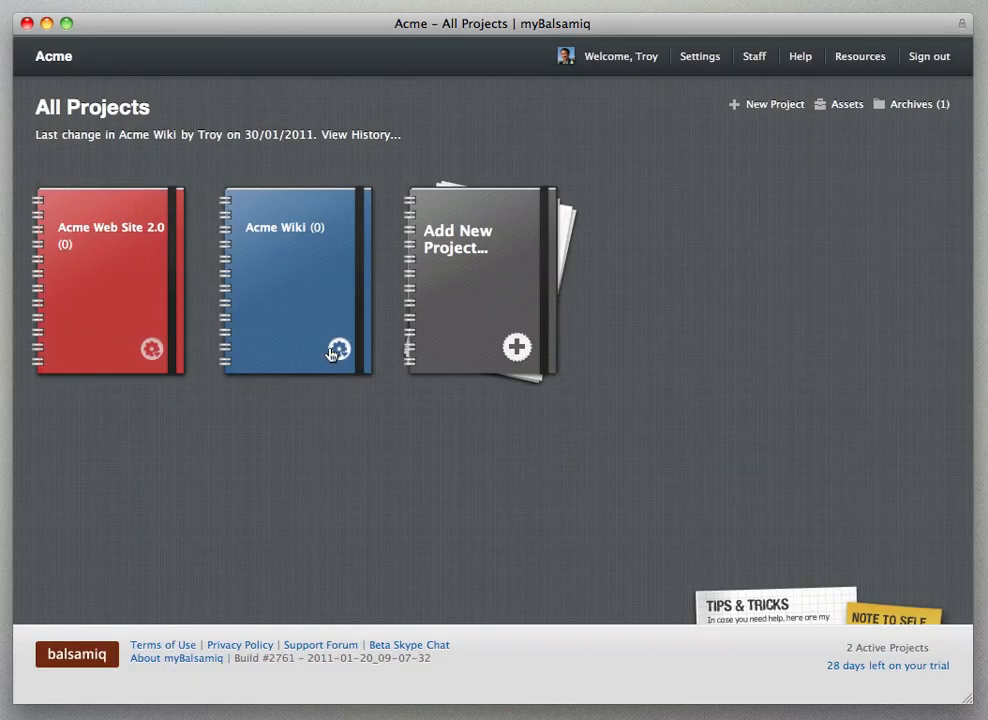
Step: Delete the Acme Wiki project from its gear menu and confirm
left_click(340, 349)
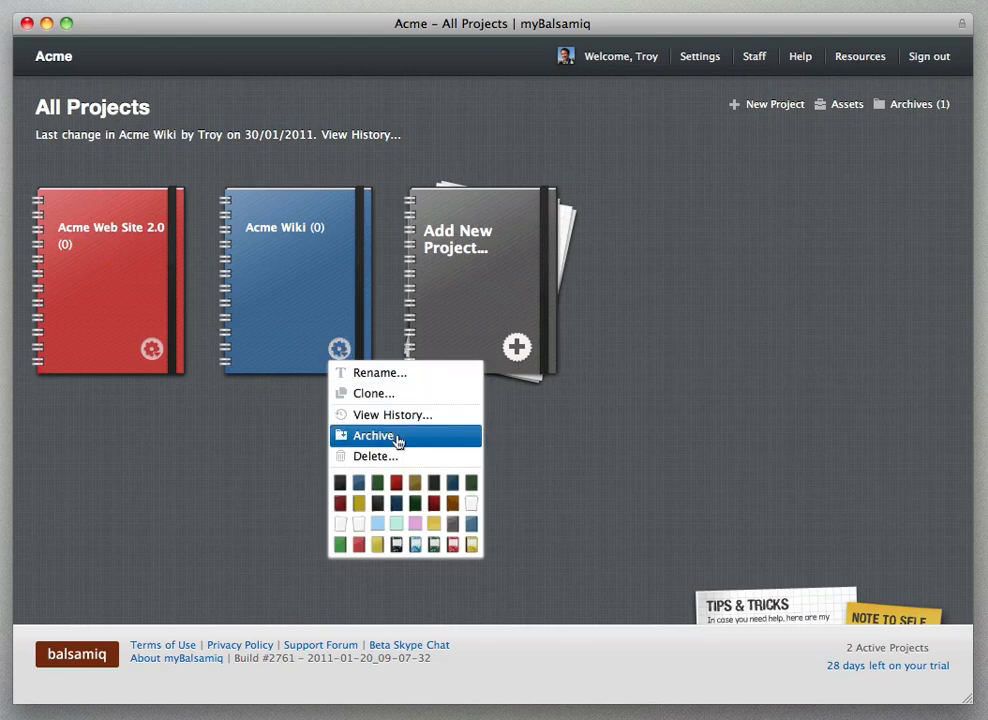
left_click(376, 456)
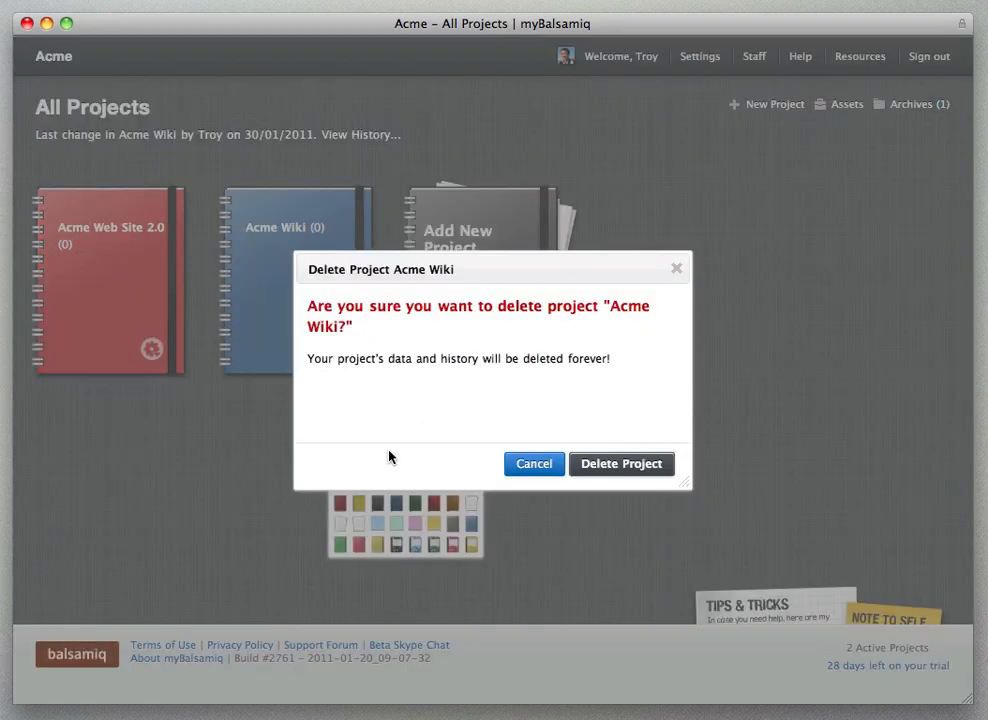
left_click(533, 463)
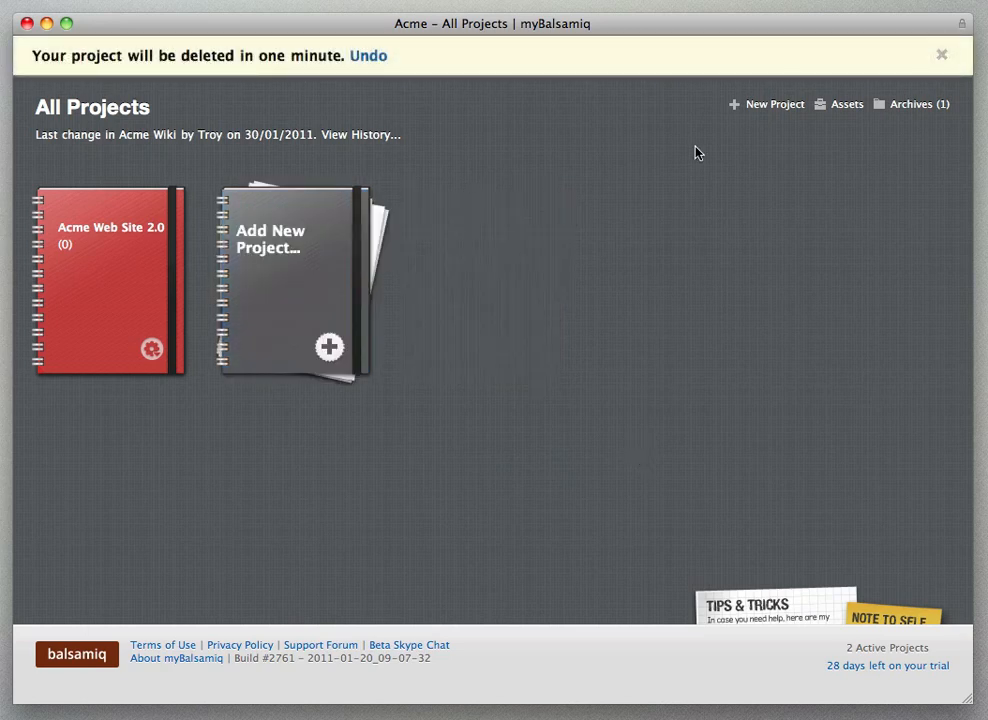
mouse_move(777, 385)
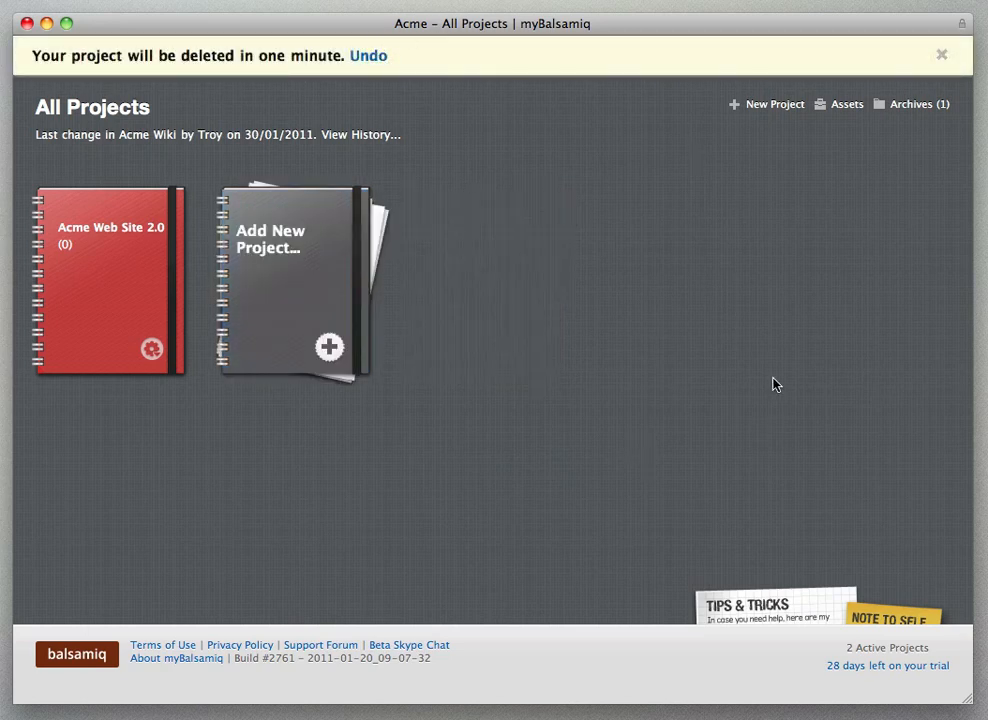
Step: Undo the Acme Wiki deletion, then archive the project
left_click(368, 55)
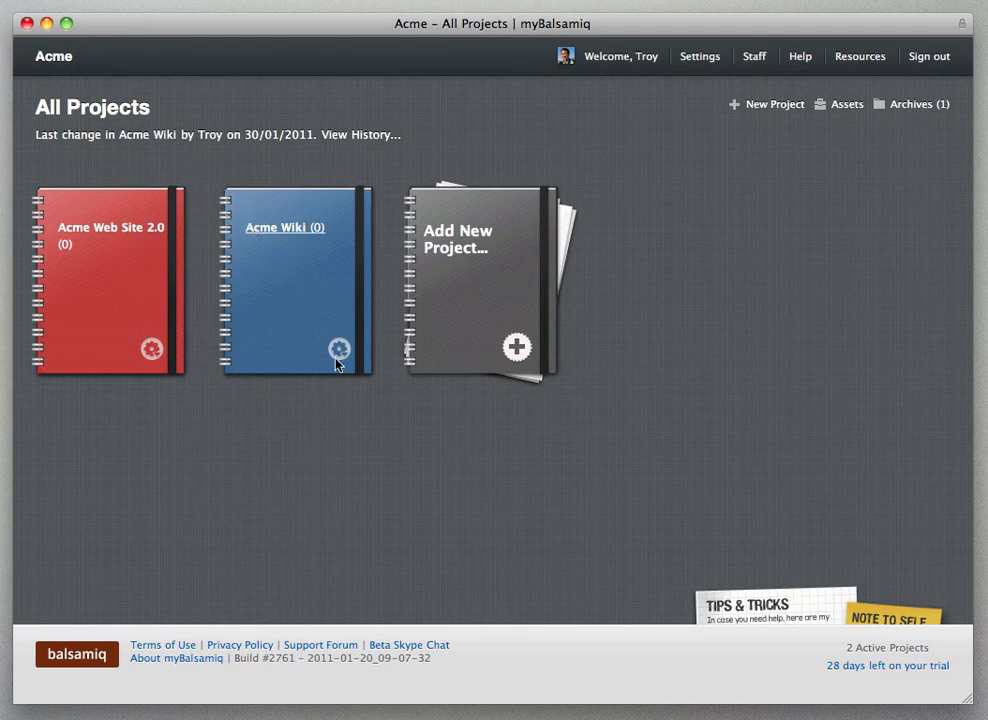
left_click(376, 435)
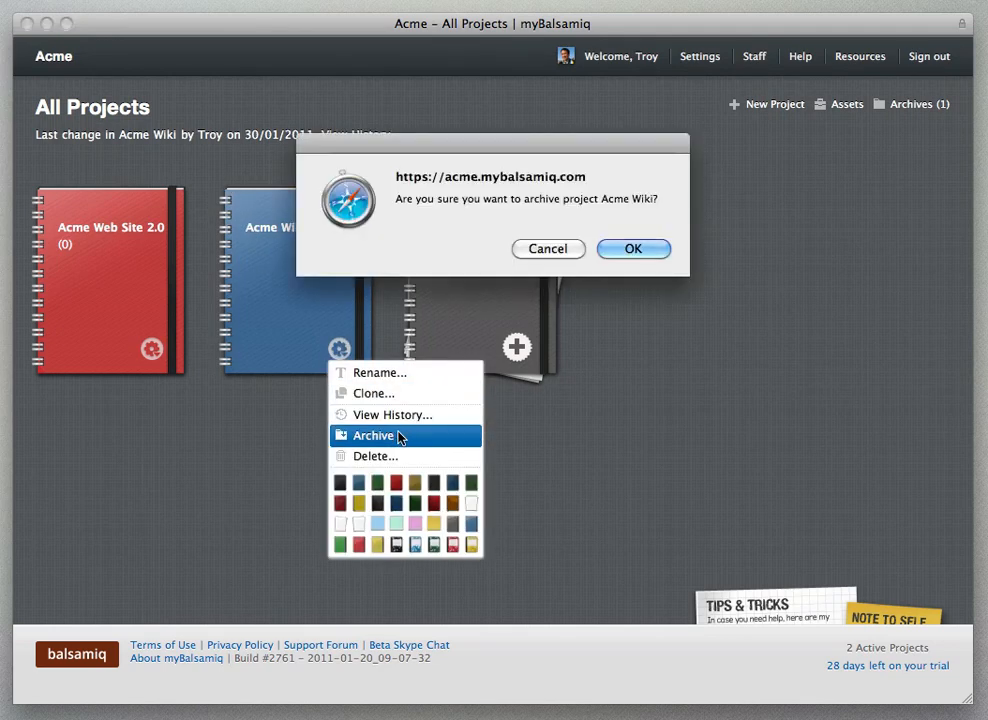
left_click(547, 248)
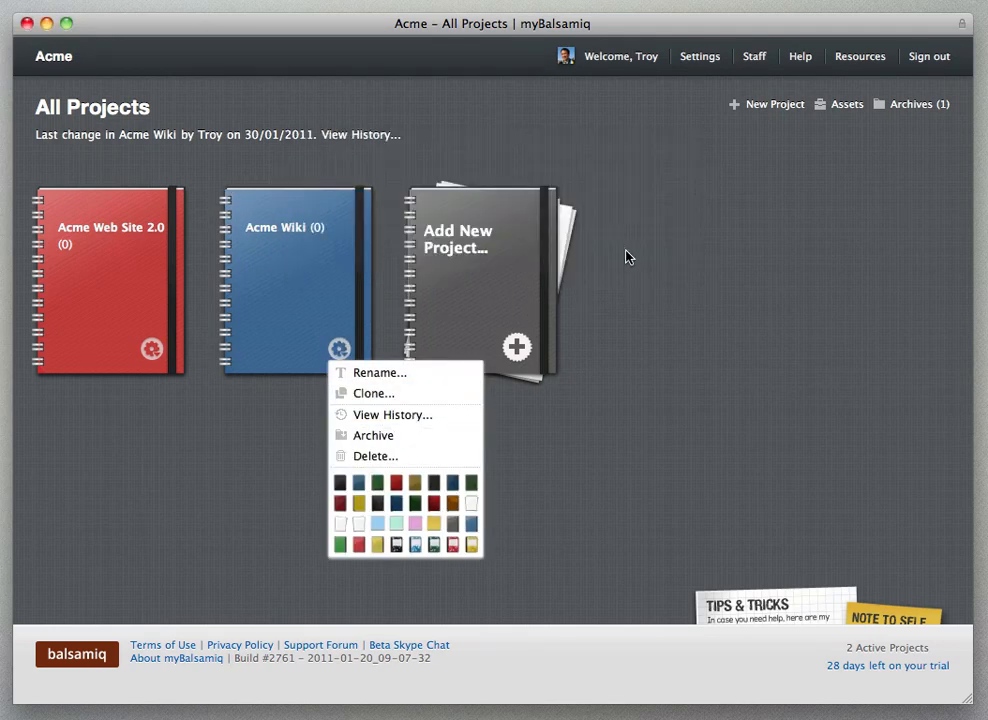
left_click(372, 435)
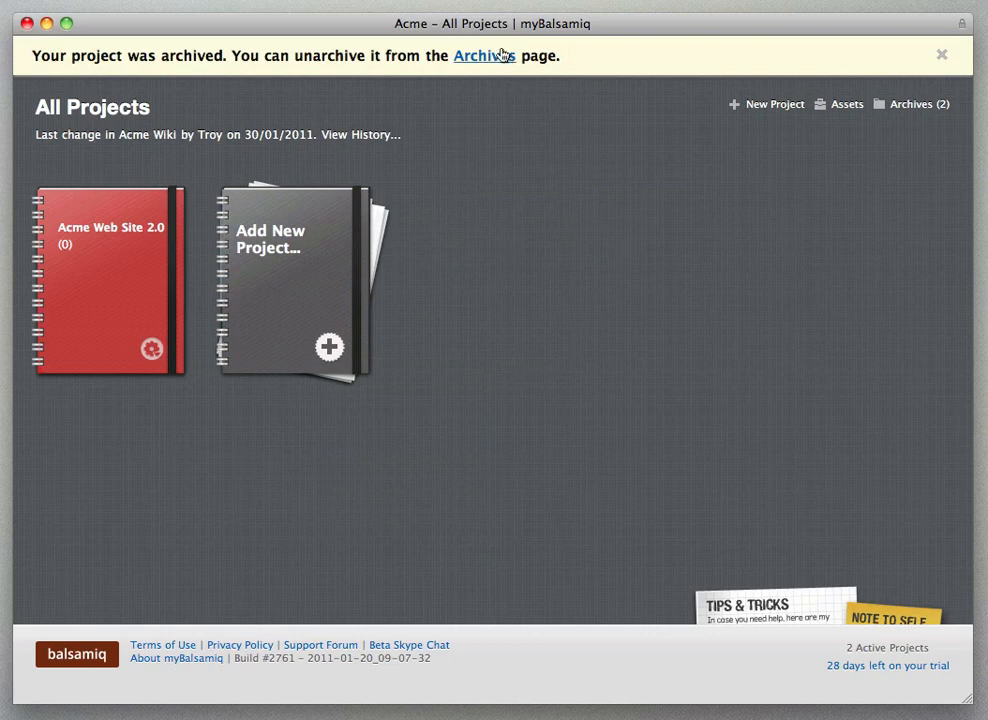
mouse_move(911, 104)
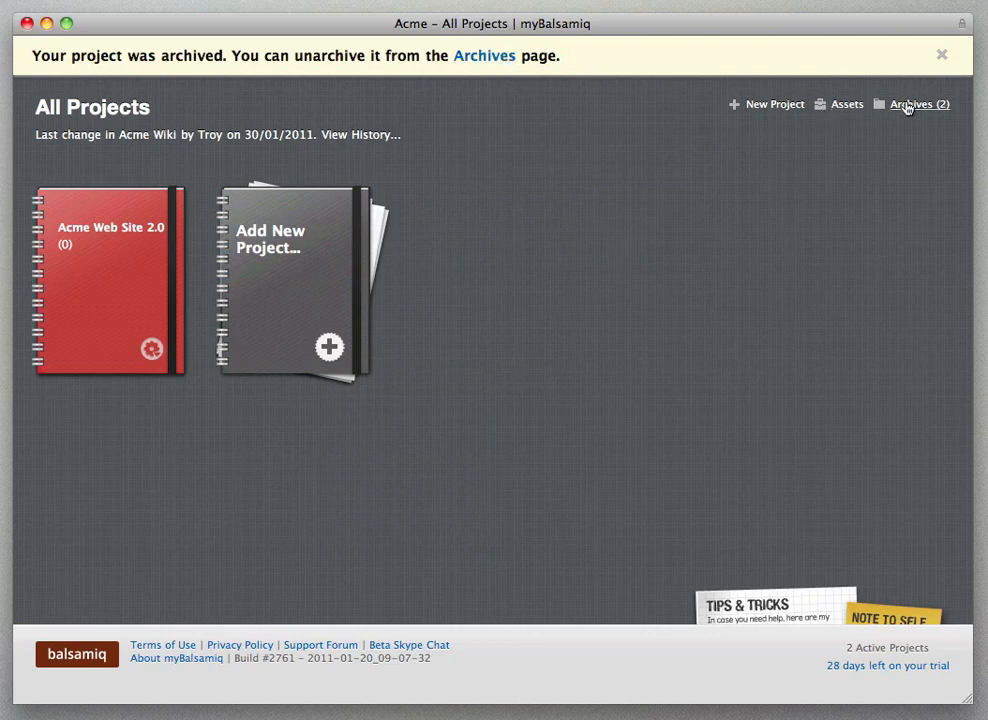
Step: Unarchive Acme Wiki from the Archives list and return to All Projects
left_click(917, 104)
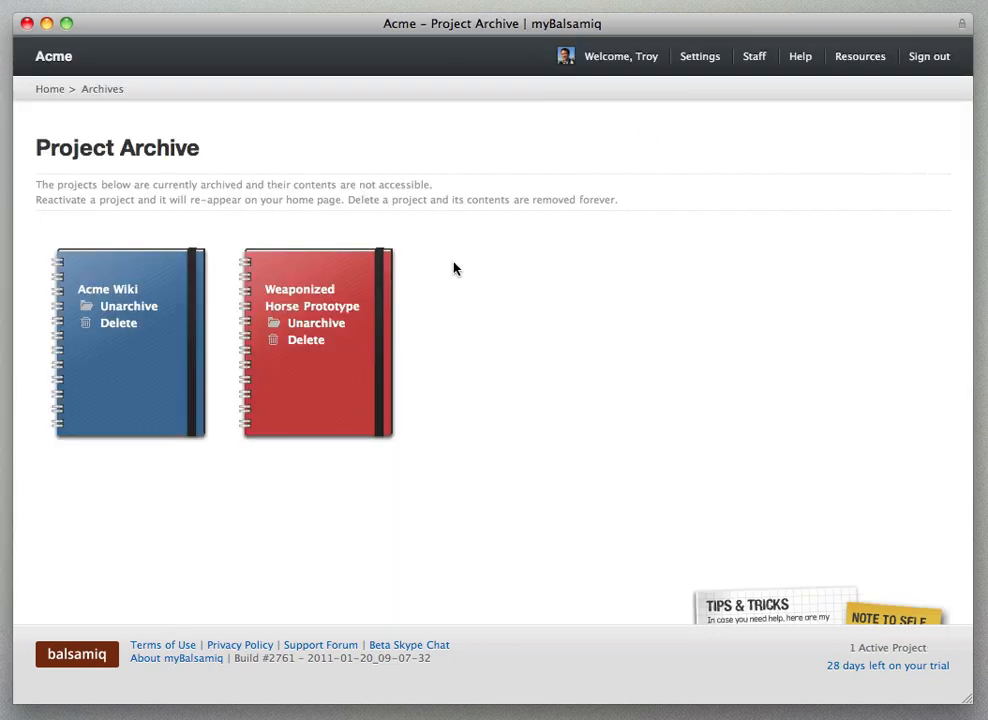
mouse_move(128, 306)
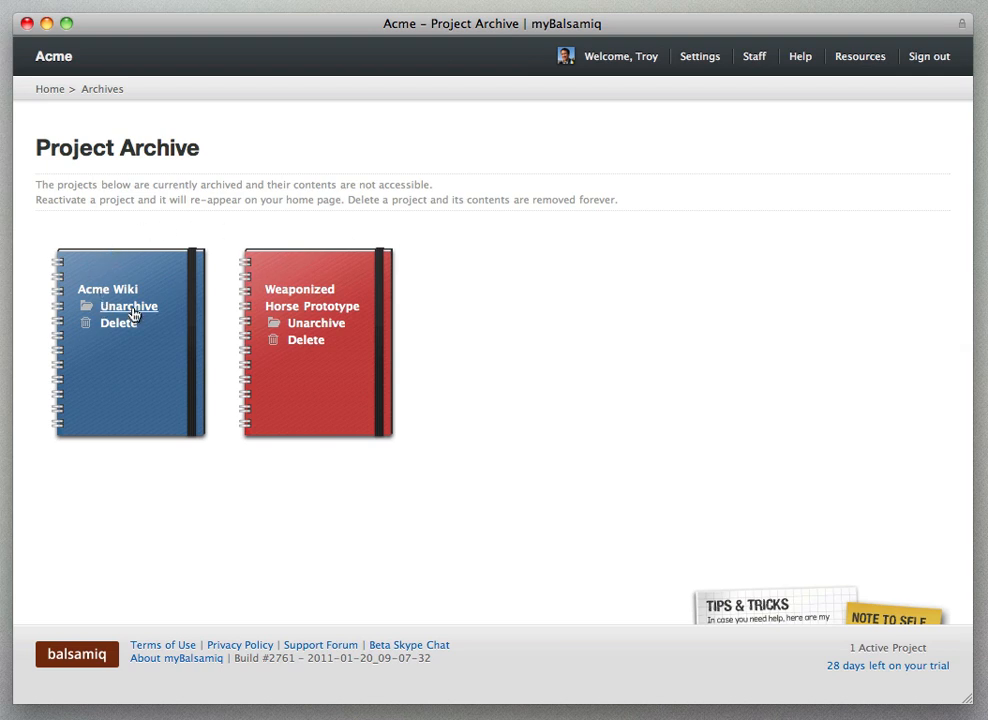
left_click(128, 306)
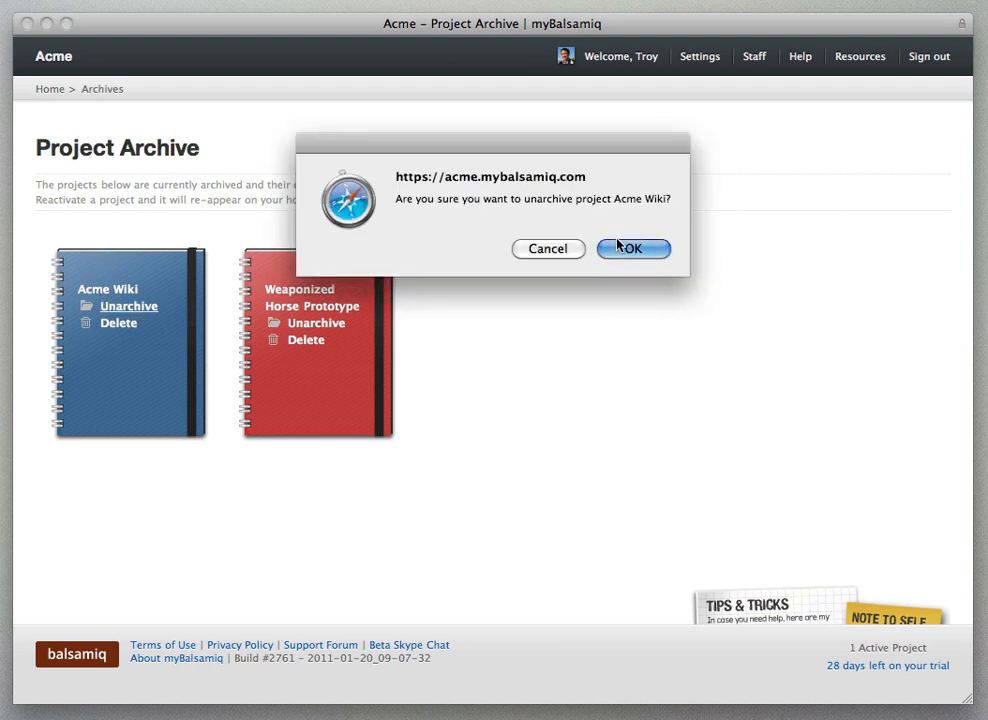
left_click(633, 248)
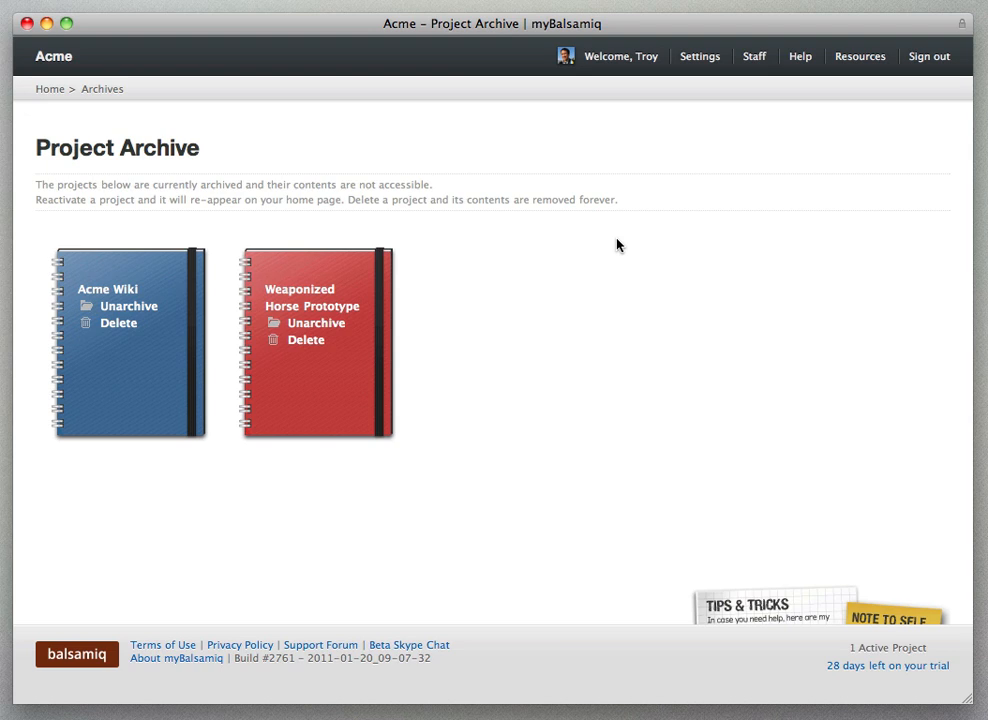
left_click(128, 306)
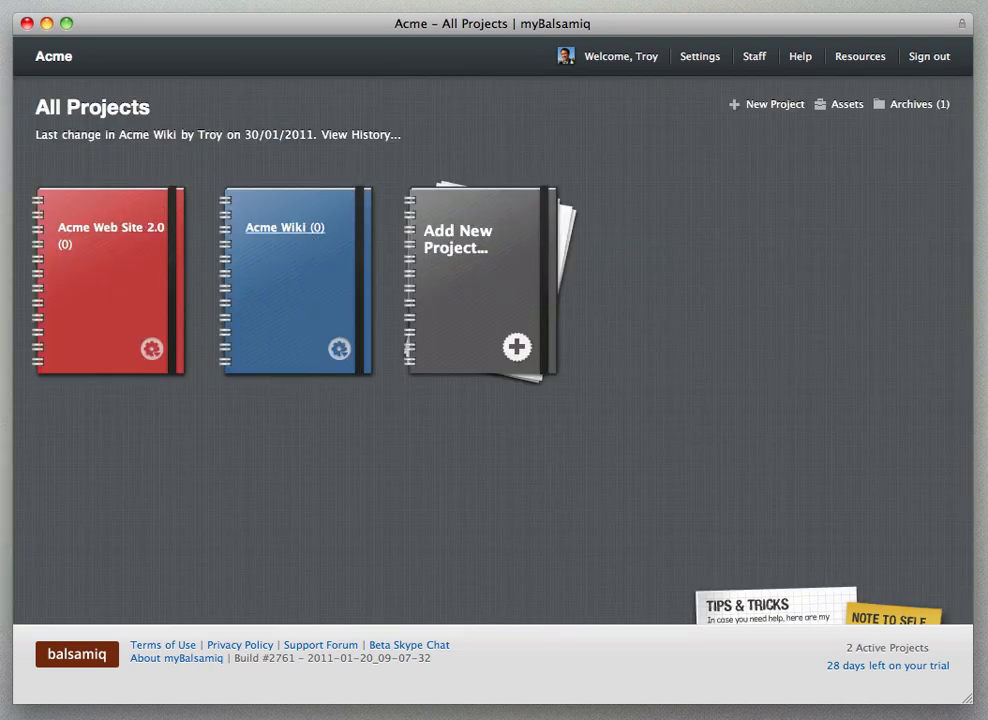
mouse_move(793, 250)
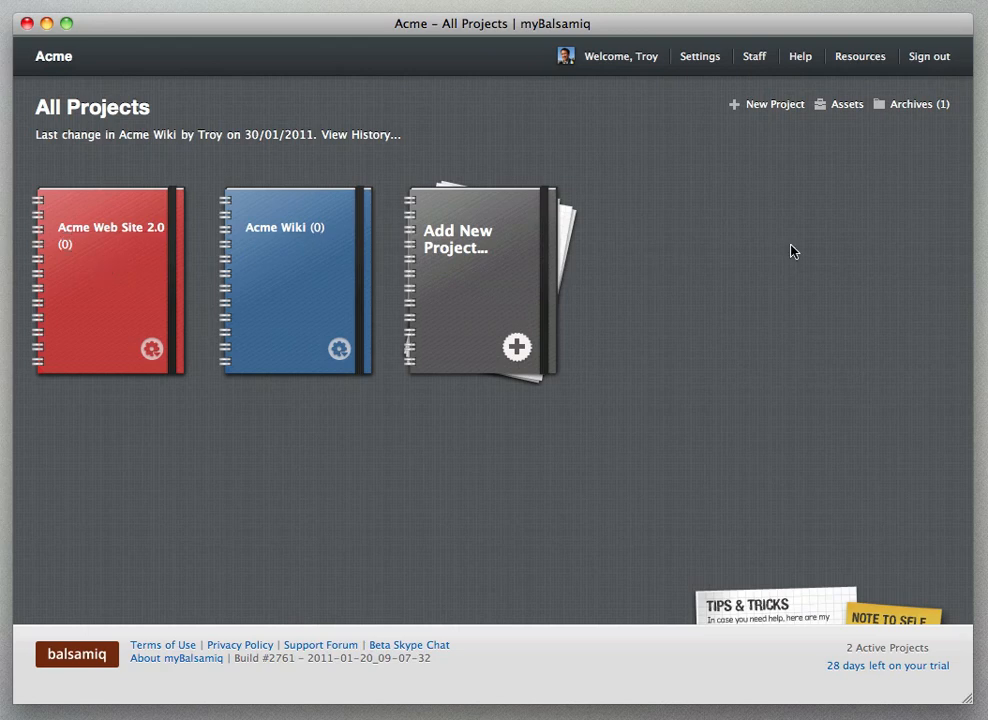
Step: Open the Acme Web Site 2.0 notebook and close its getting-started guide
left_click(108, 280)
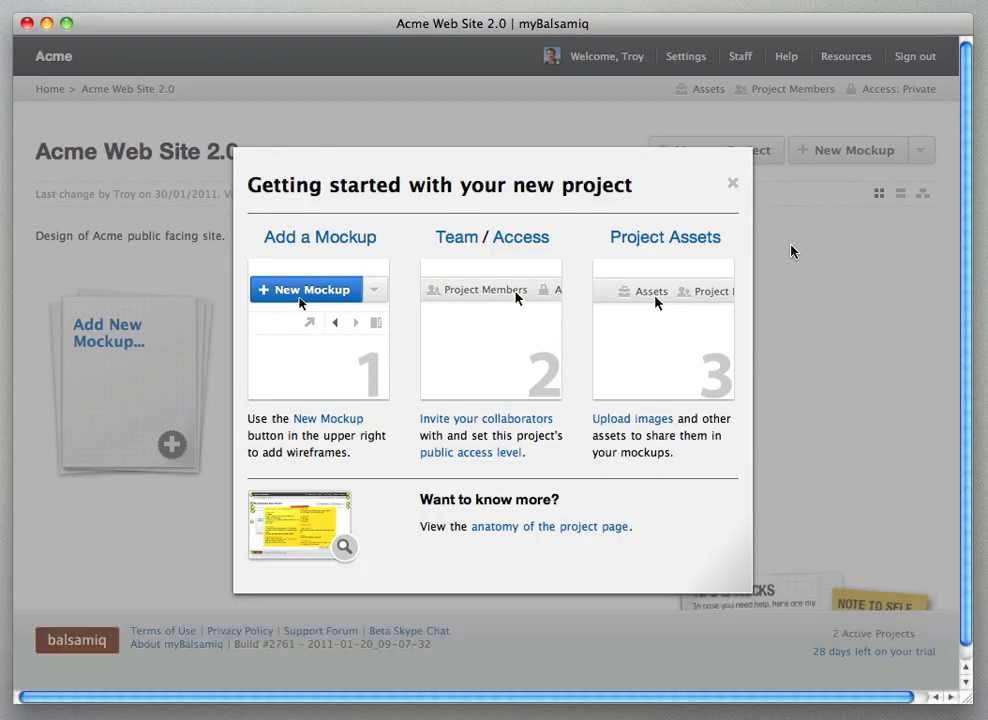
mouse_move(939, 414)
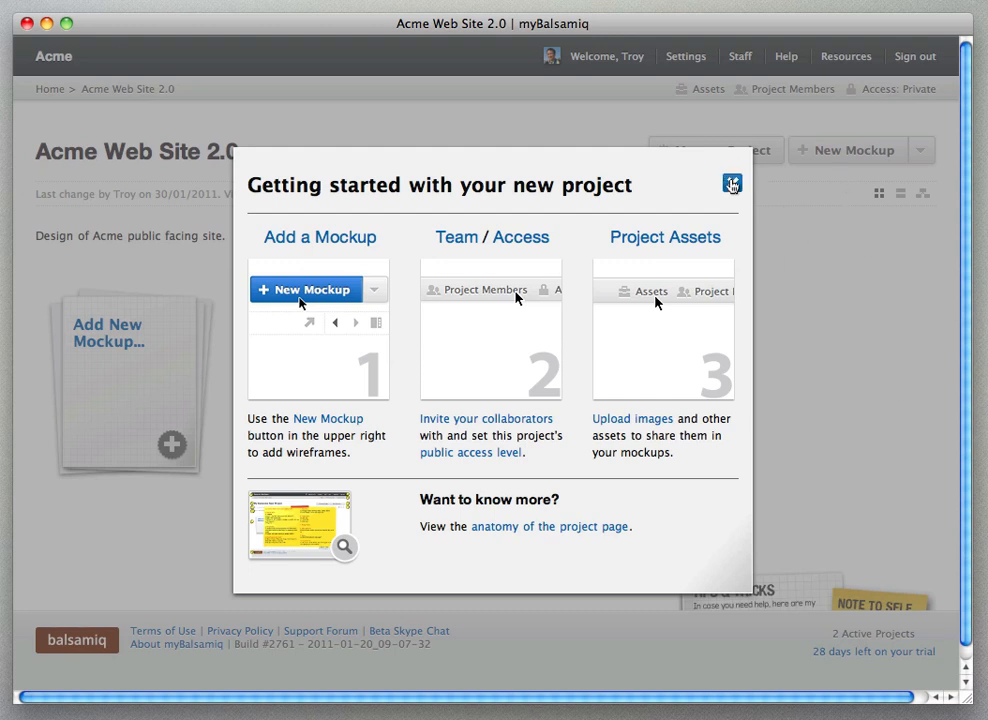
left_click(731, 184)
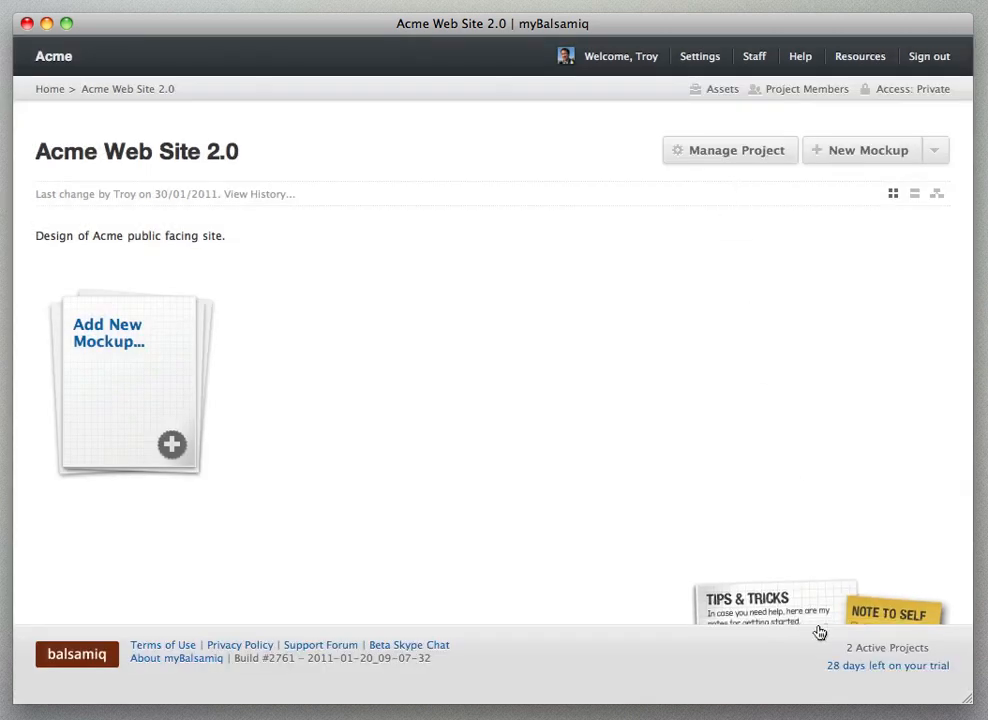
mouse_move(873, 446)
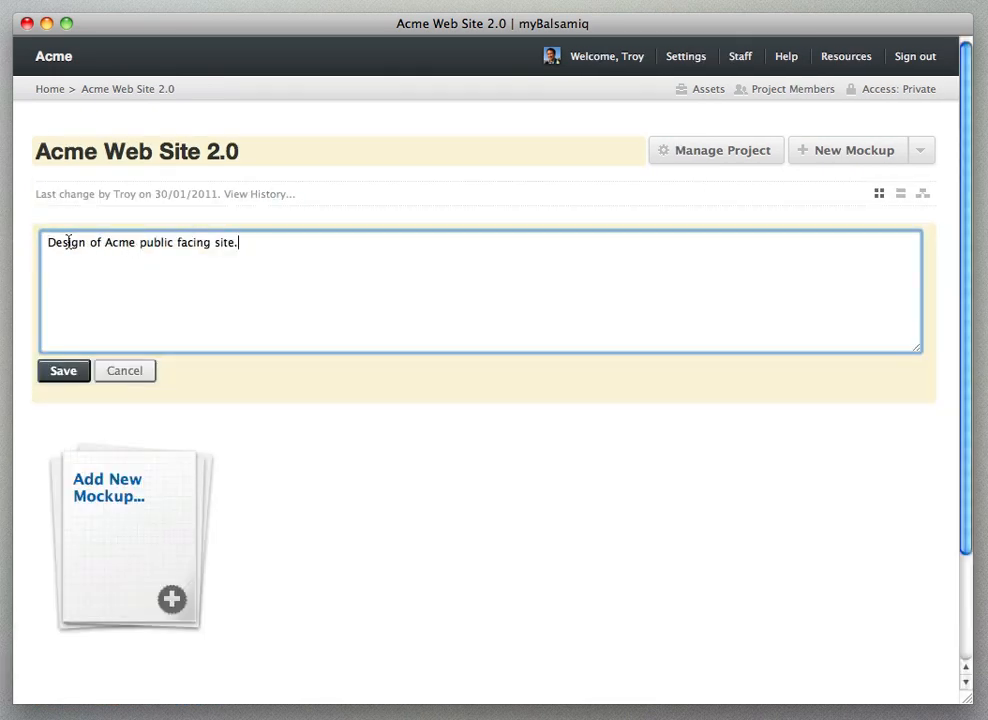
Step: Replace the description's final period with ' relaunch.'
key("Backspace")
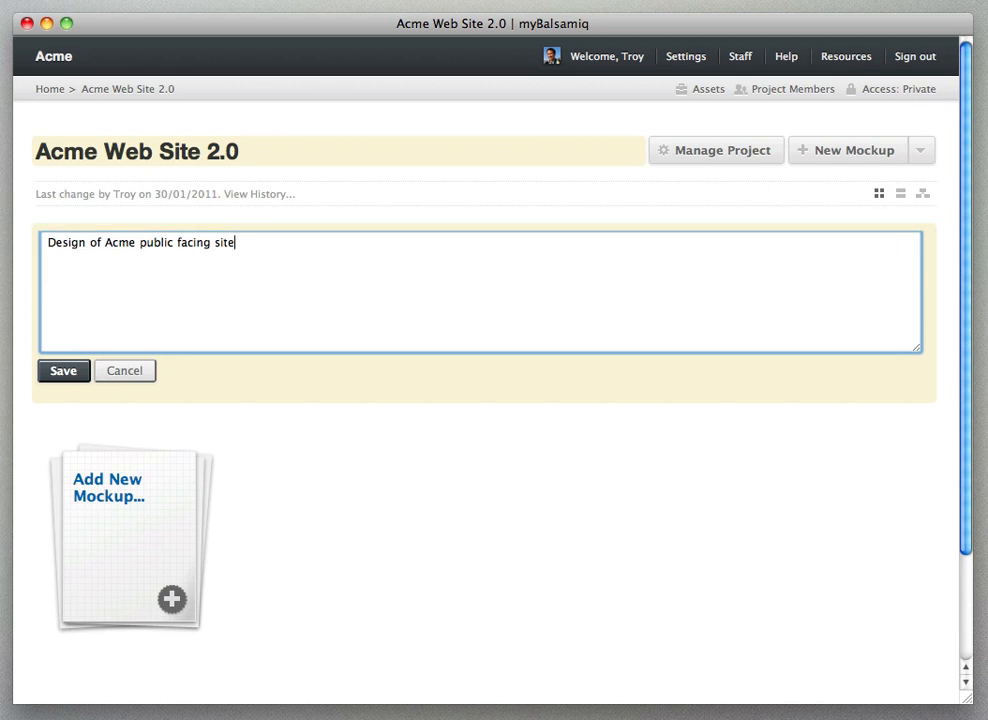
type("reluanch")
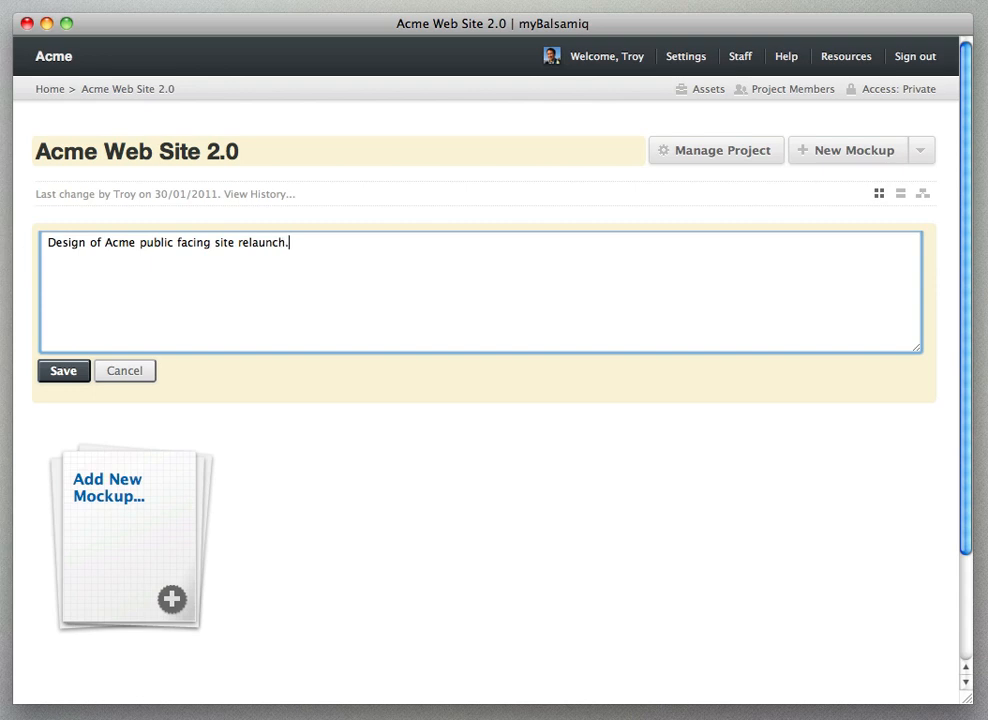
Step: Save the description 'Design of Acme public facing site relaunch.'
left_click(62, 370)
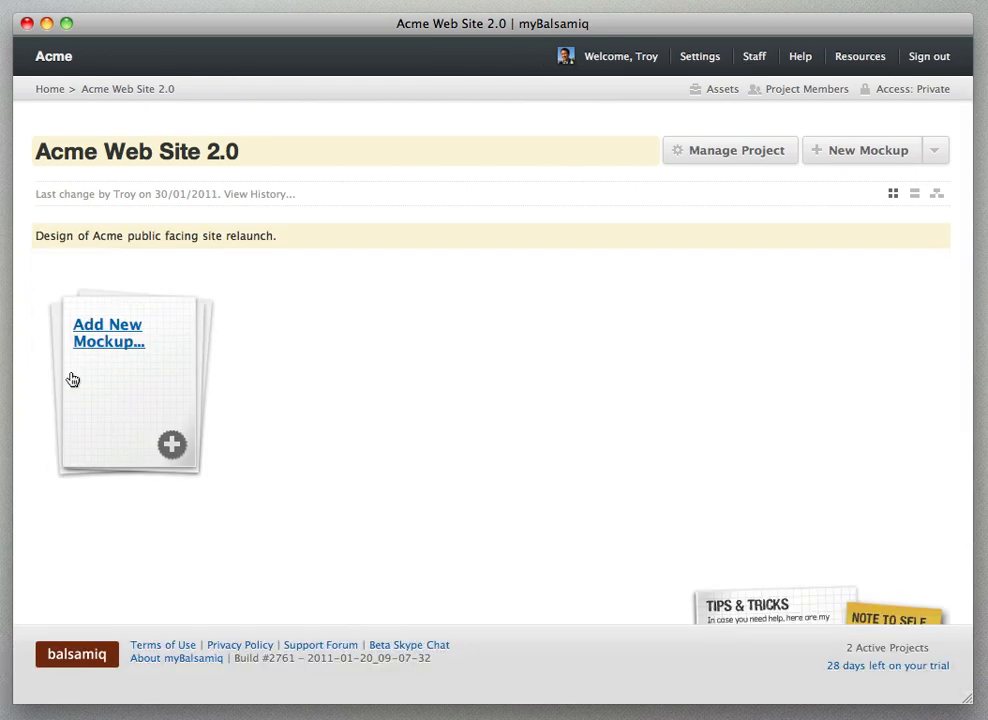
mouse_move(775, 357)
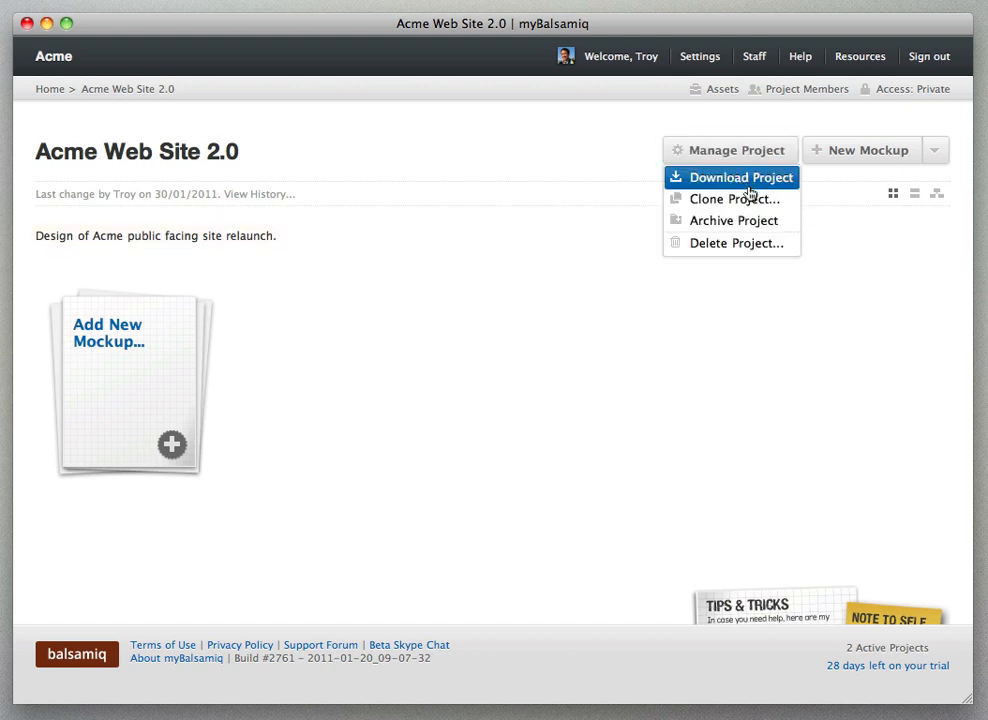
mouse_move(745, 243)
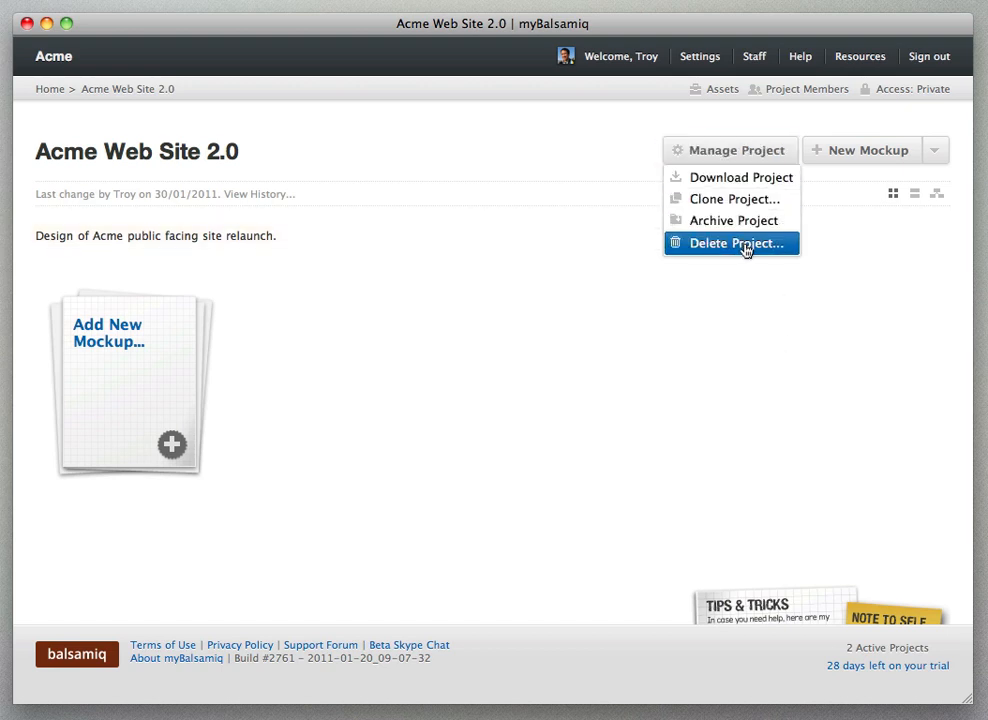
mouse_move(766, 348)
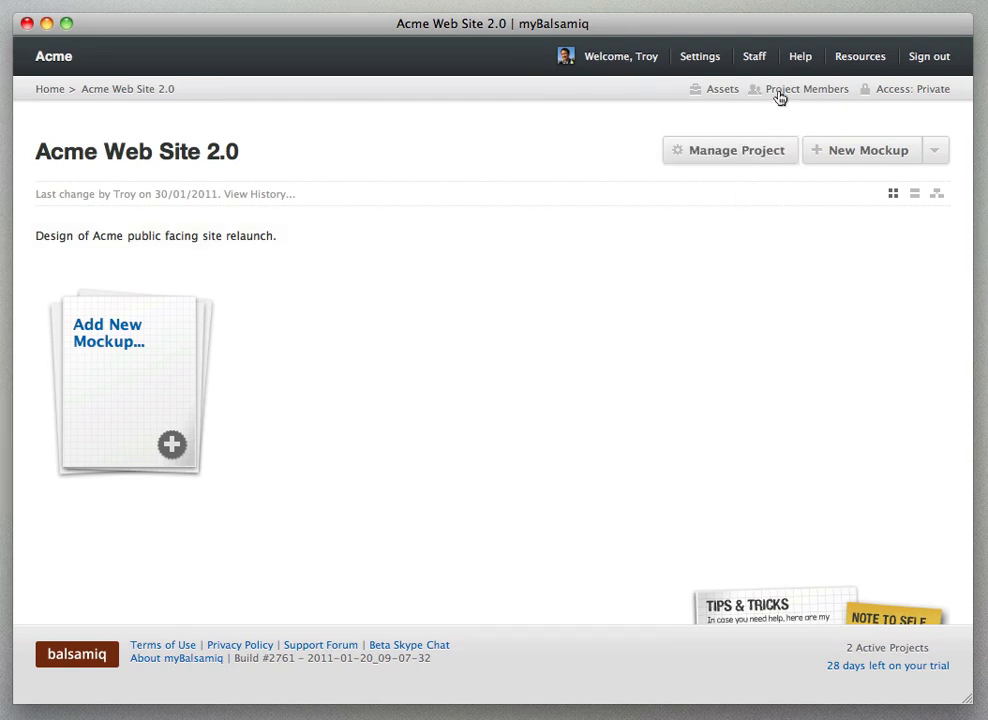
left_click(806, 88)
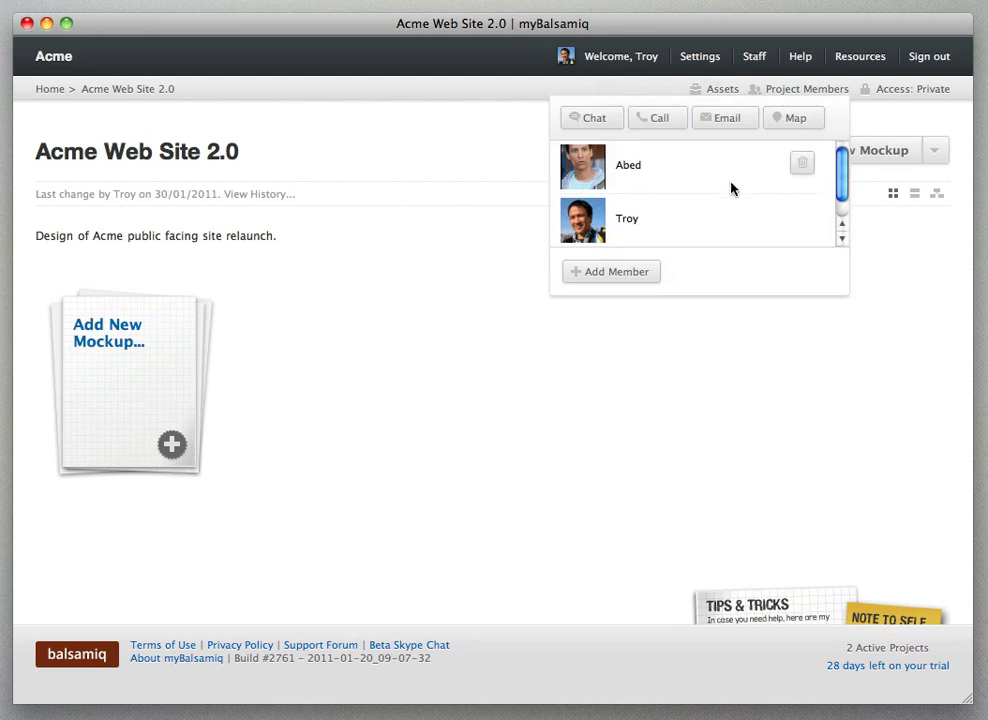
left_click(610, 271)
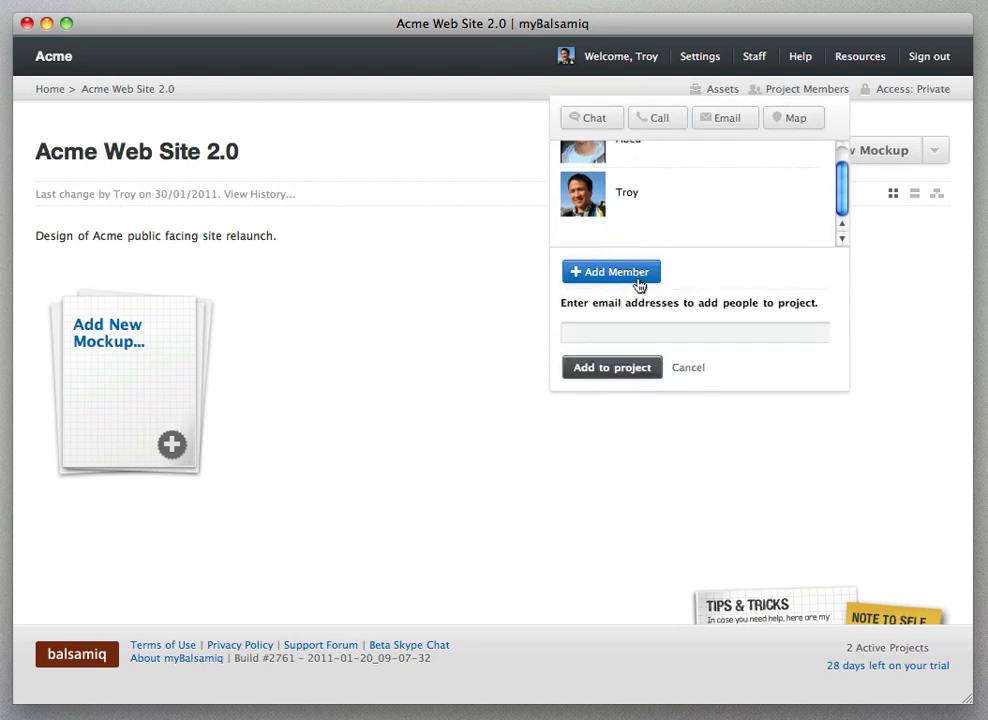
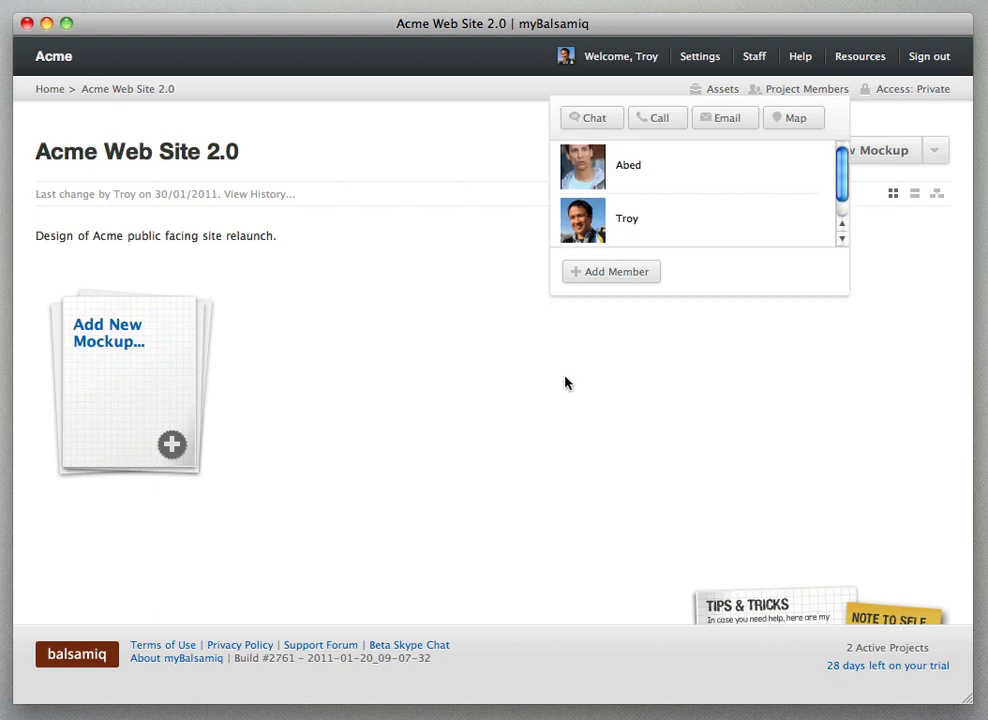
left_click(610, 271)
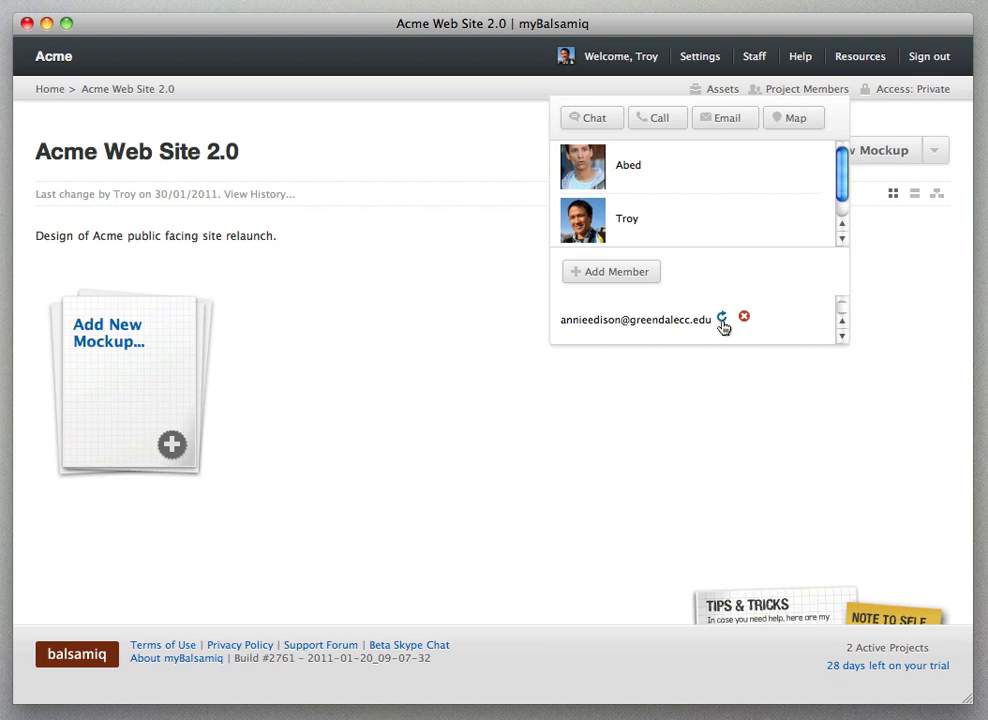
left_click(743, 316)
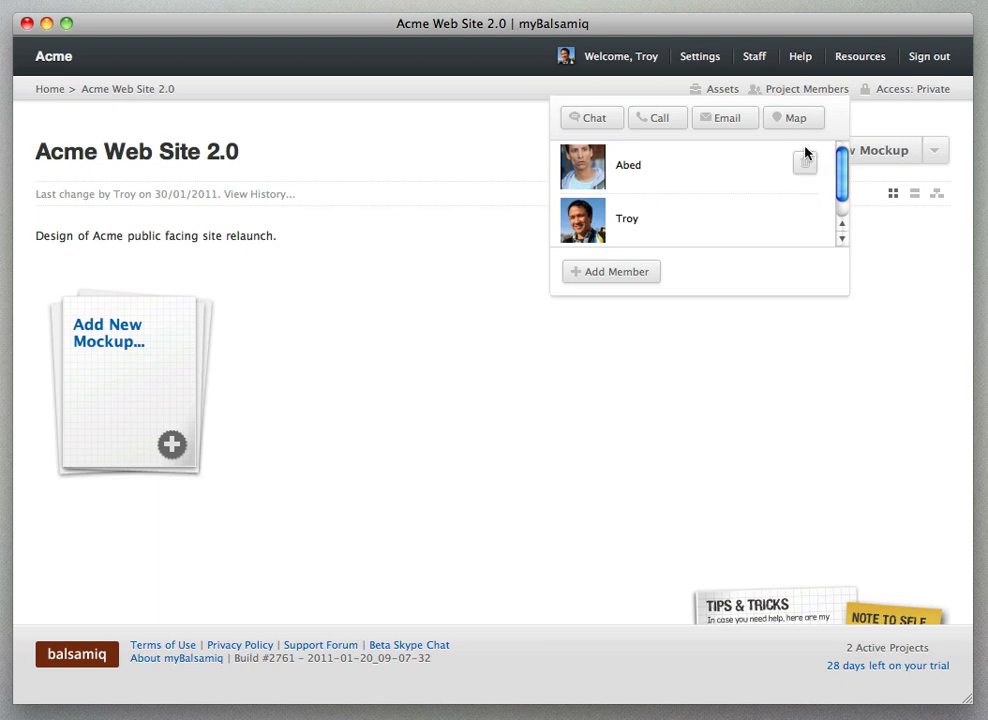
mouse_move(785, 221)
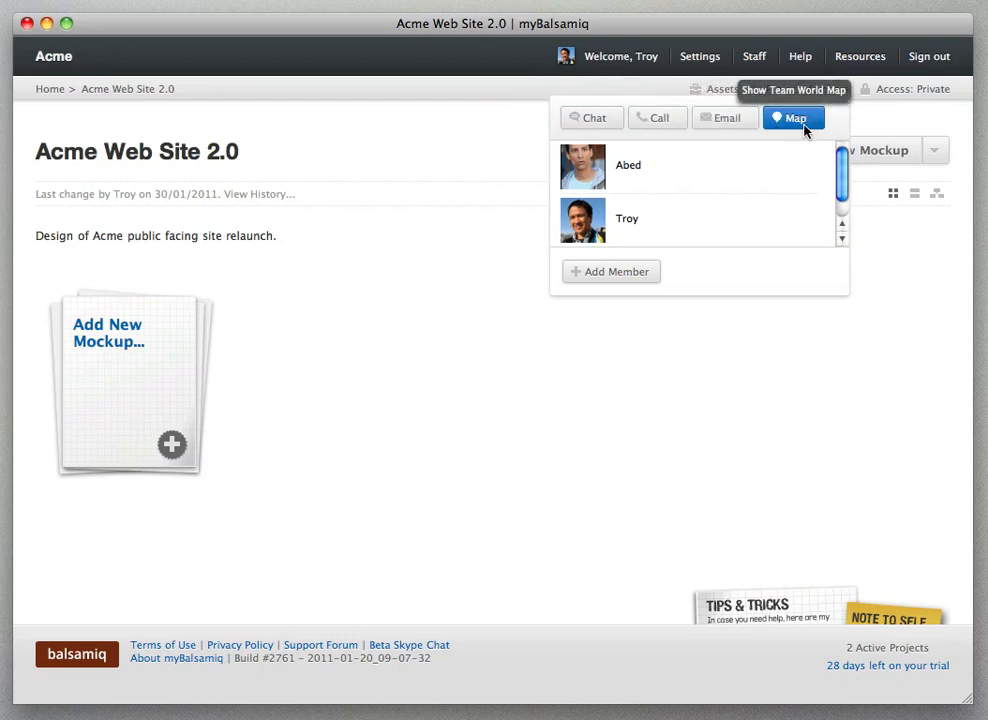
Step: View the team world map, check a collaborator's local time, then close the map
left_click(792, 118)
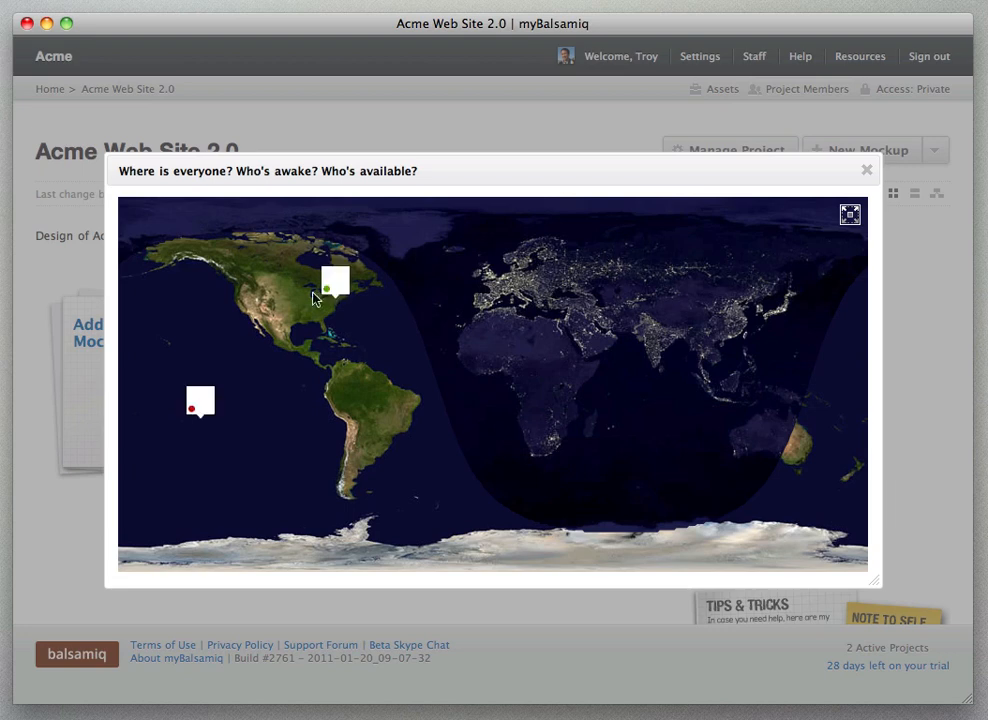
left_click(199, 402)
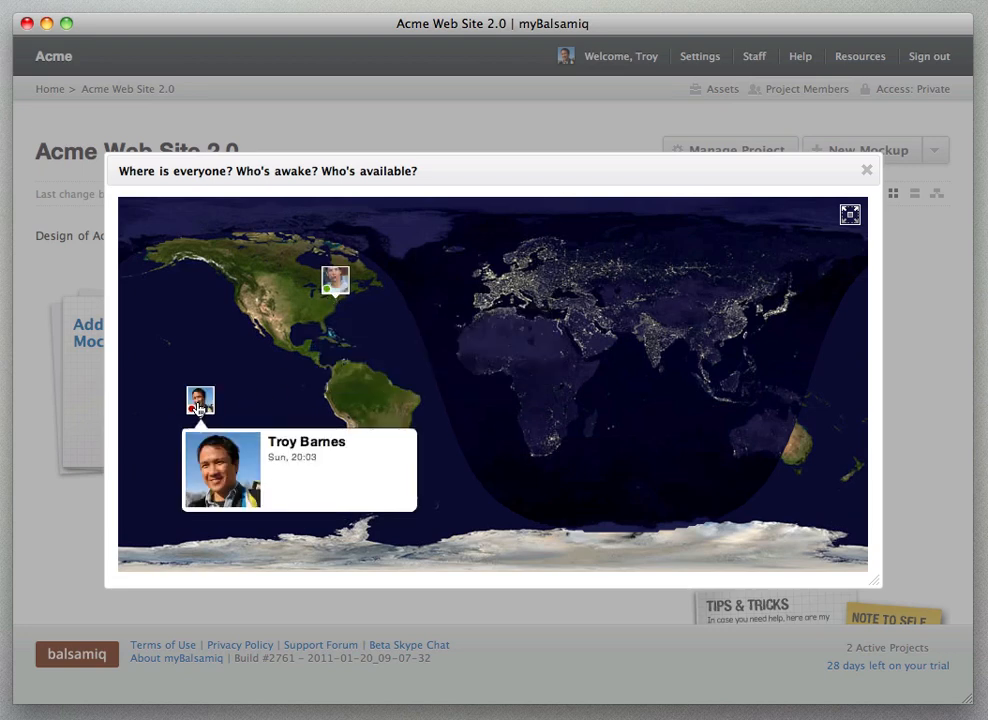
left_click(335, 280)
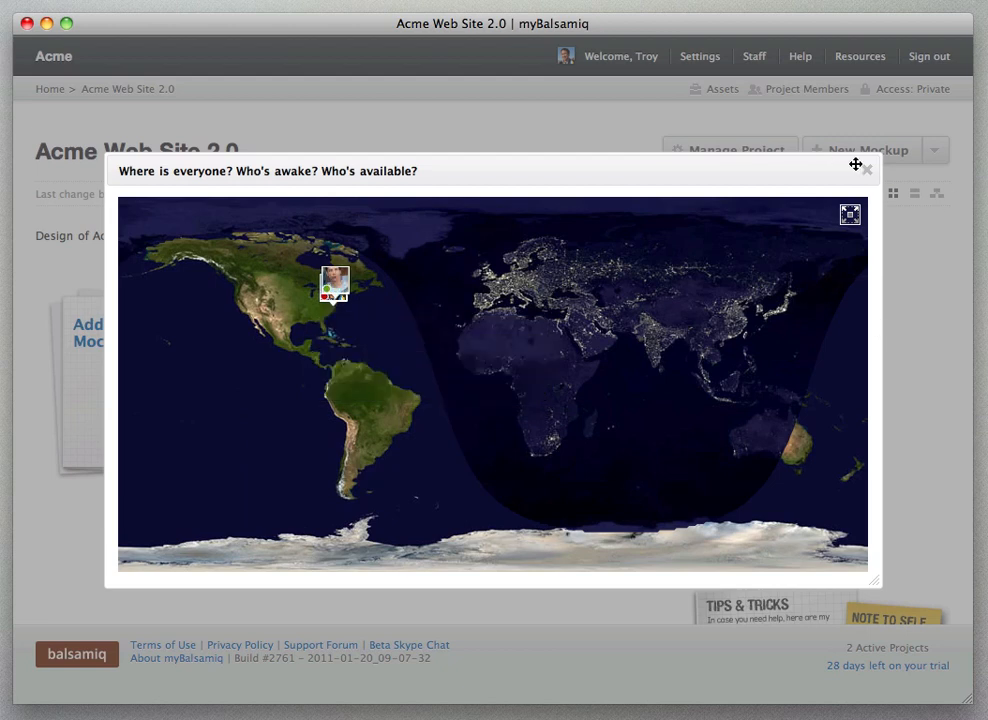
left_click(866, 169)
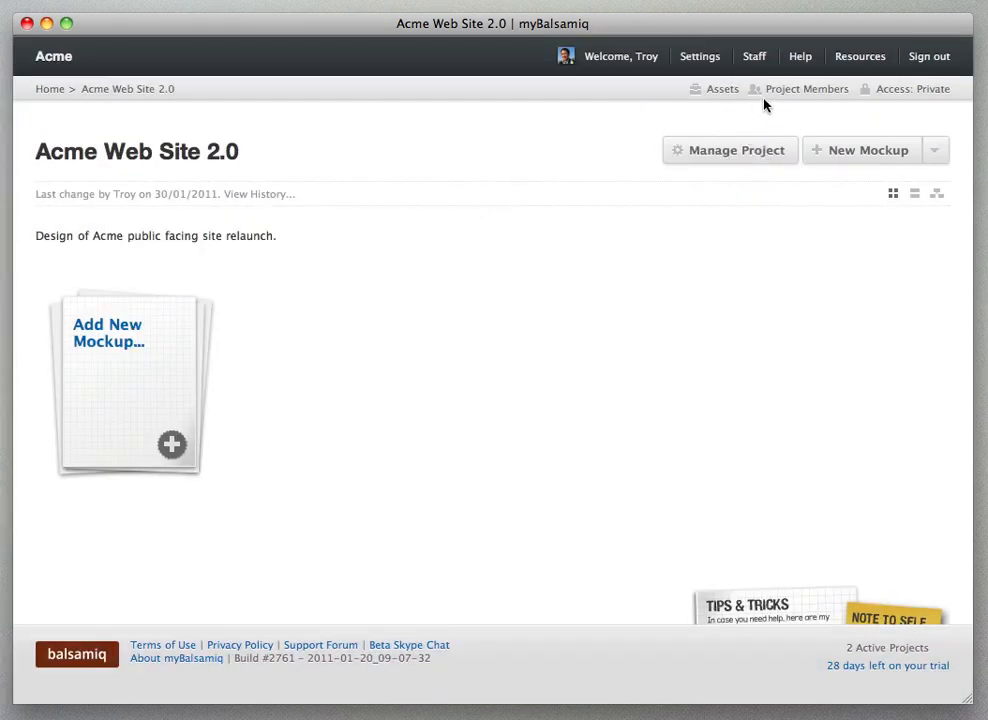
Step: Change Acme Web Site 2.0's access from Private to Website
left_click(912, 88)
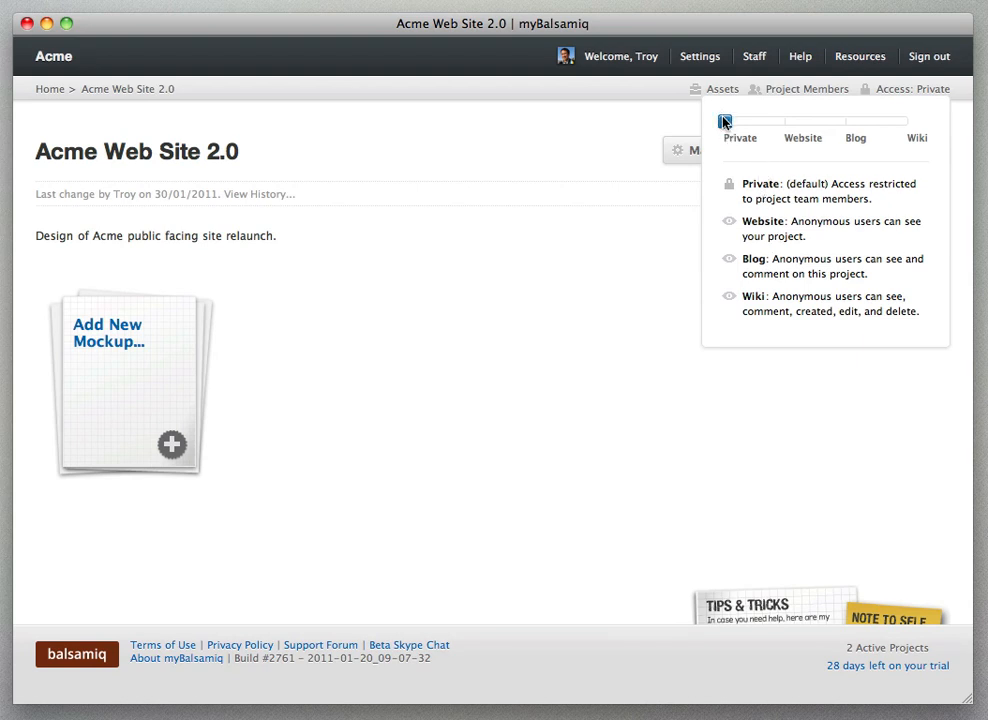
left_click(802, 120)
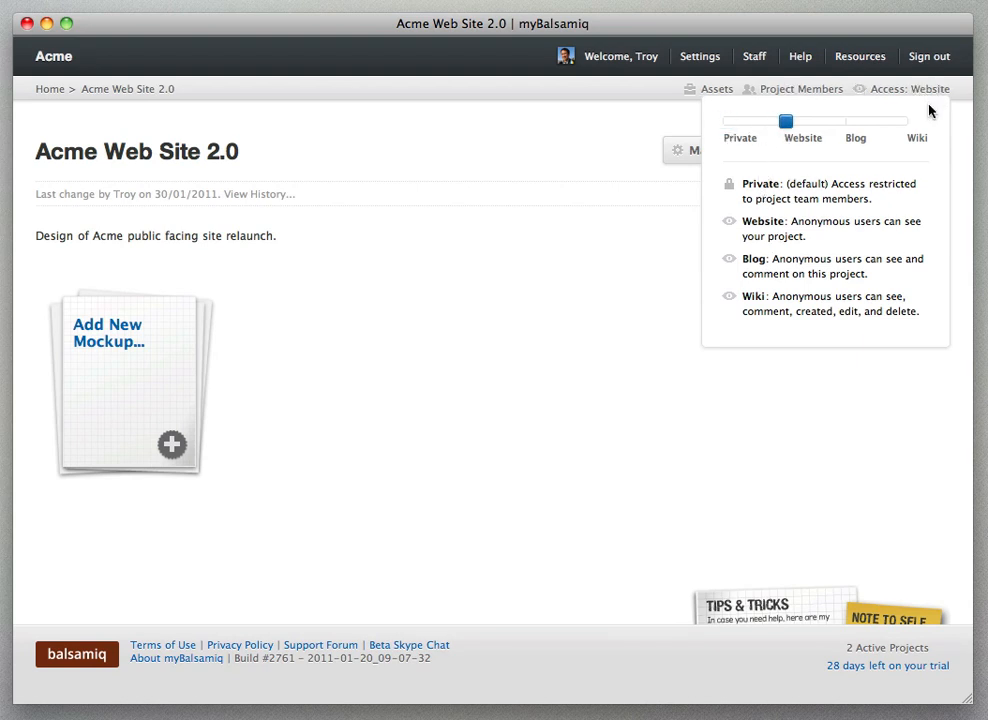
left_click(441, 122)
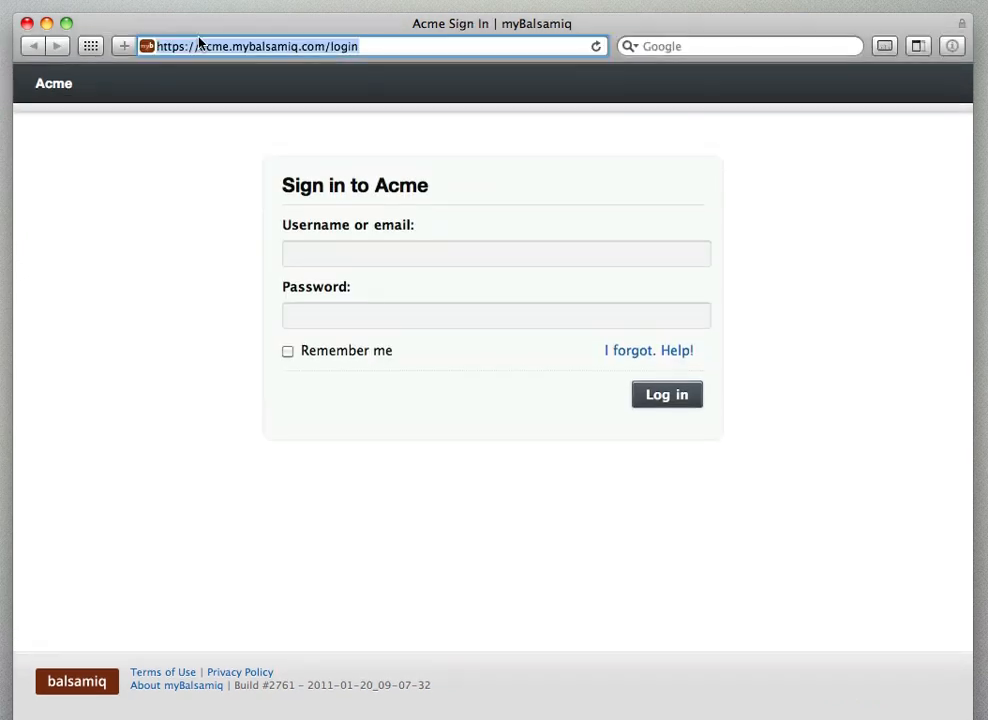
mouse_move(420, 95)
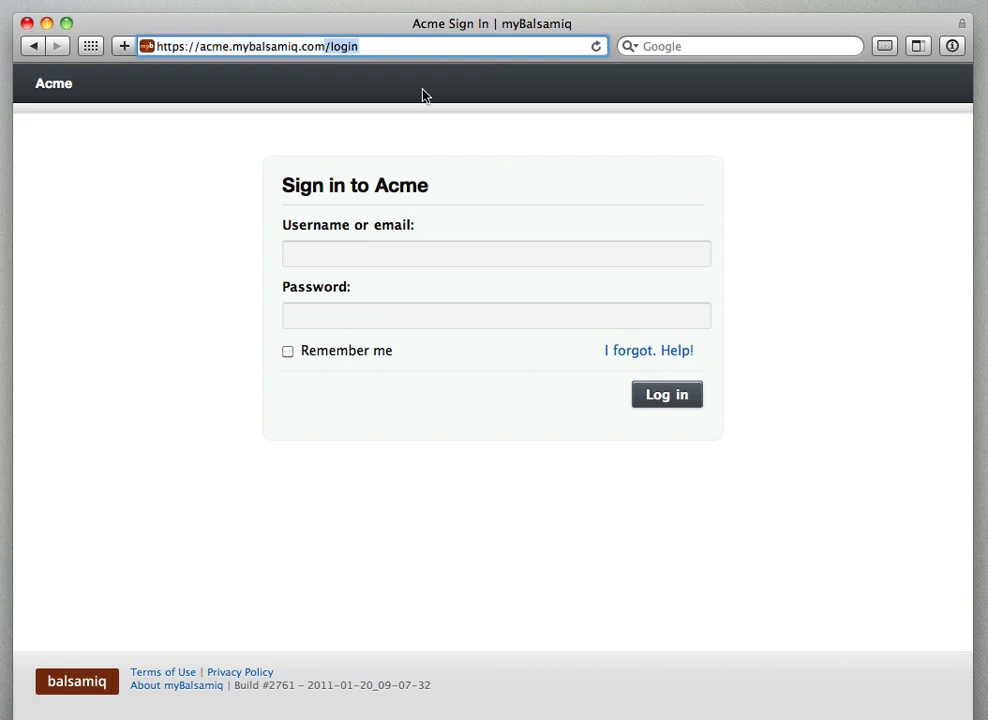
Step: View All Public Projects while logged out, then log back in with Remember me ticked
left_click(666, 394)
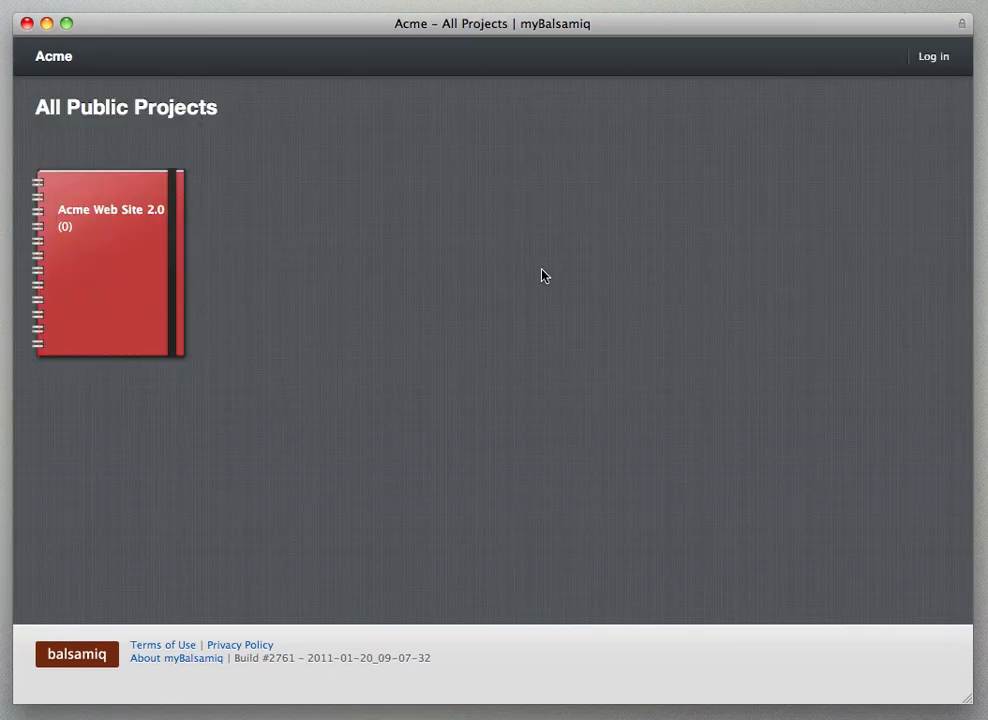
mouse_move(110, 218)
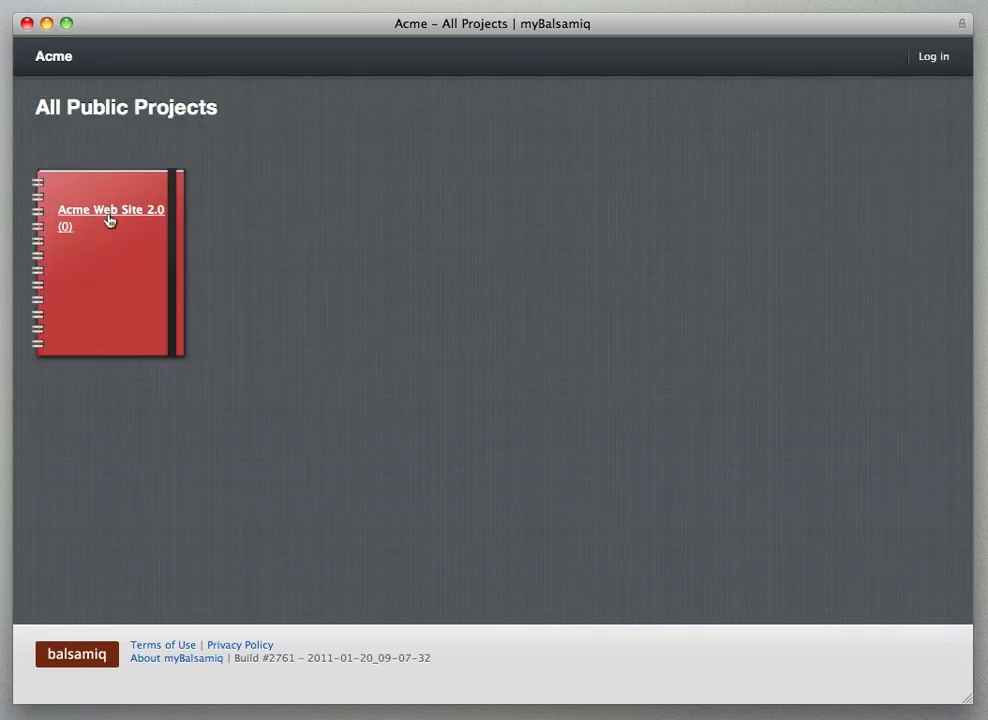
mouse_move(923, 78)
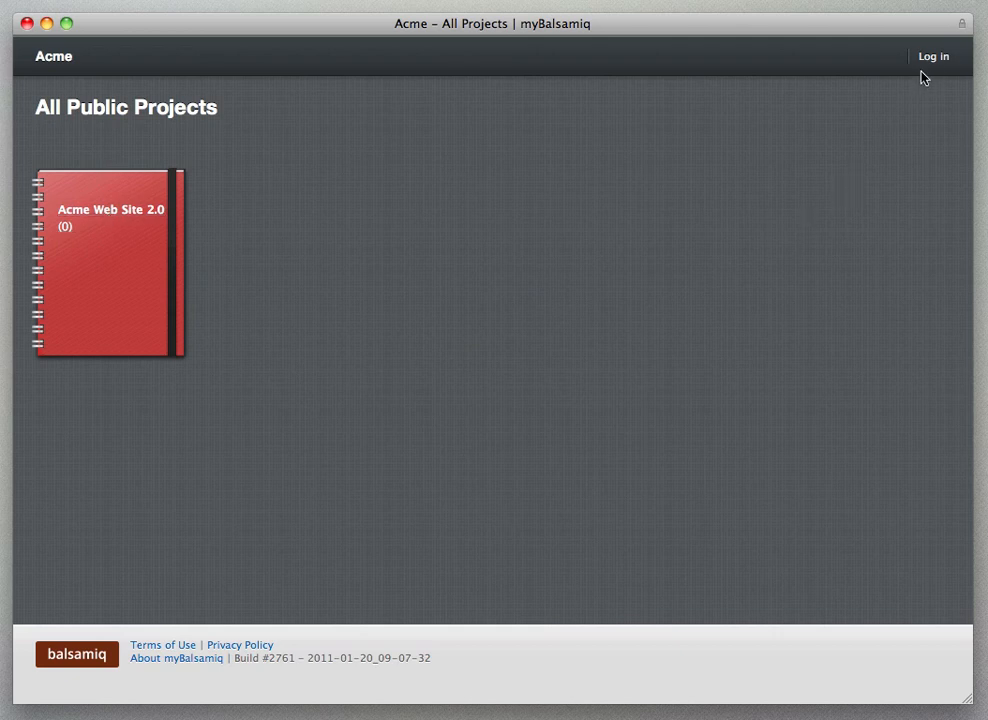
left_click(932, 56)
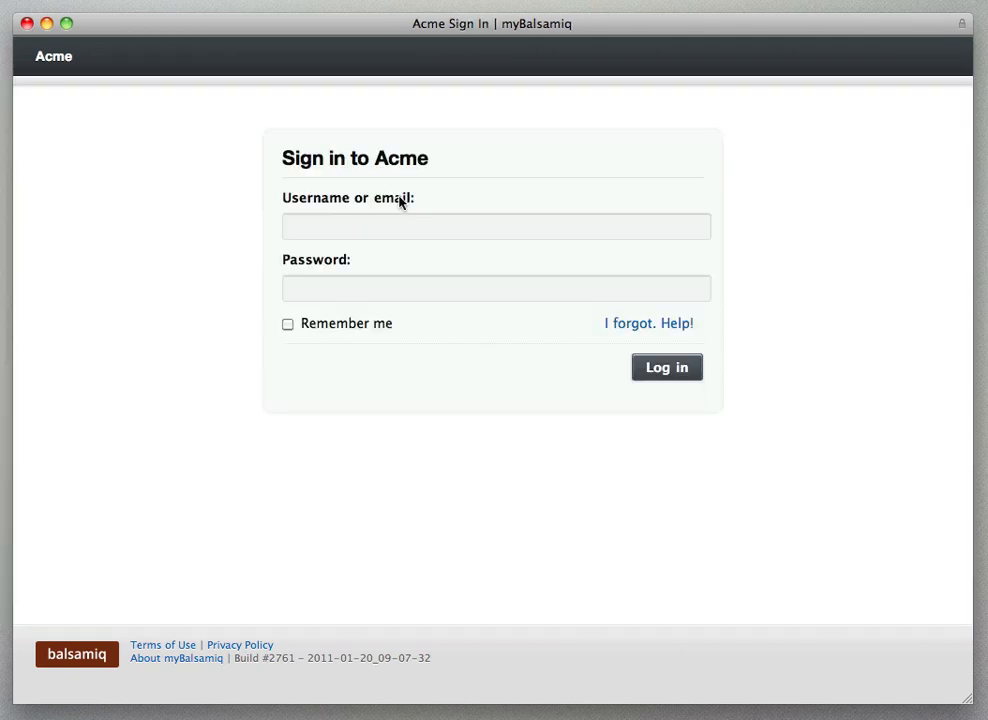
type("g")
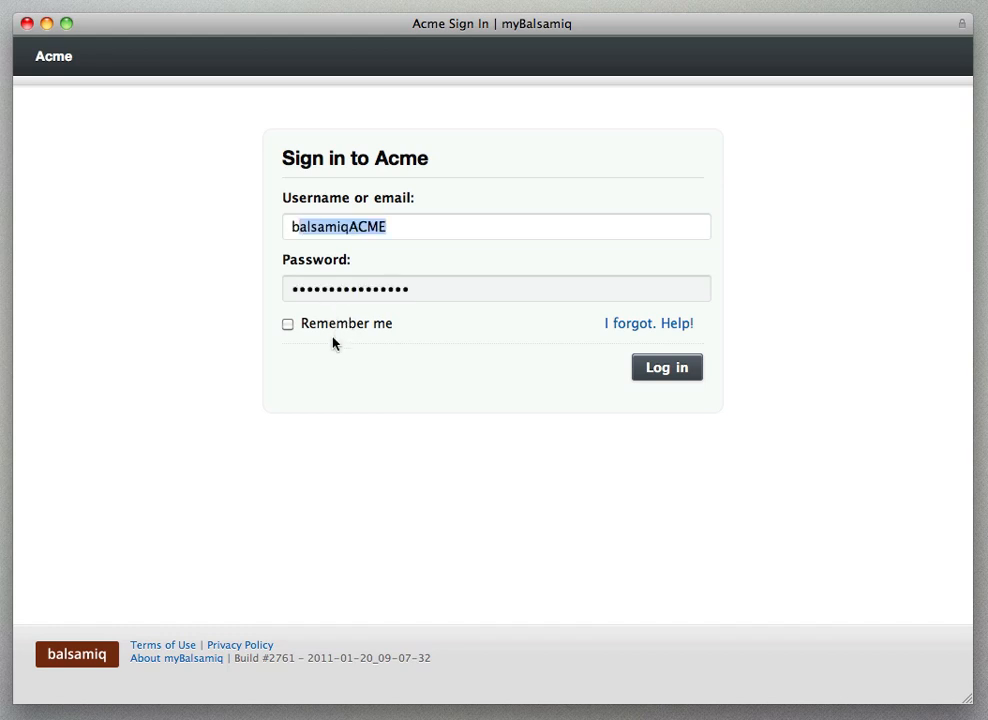
left_click(288, 323)
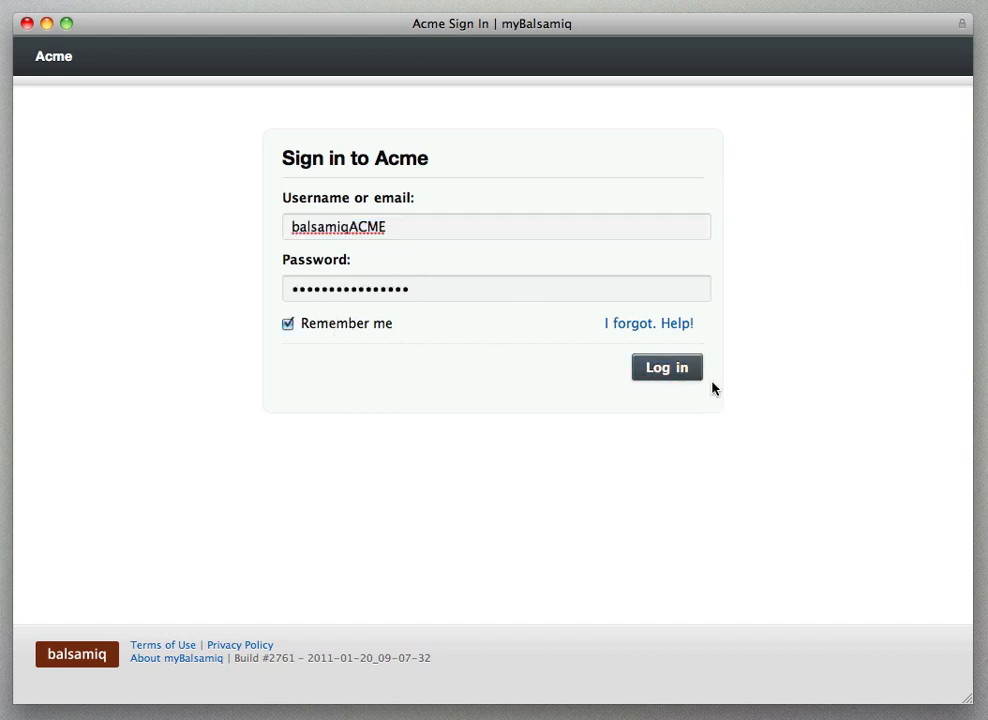
left_click(666, 367)
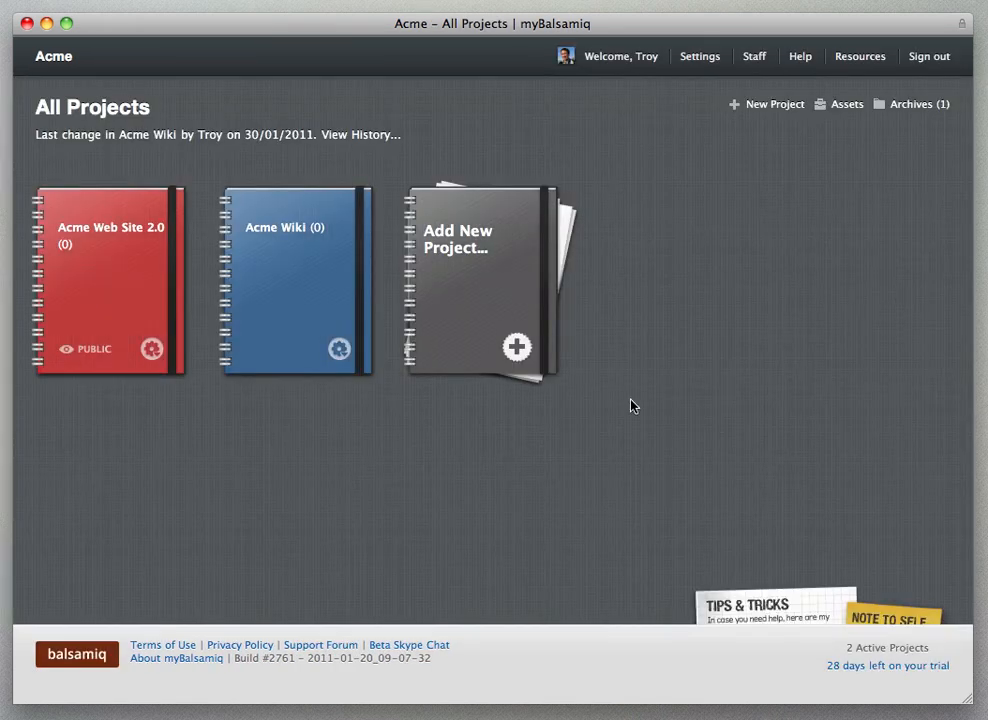
mouse_move(107, 363)
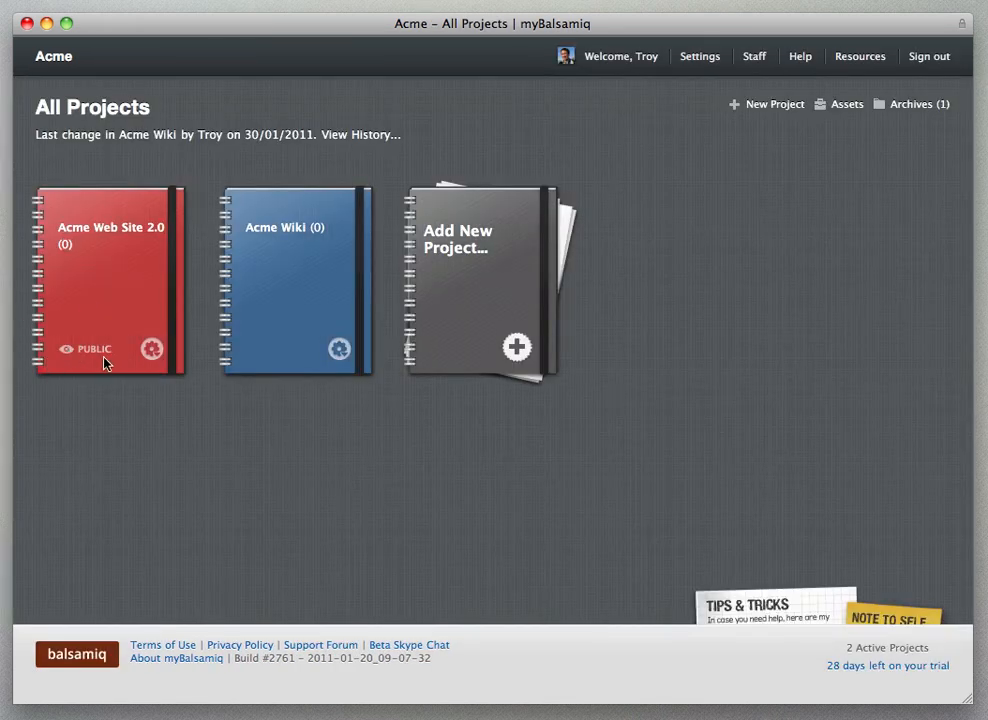
mouse_move(952, 205)
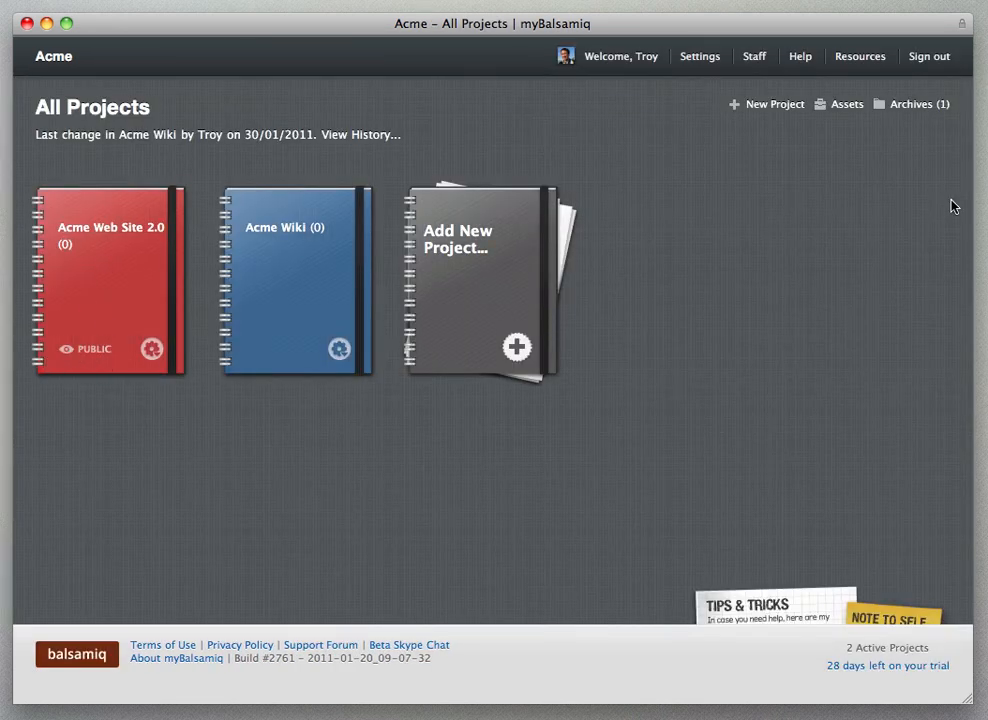
Step: Set Acme Web Site 2.0 access to Private, reopen the project and dismiss Getting started
left_click(109, 280)
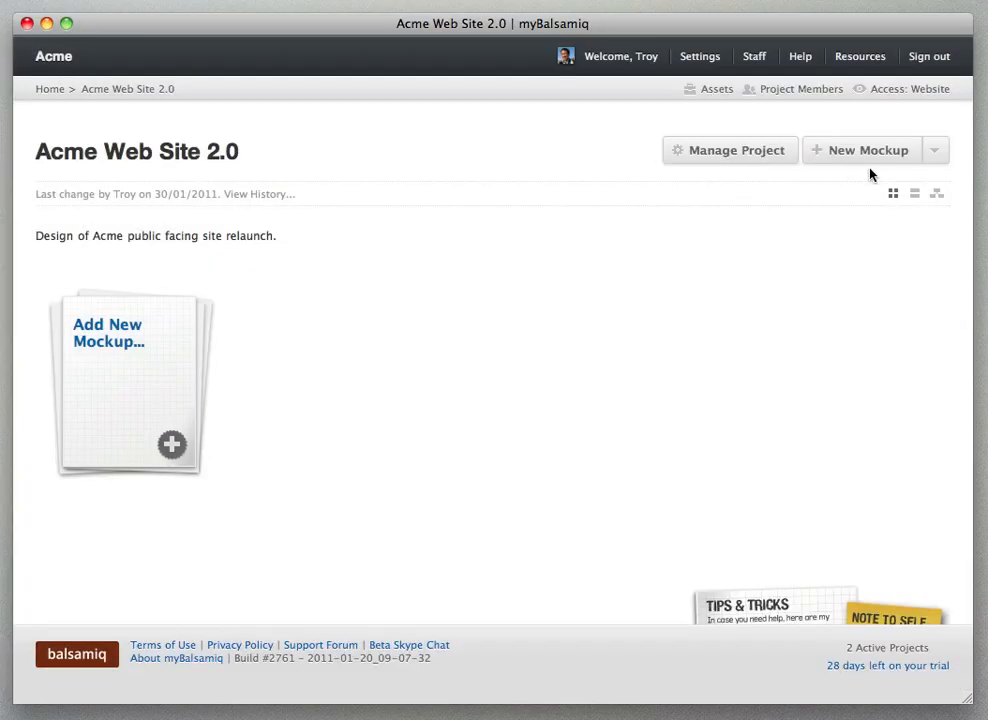
left_click(909, 88)
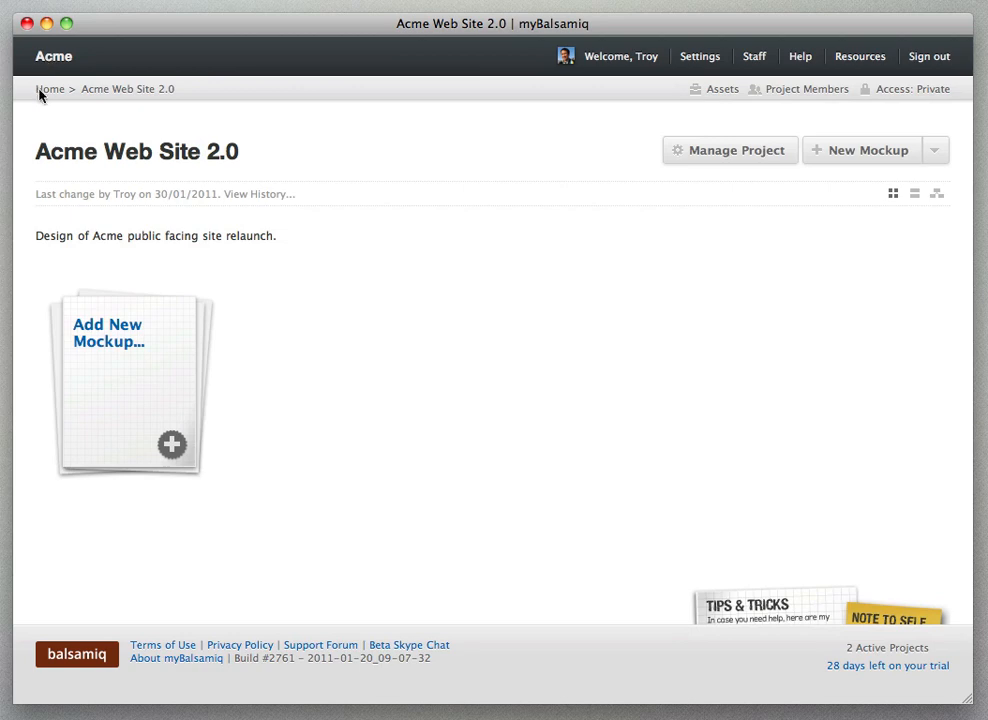
left_click(49, 89)
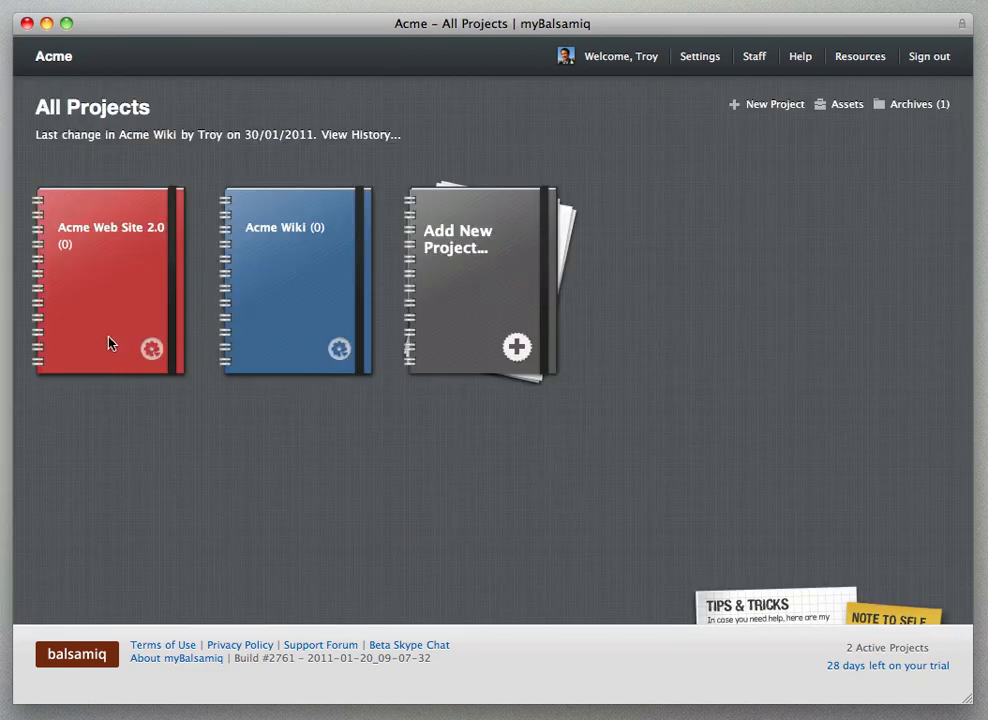
left_click(108, 280)
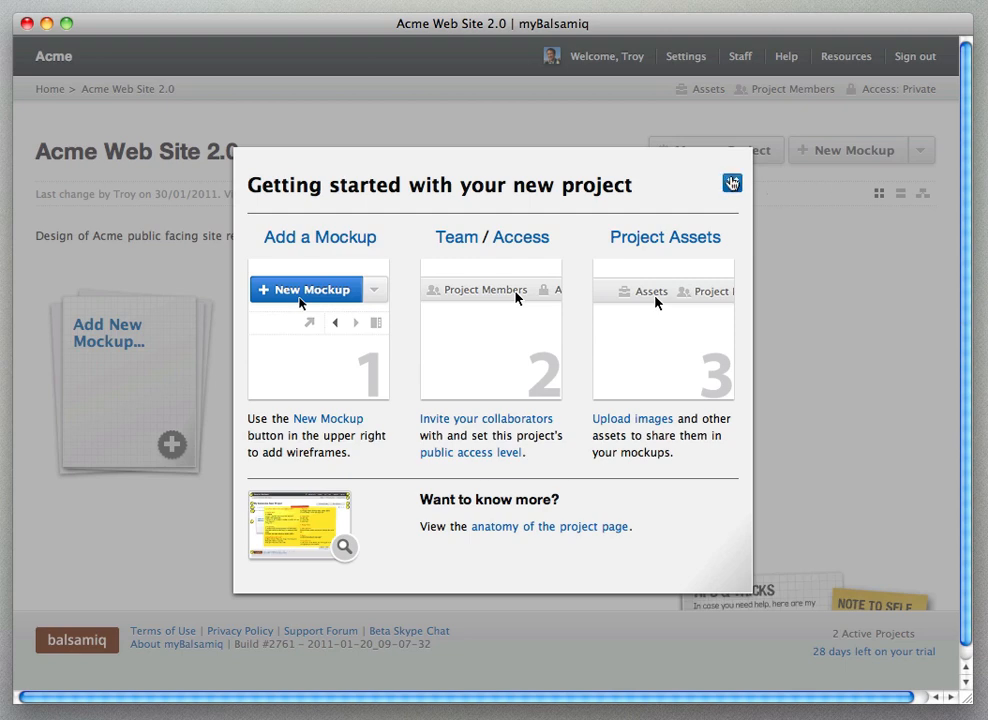
left_click(731, 183)
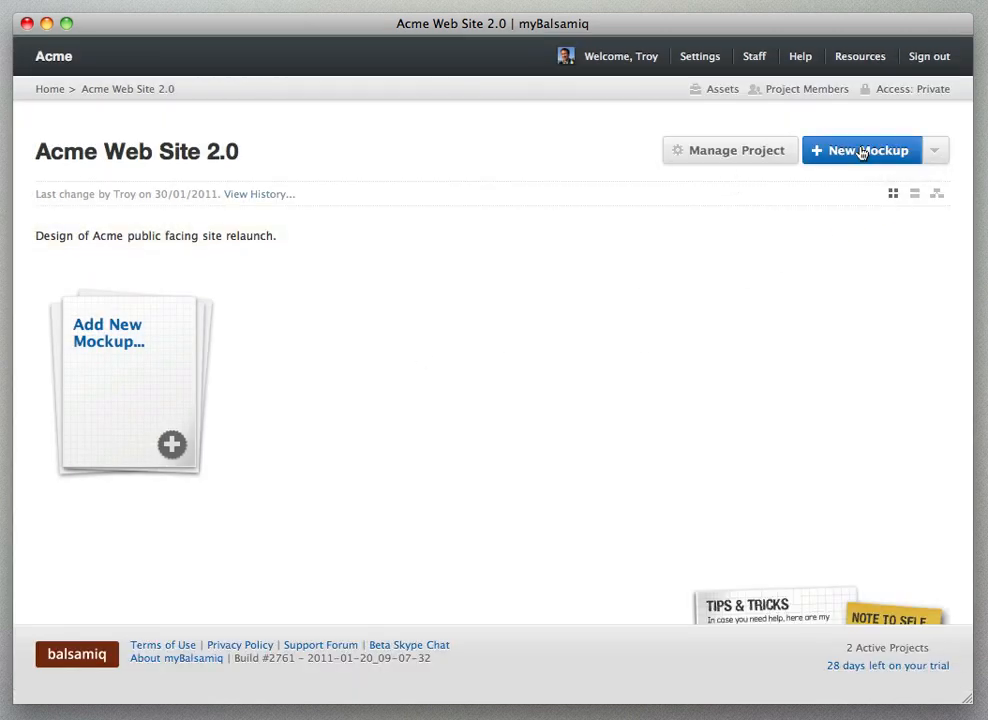
Step: Create a new blank mockup named 'Home Page' in Acme Web Site 2.0
left_click(860, 150)
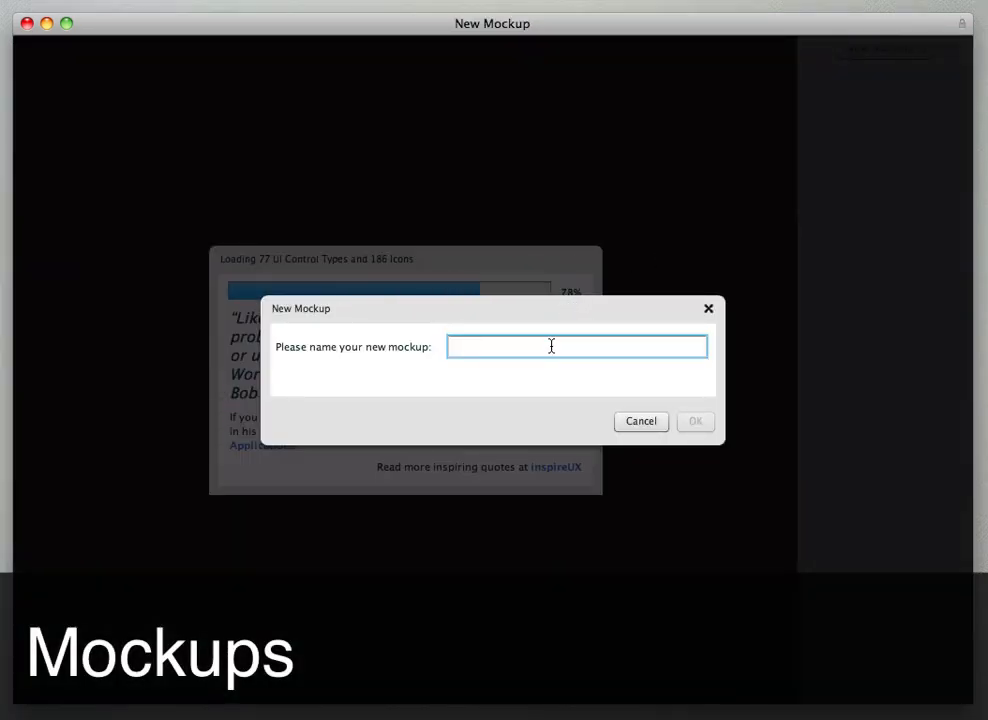
type("Home P")
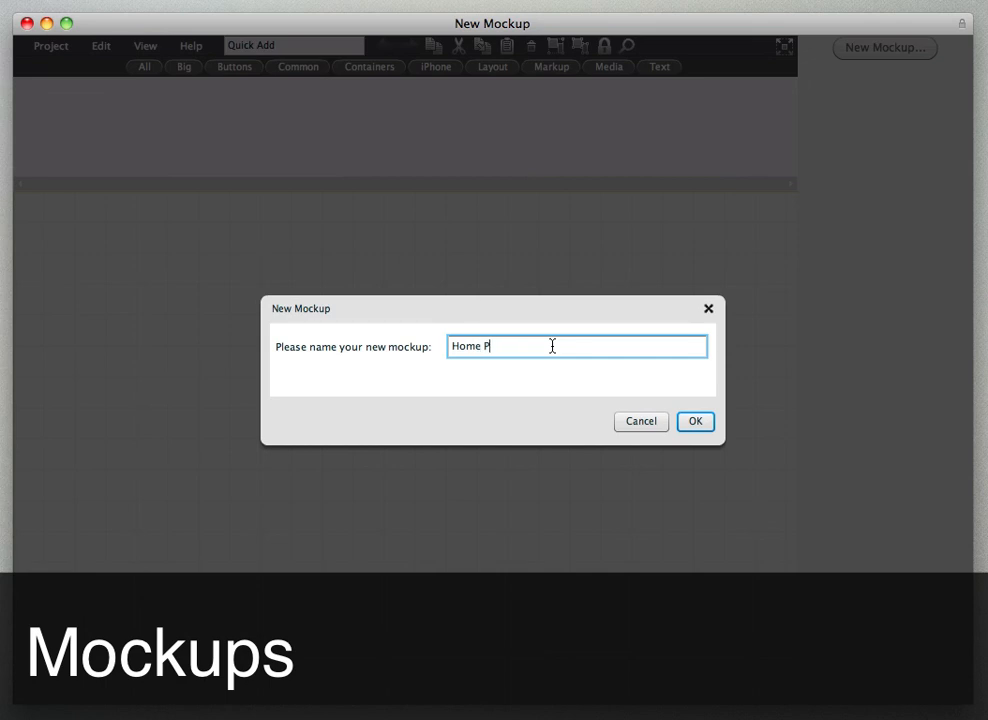
left_click(695, 421)
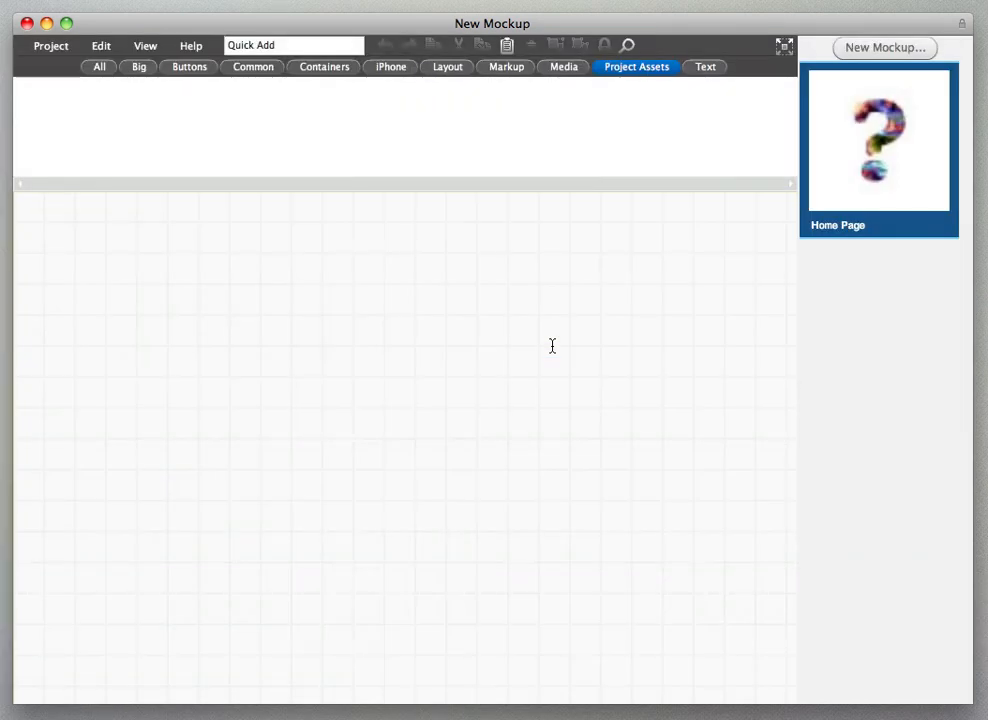
left_click(50, 45)
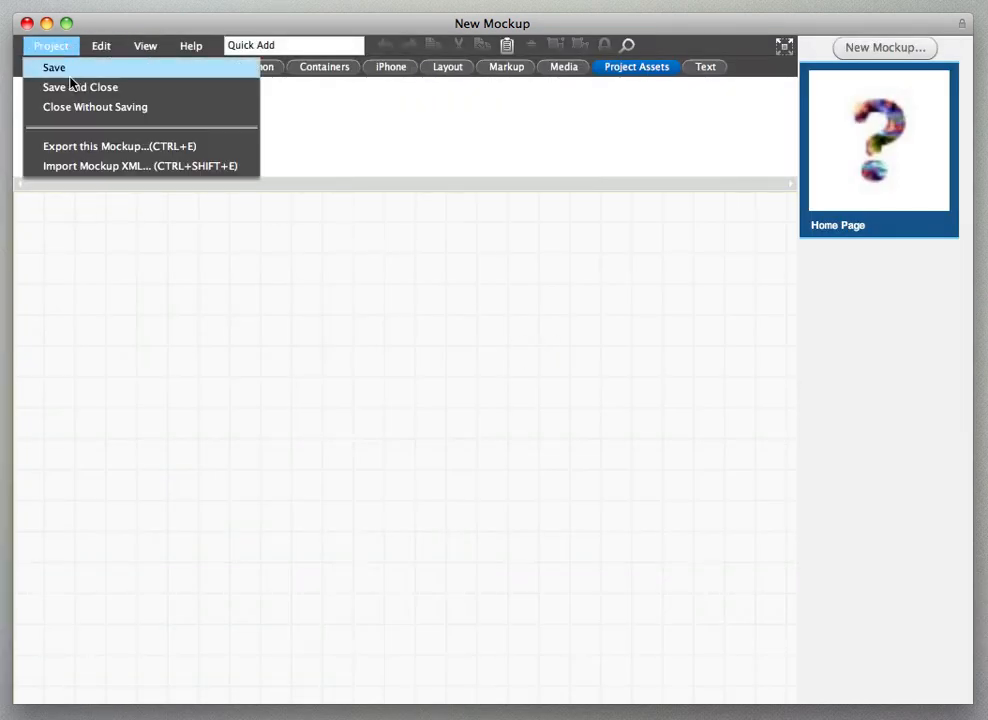
Step: Import the Acme web page design from mockup XML and turn off Show Project Browser
left_click(138, 165)
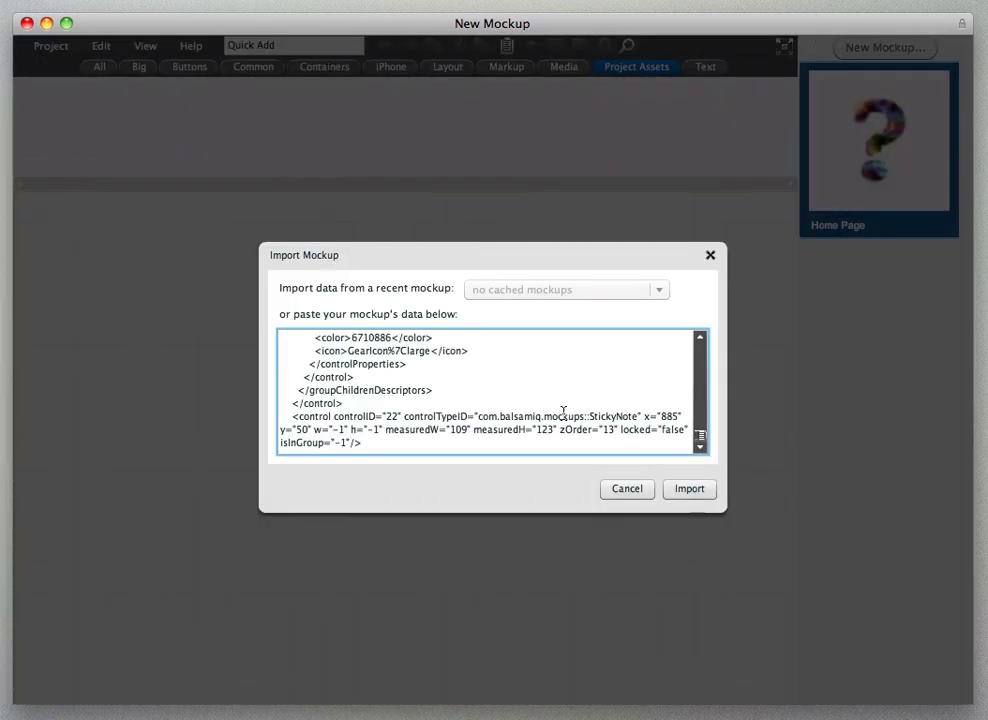
left_click(689, 488)
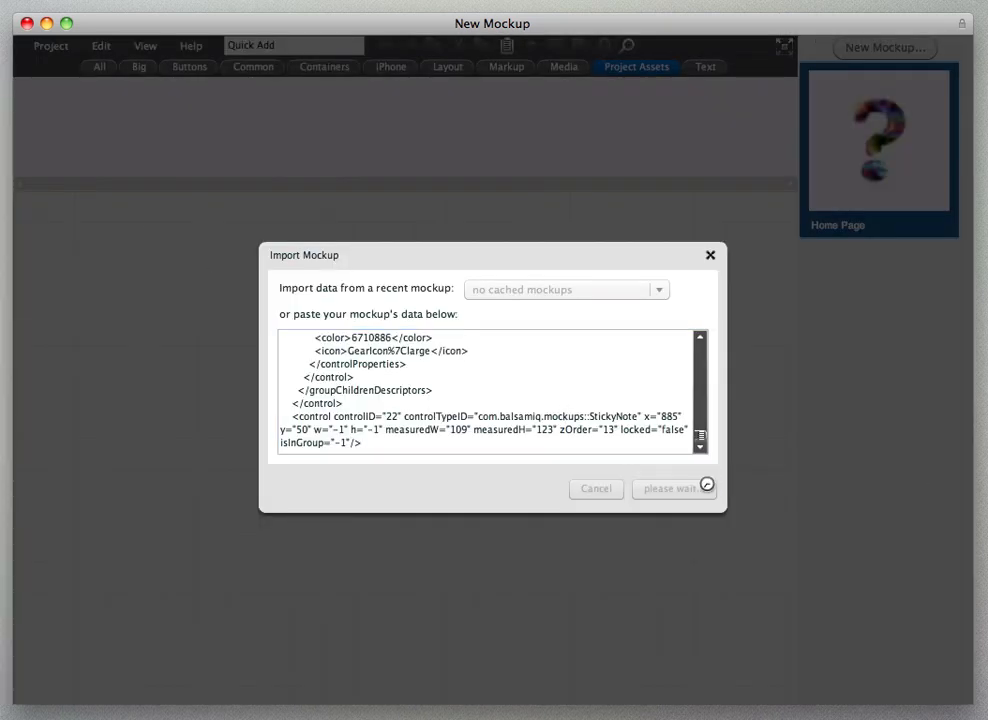
left_click(674, 488)
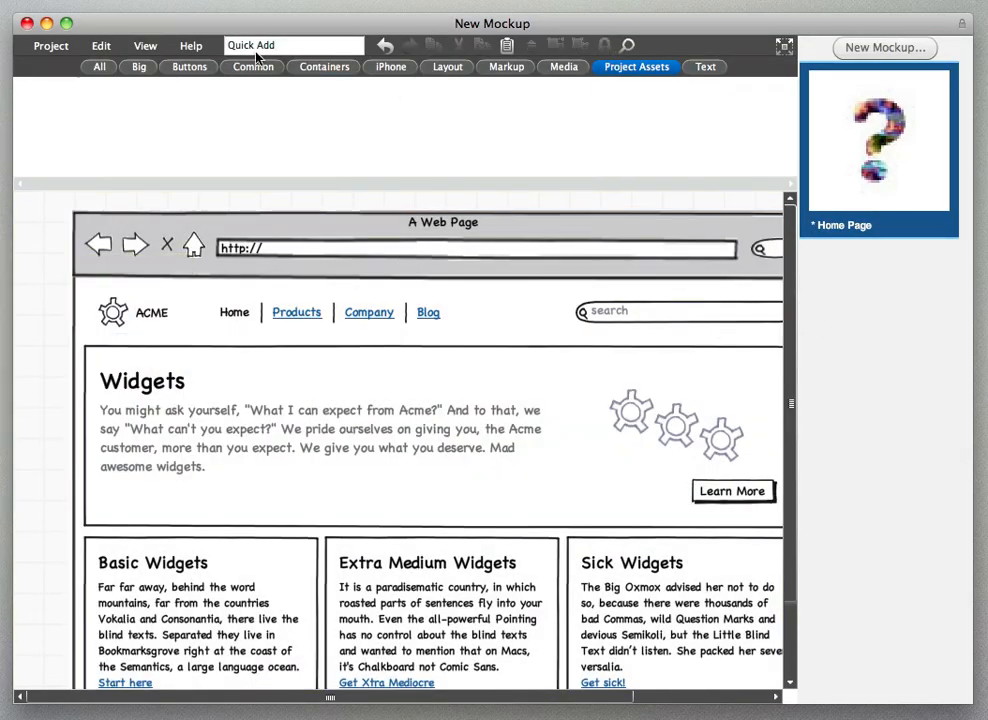
left_click(145, 45)
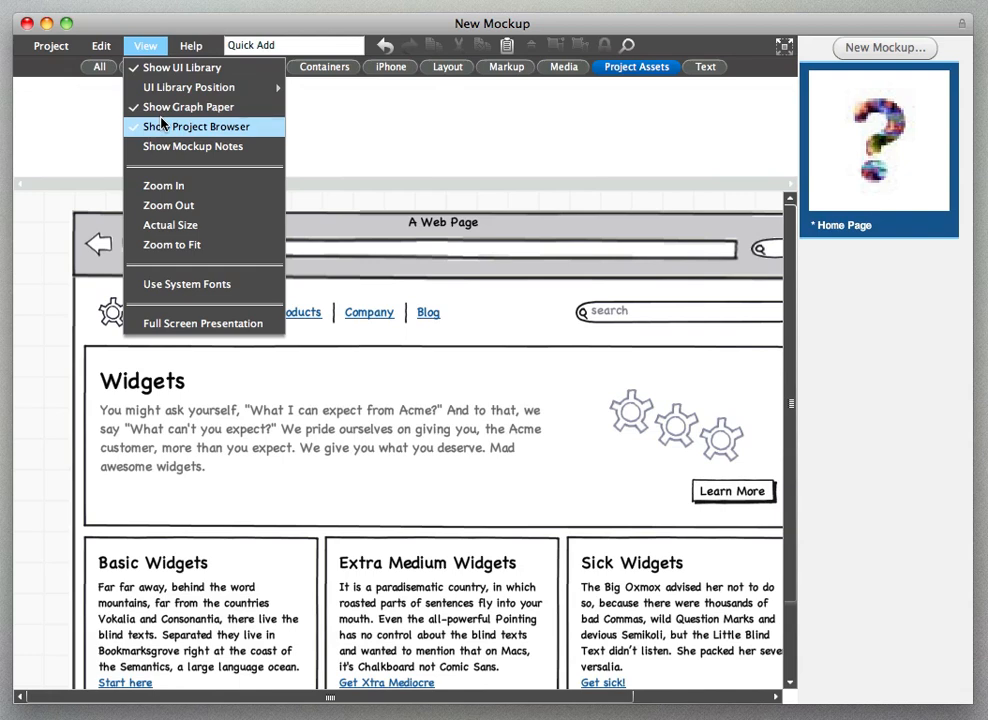
left_click(196, 126)
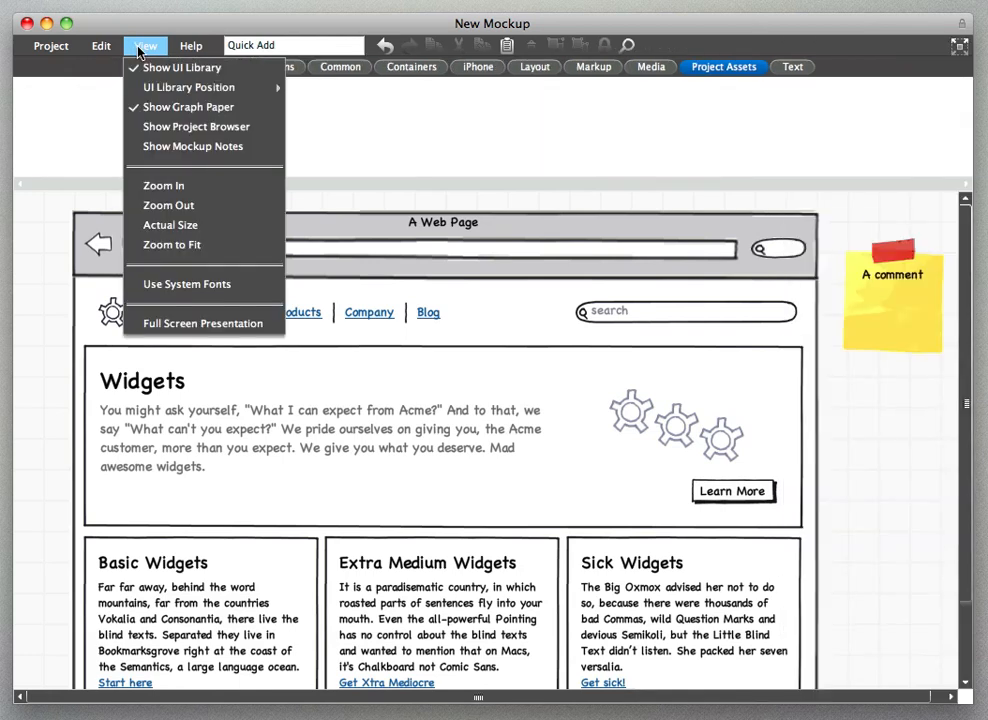
Step: Create a second blank mockup named 'Products'
left_click(196, 126)
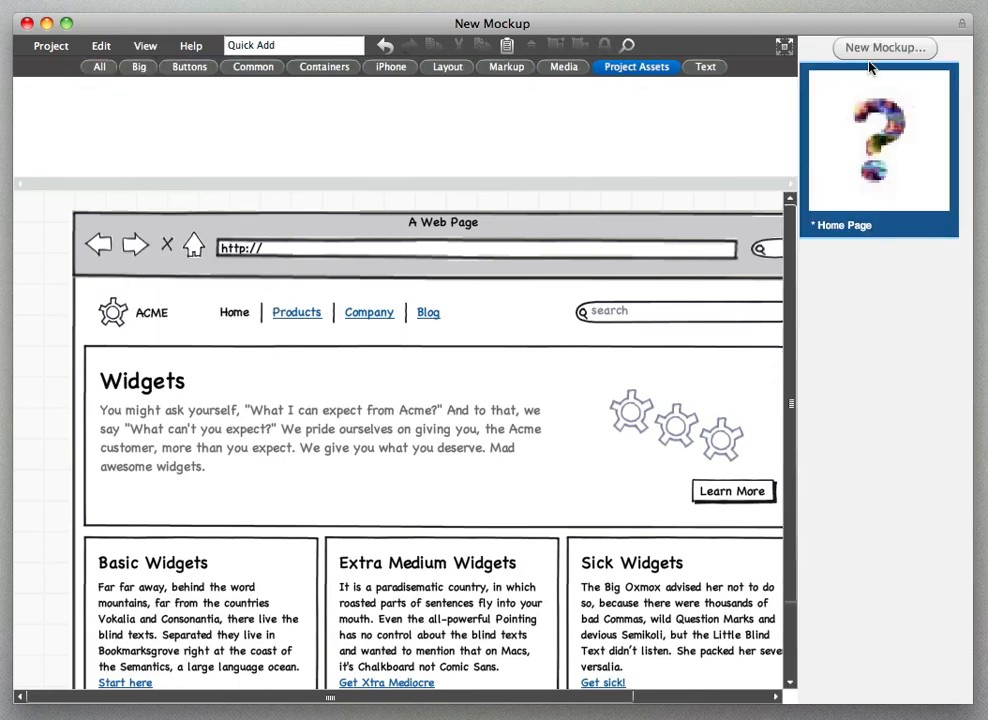
mouse_move(875, 190)
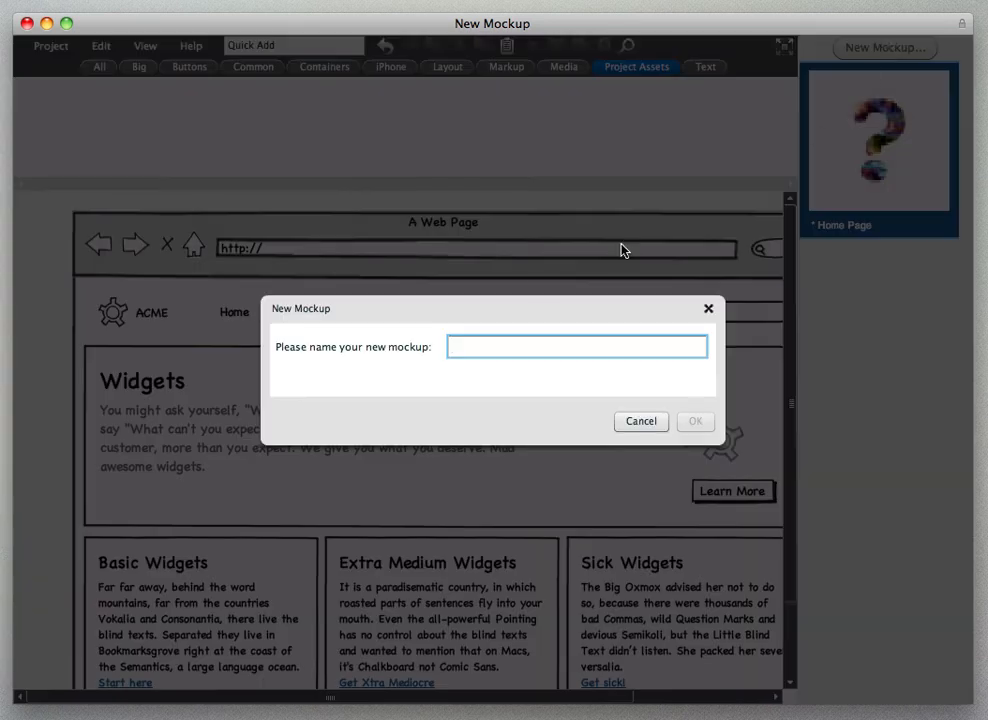
type("Pro")
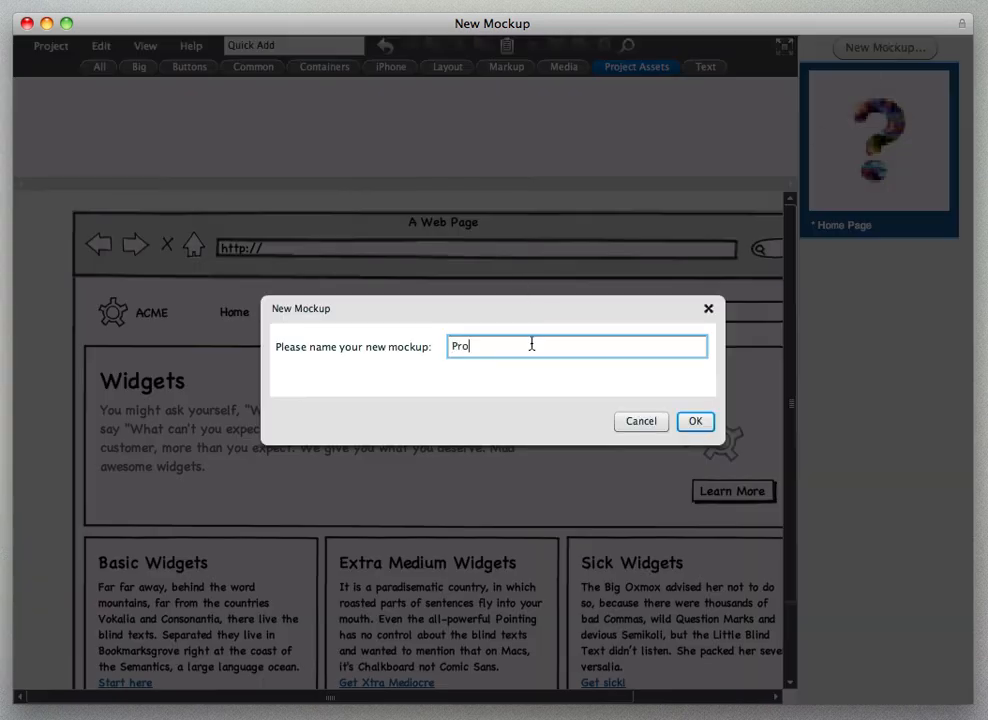
type("ducts")
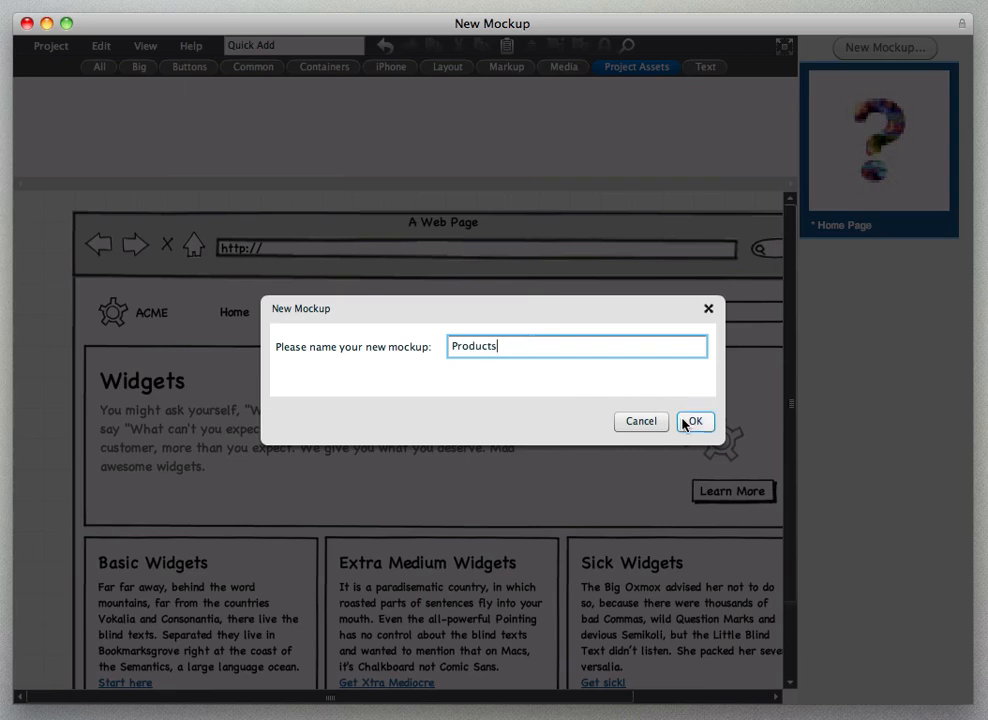
left_click(694, 421)
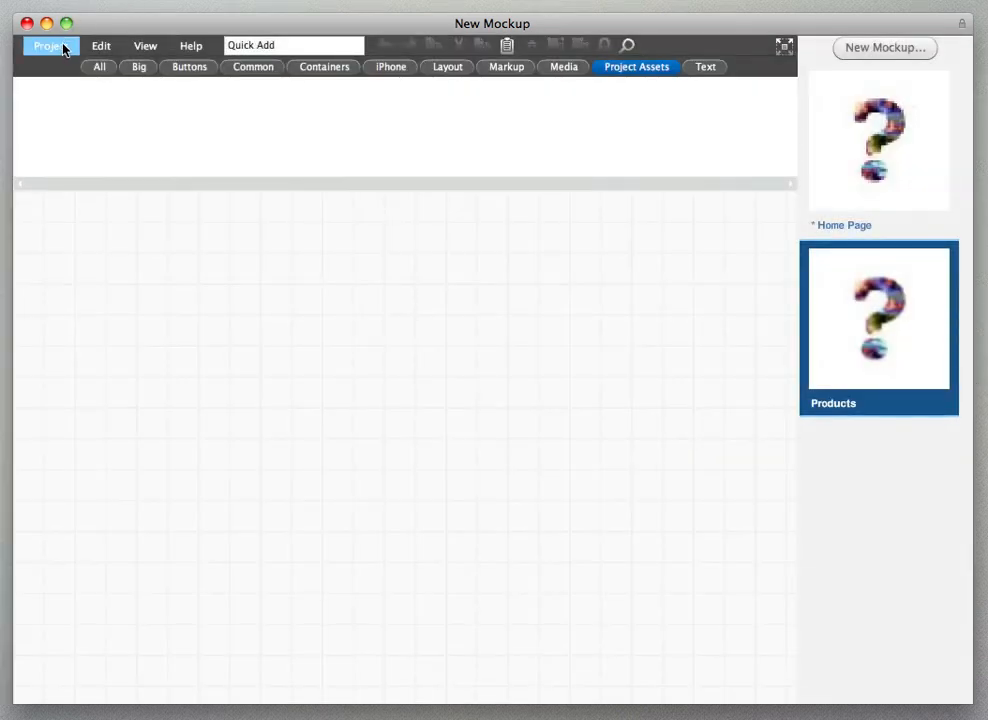
Step: Import the Productopia page design from mockup XML and save the project
left_click(49, 45)
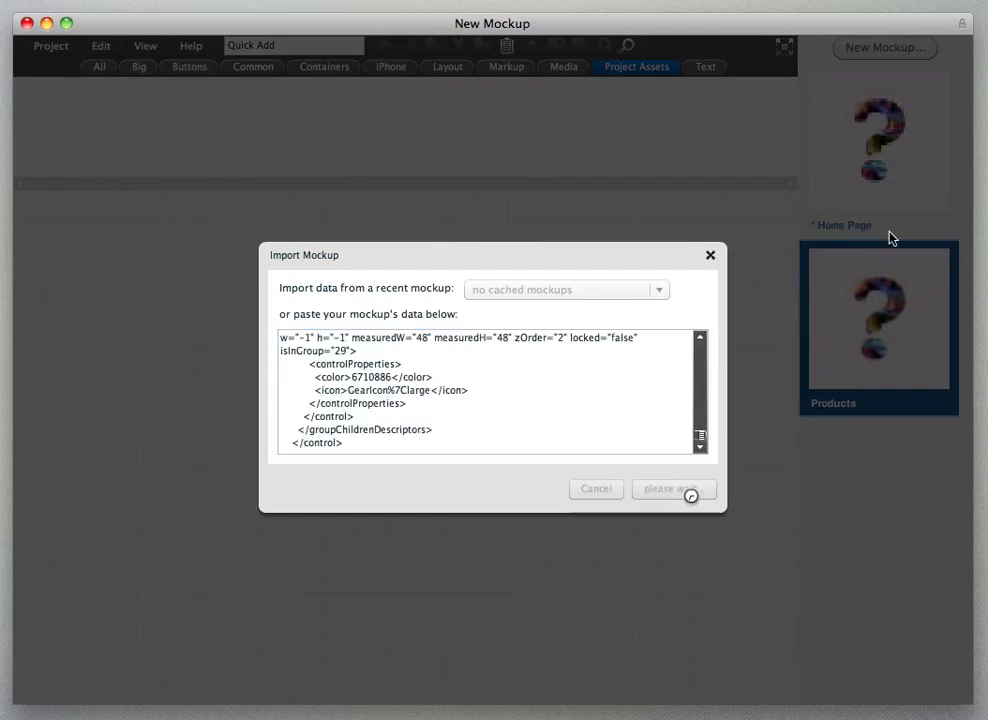
left_click(671, 488)
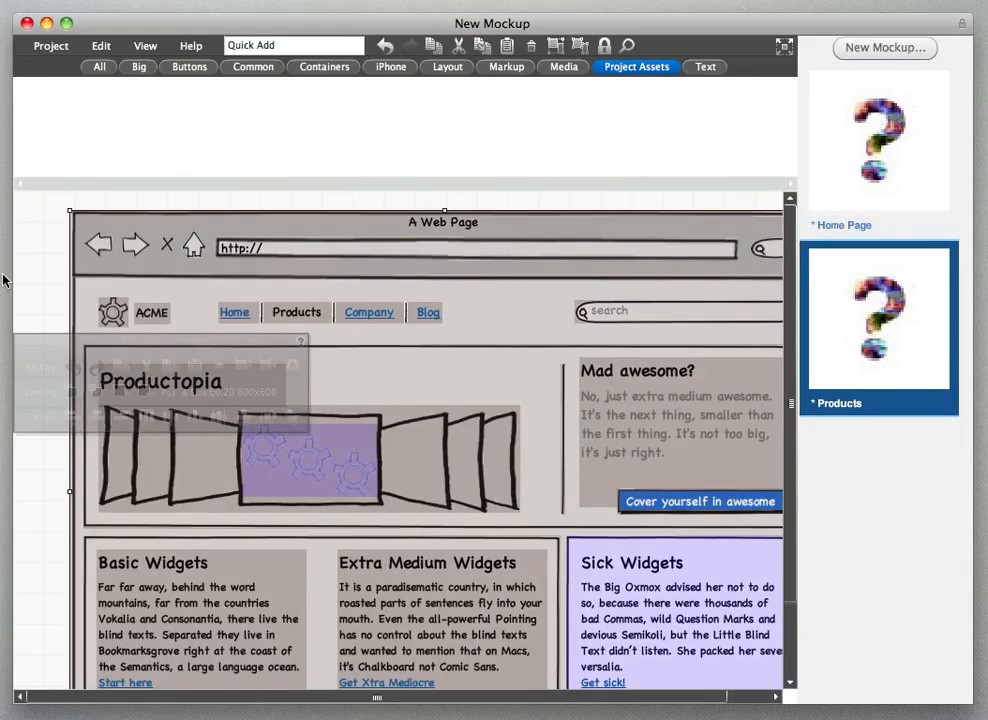
left_click(50, 45)
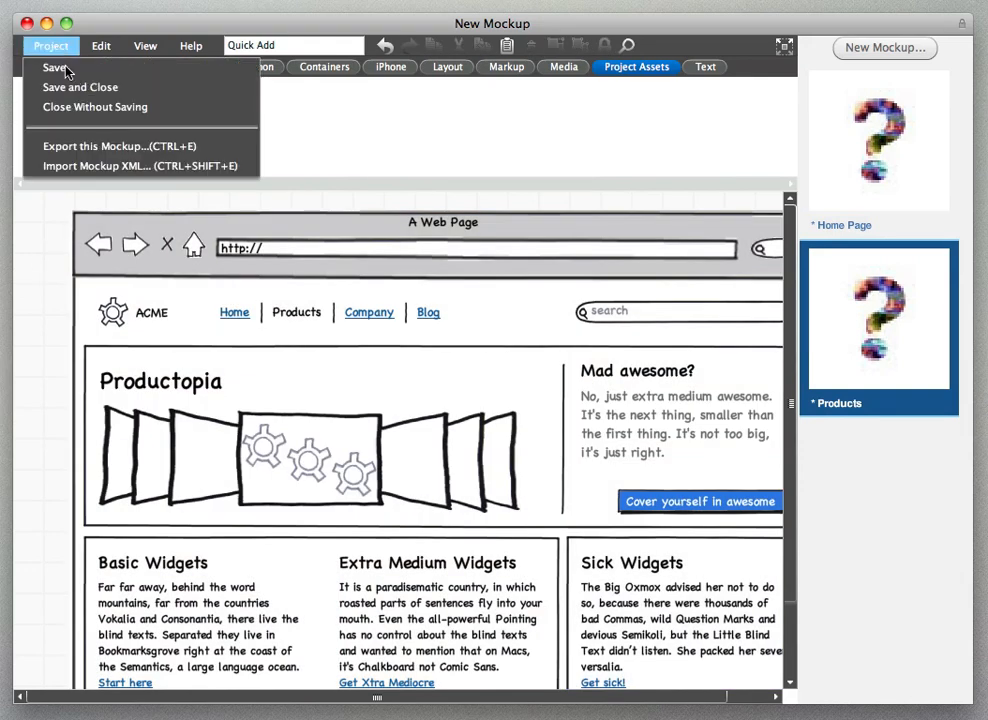
mouse_move(54, 67)
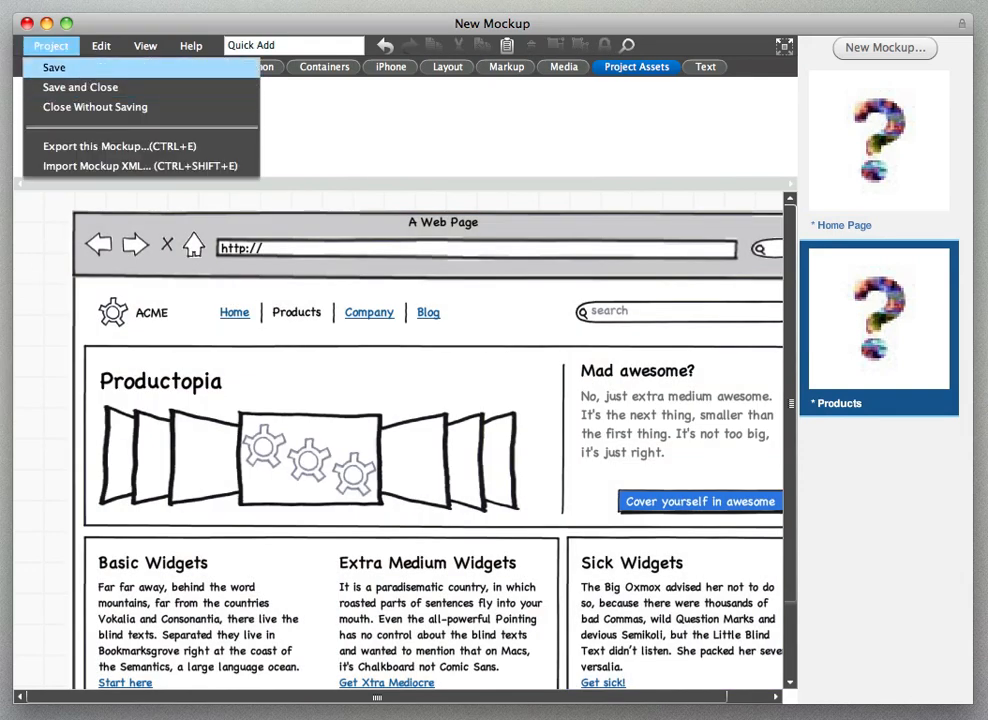
left_click(54, 67)
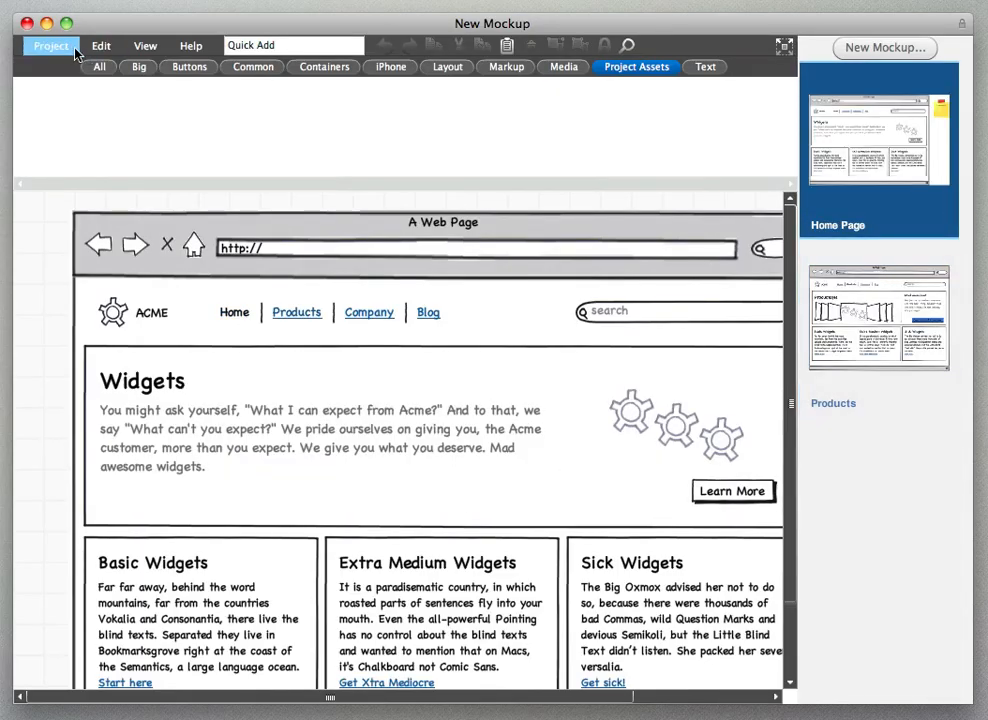
Step: Bring up the Project menu's save and close options
left_click(50, 45)
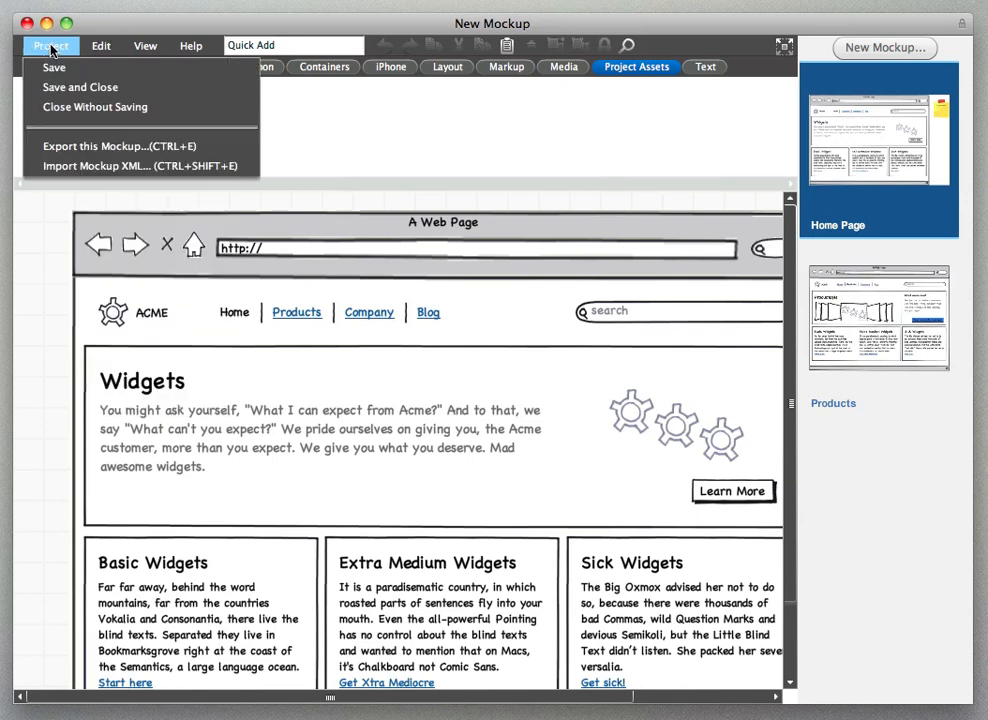
mouse_move(94, 107)
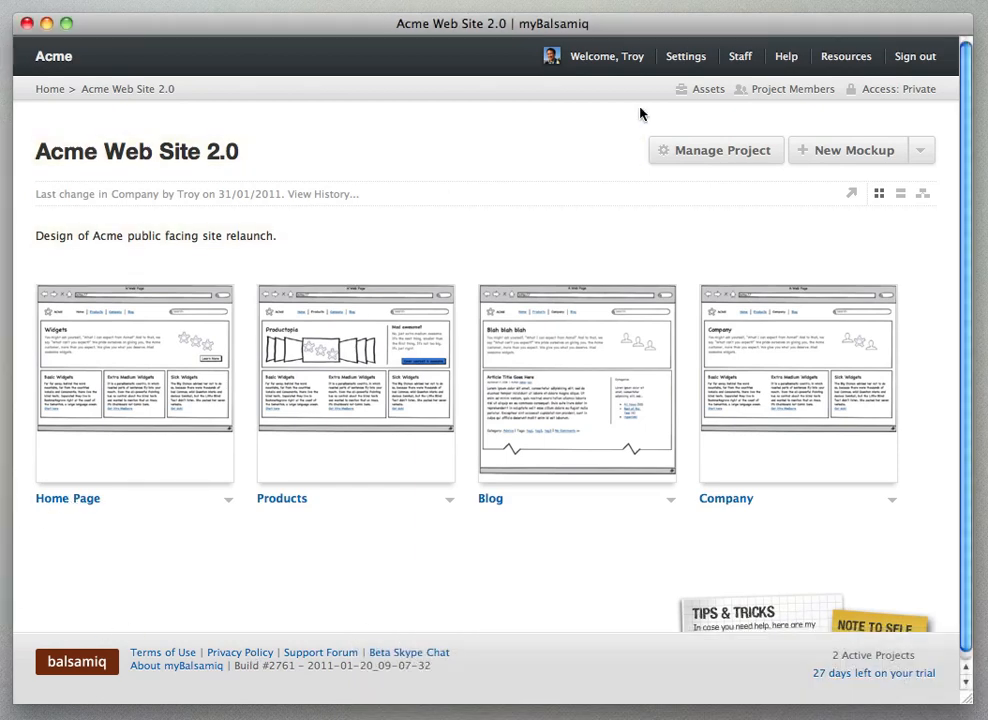
Step: Select the Home Page thumbnail, hide the thumbnails pane, and enter edit mode
left_click(68, 498)
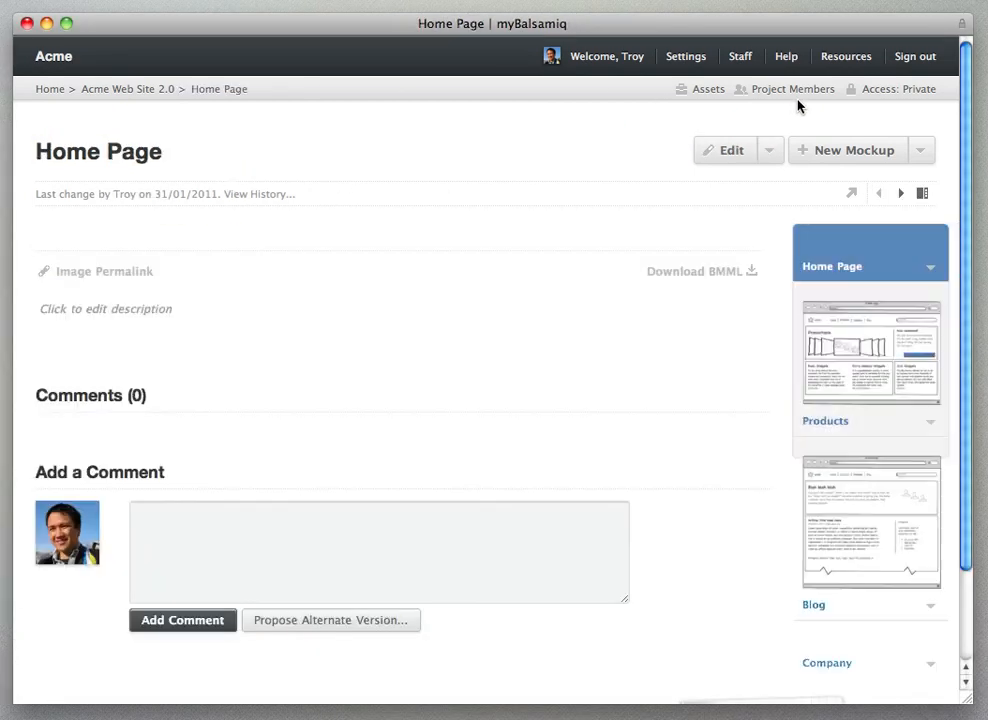
left_click(921, 193)
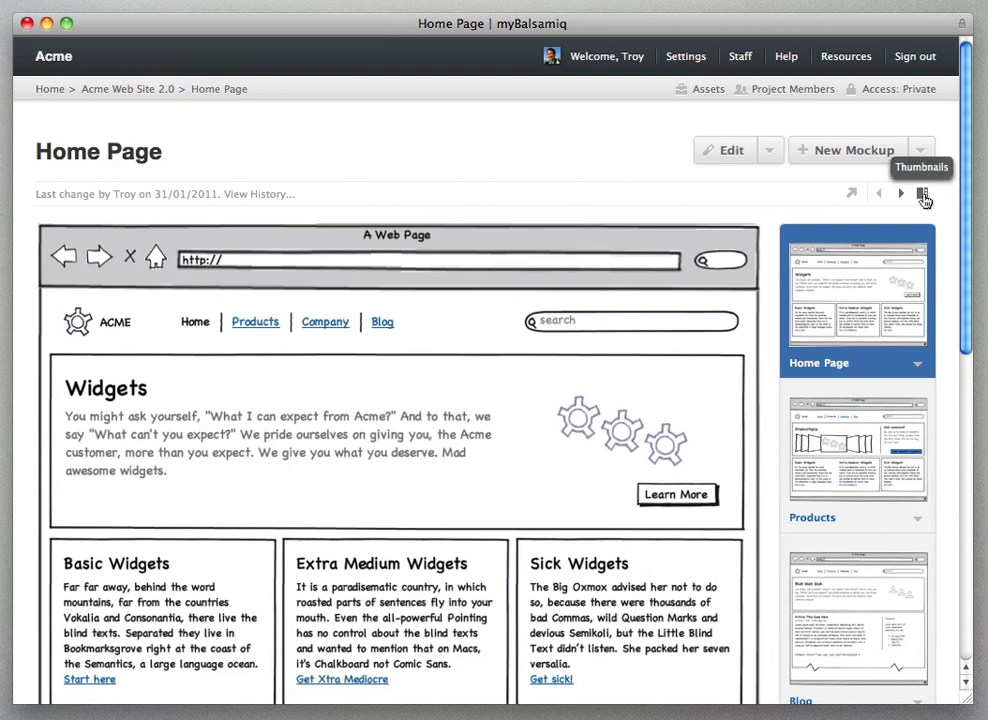
left_click(922, 193)
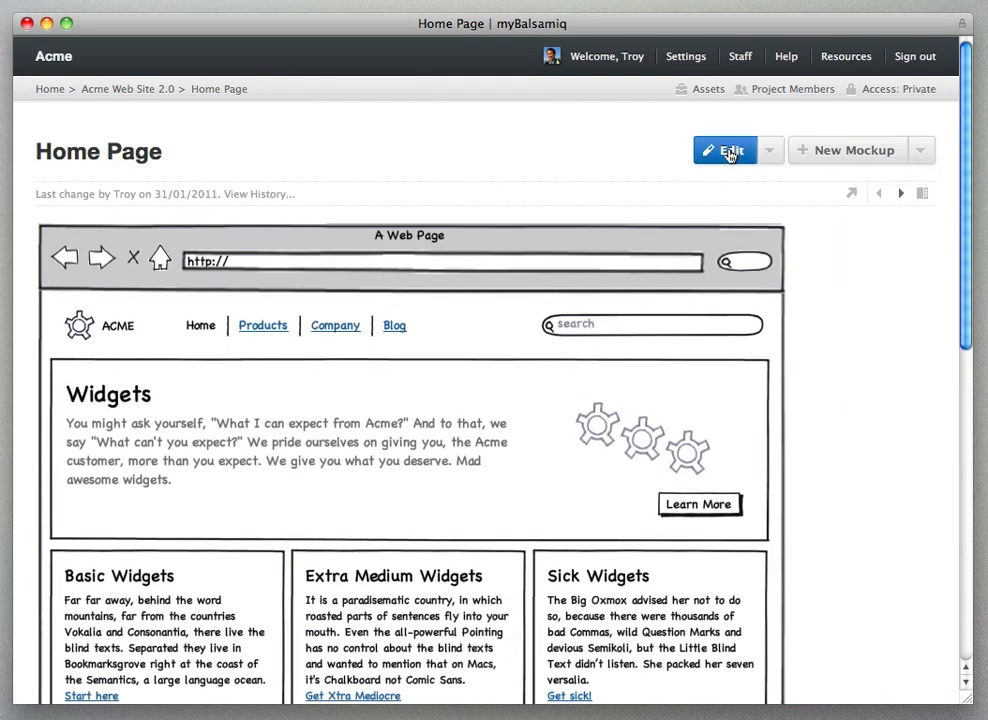
left_click(725, 150)
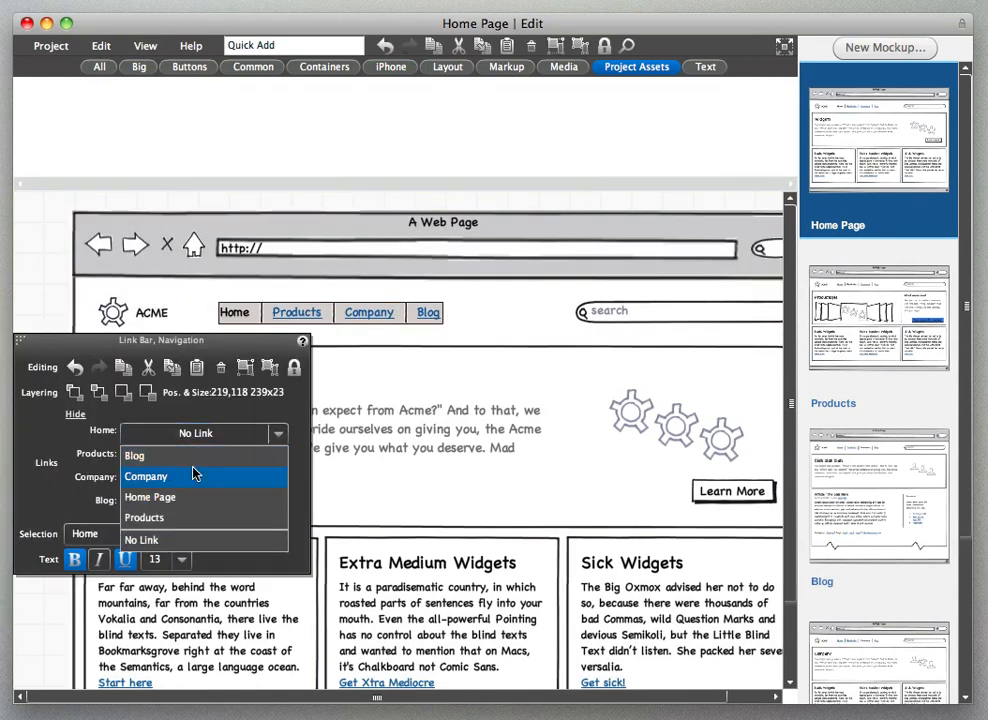
Step: Point the nav bar's Home, Products, Company and Blog links at their matching mockups
left_click(150, 497)
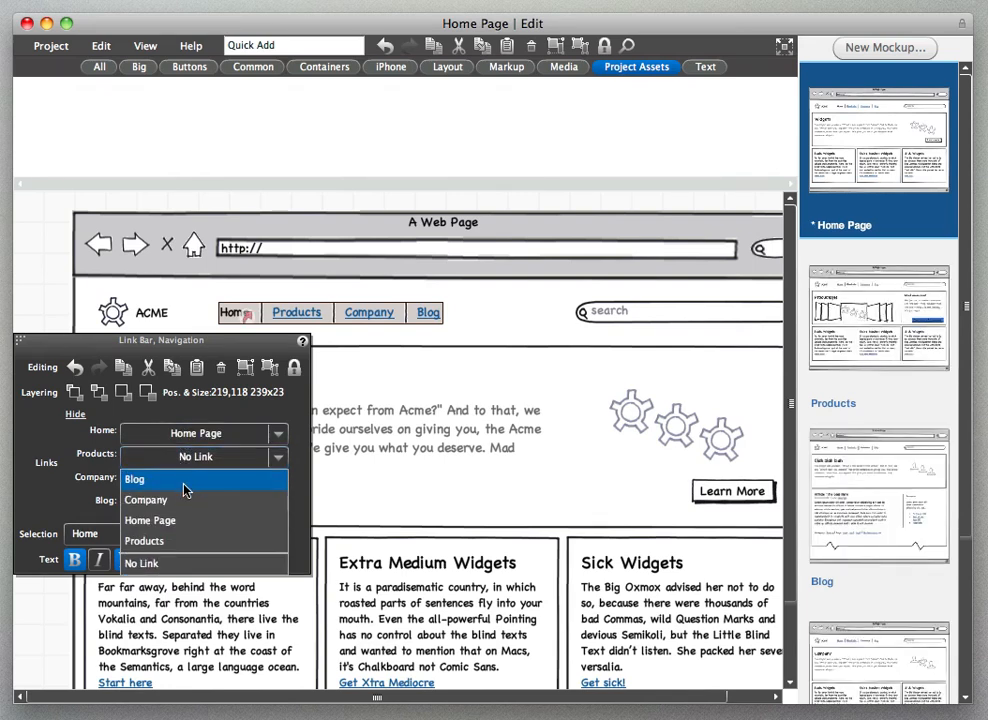
mouse_move(190, 541)
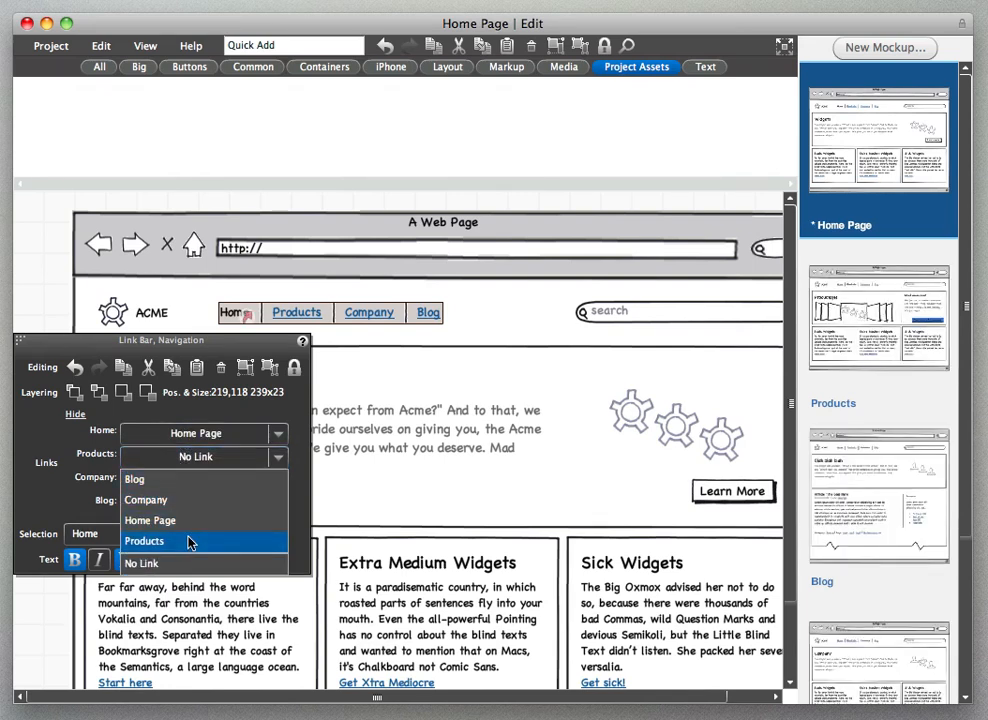
left_click(144, 541)
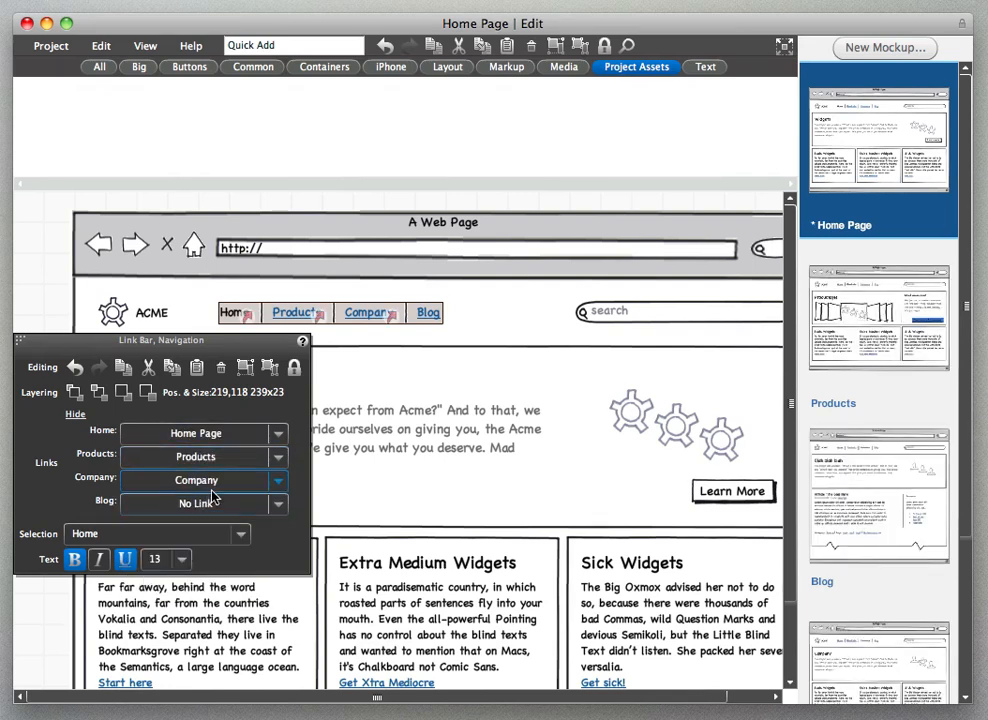
left_click(196, 503)
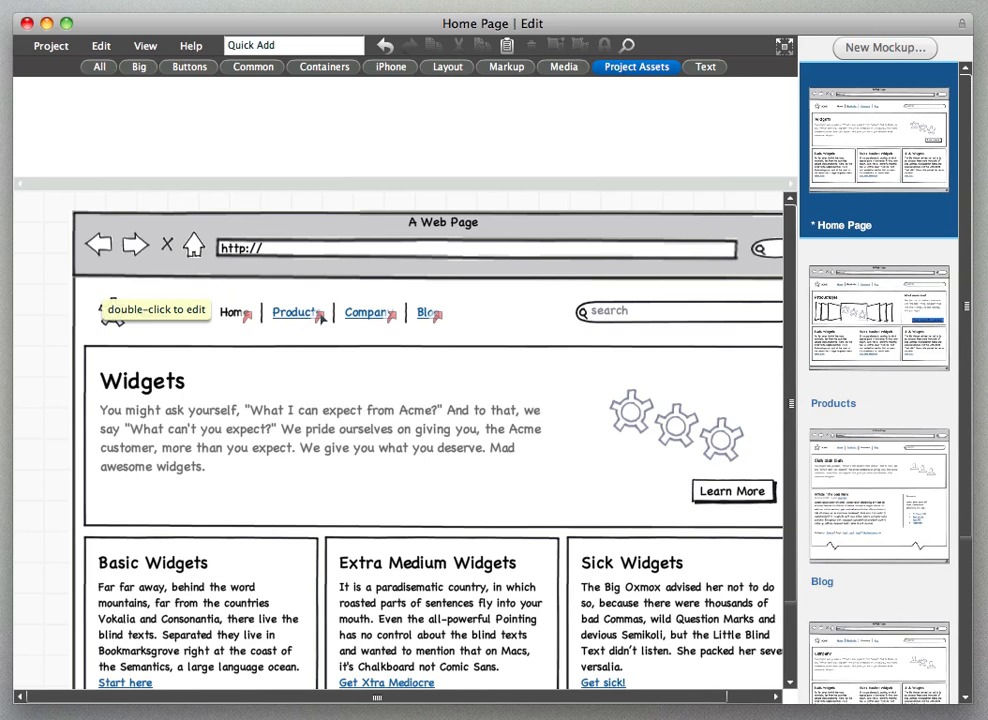
left_click(155, 309)
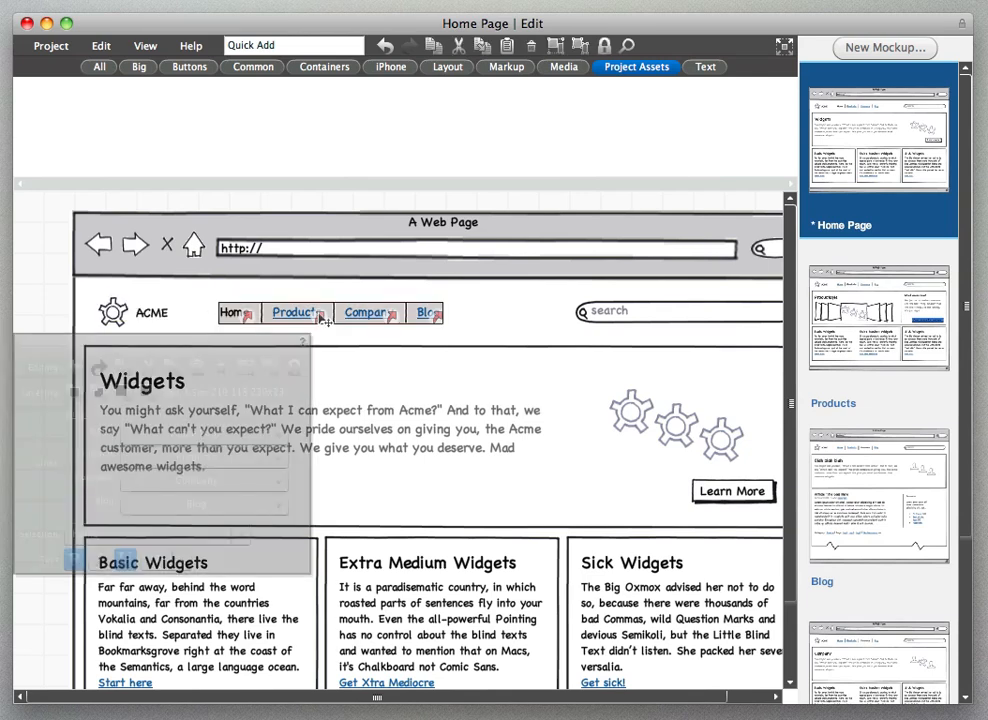
Step: Save and close Home Page with a note about the added nav links, sending email notifications
left_click(50, 45)
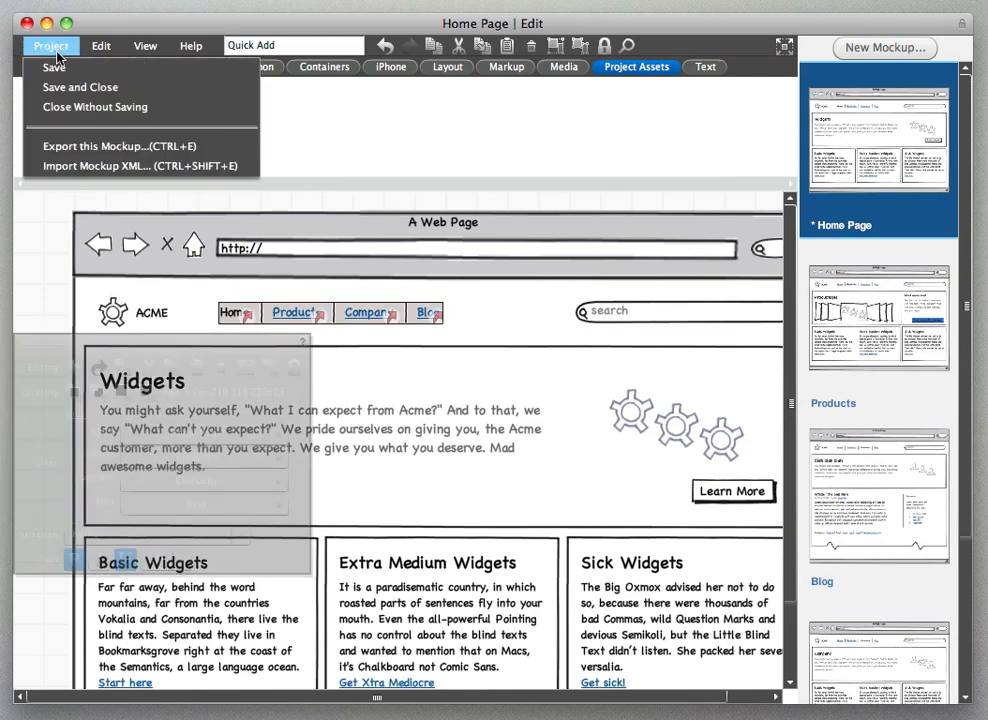
left_click(52, 68)
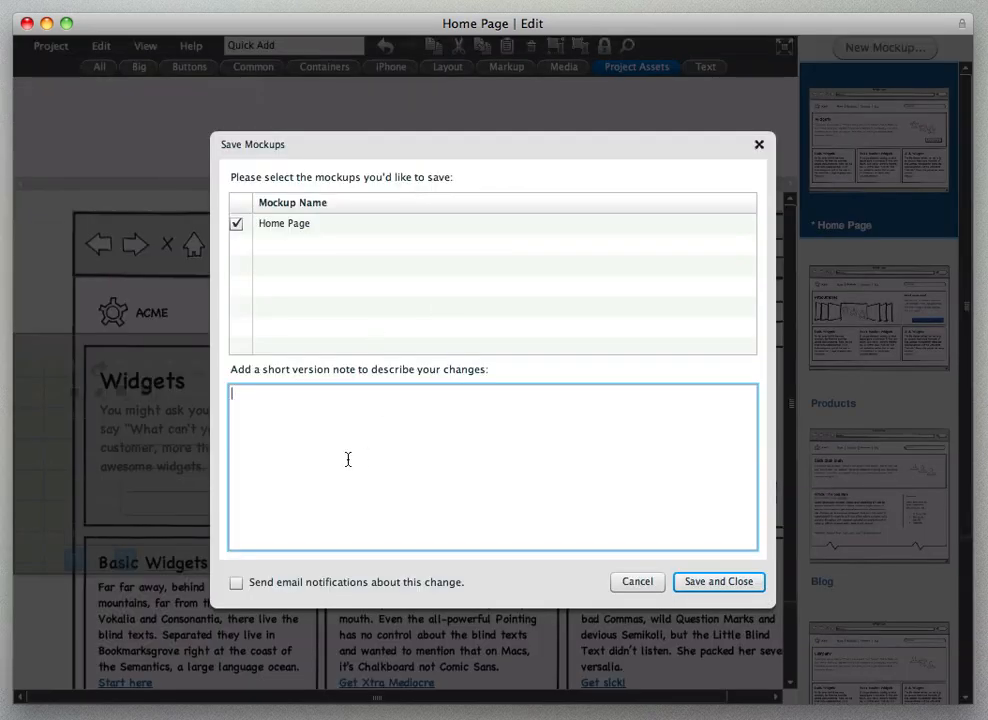
type("Added links to ho")
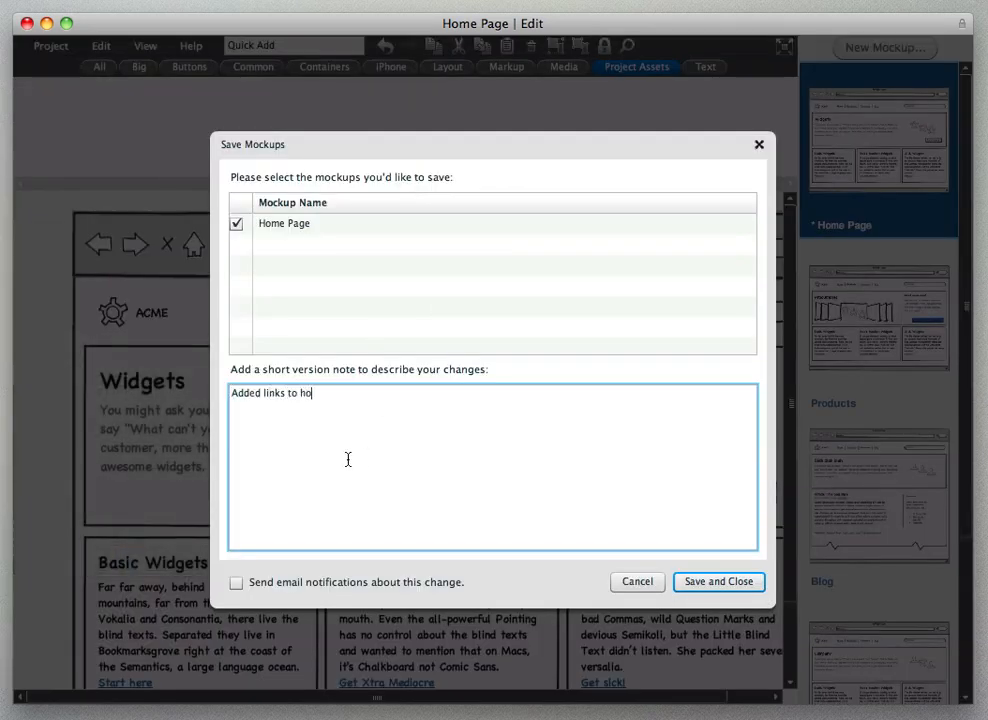
type("me page.")
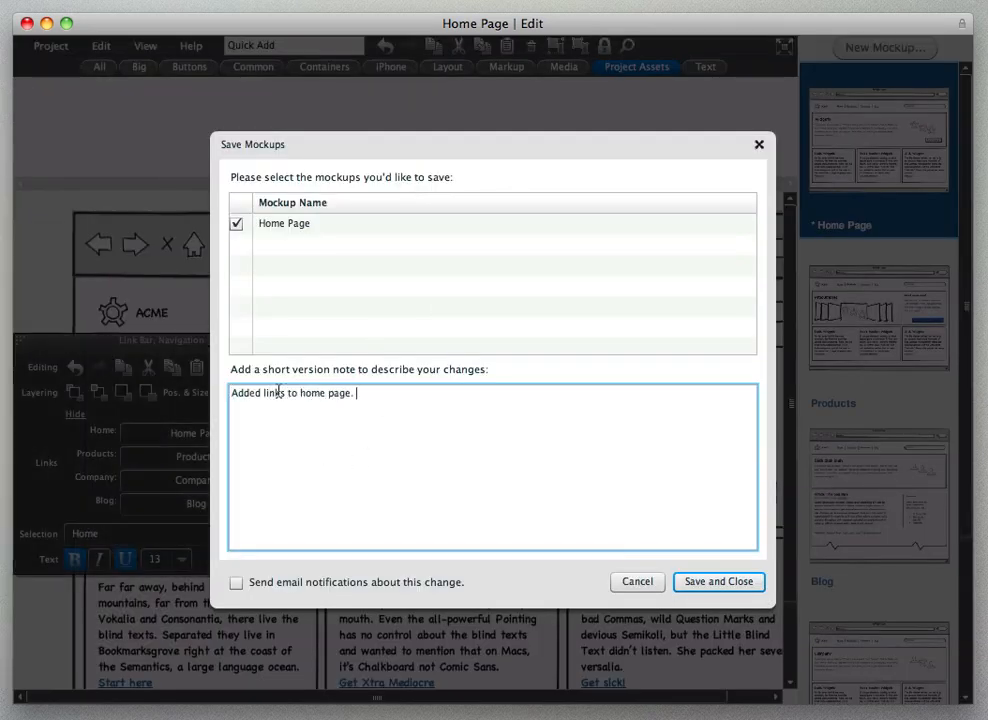
type("in global nav")
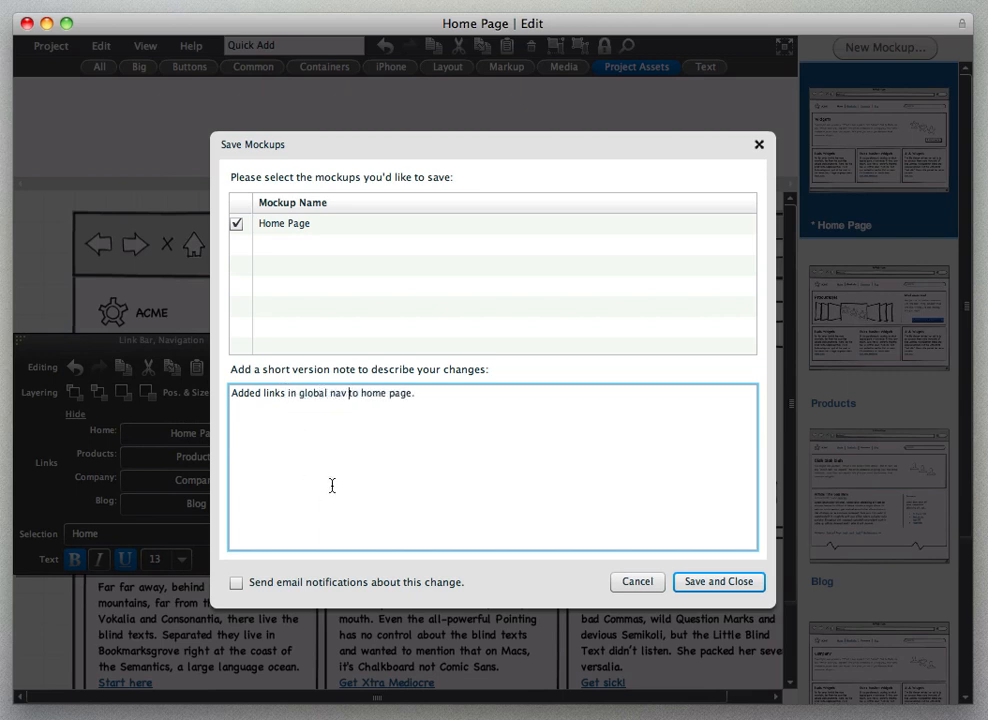
left_click(236, 582)
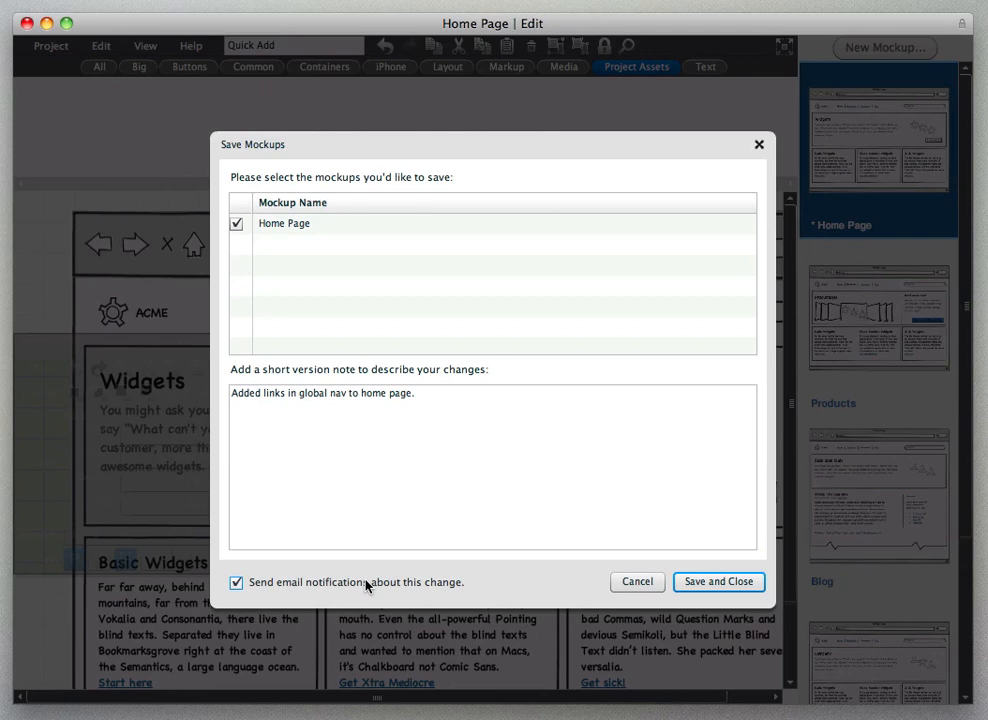
left_click(718, 581)
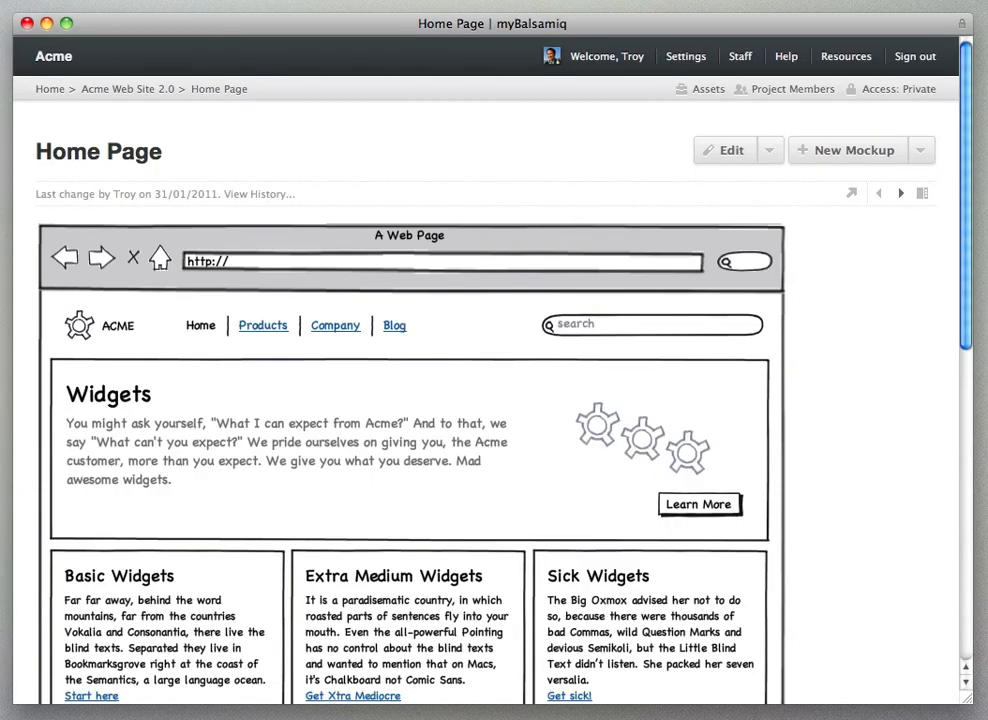
mouse_move(851, 192)
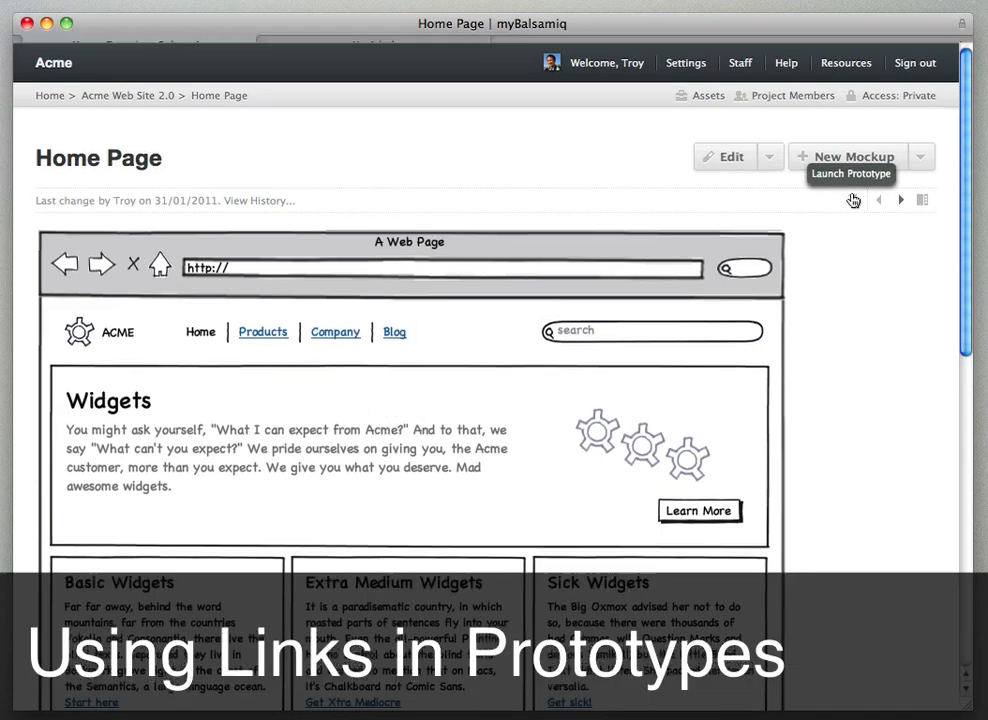
Step: Launch the prototype and click through Products, Company and Blog, then back to Home
left_click(851, 173)
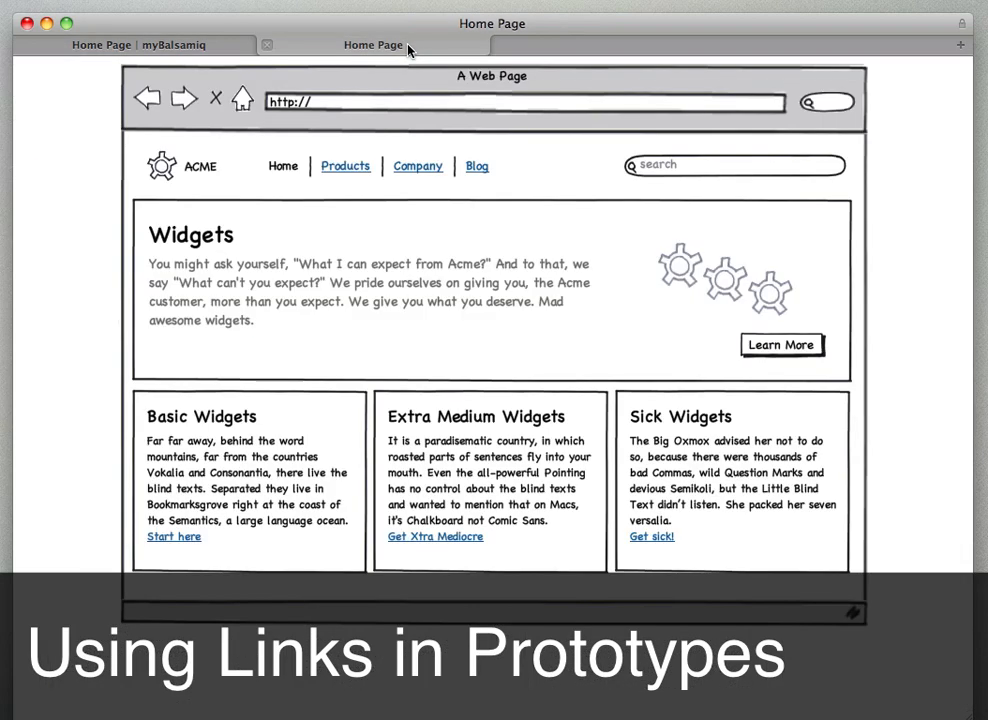
mouse_move(345, 166)
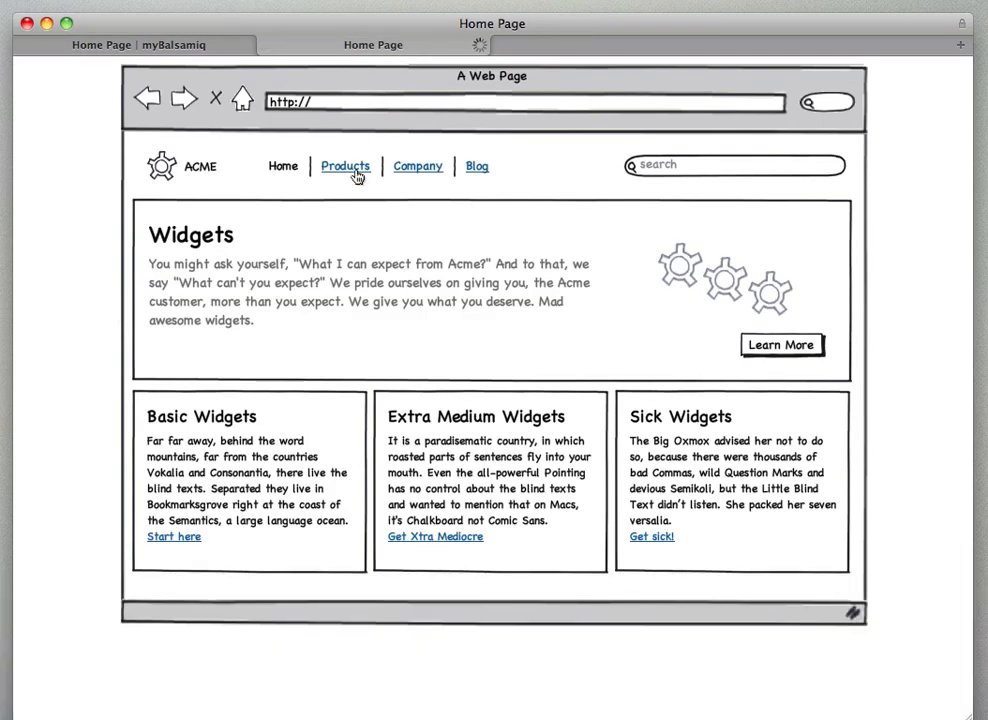
left_click(345, 166)
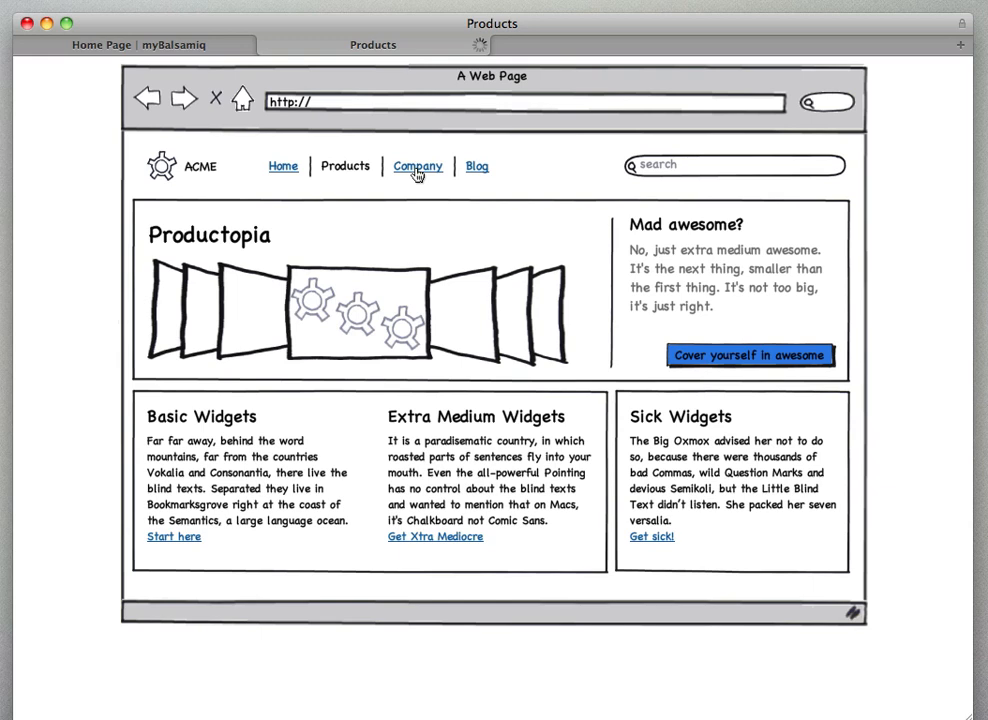
left_click(417, 166)
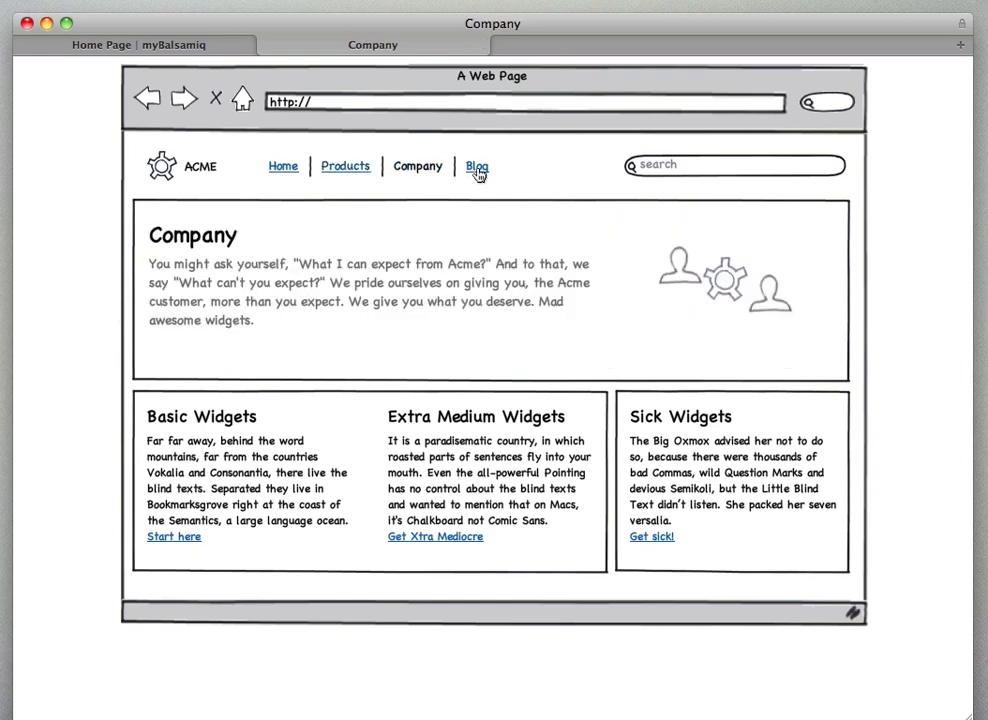
left_click(477, 166)
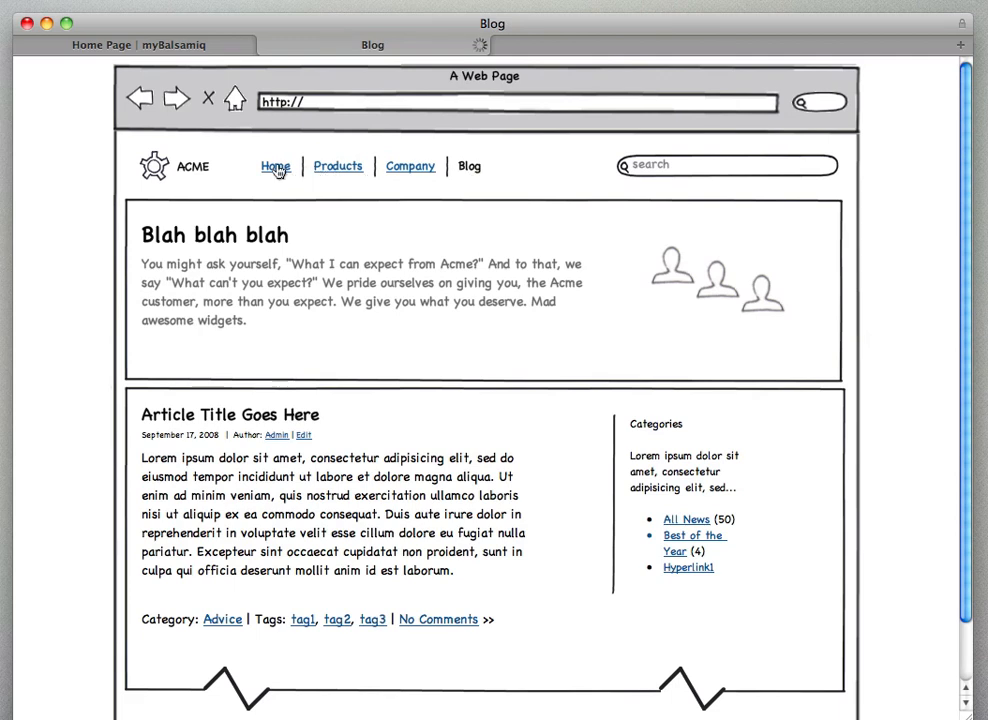
left_click(275, 166)
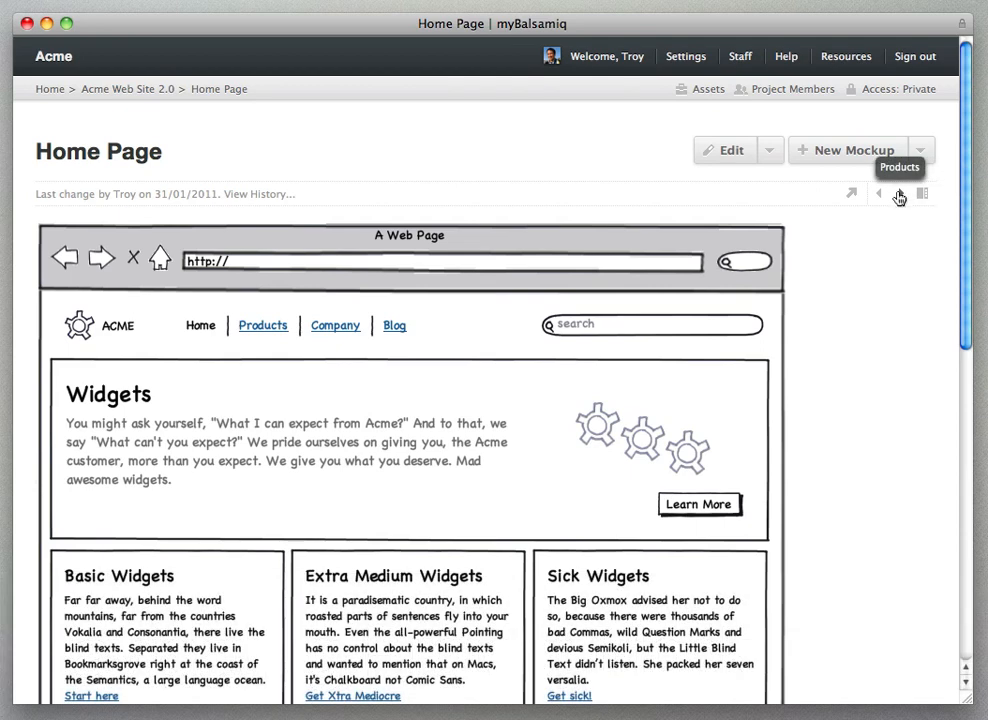
Step: Use the Next arrow twice to go from Home Page to Products, then Blog
left_click(878, 193)
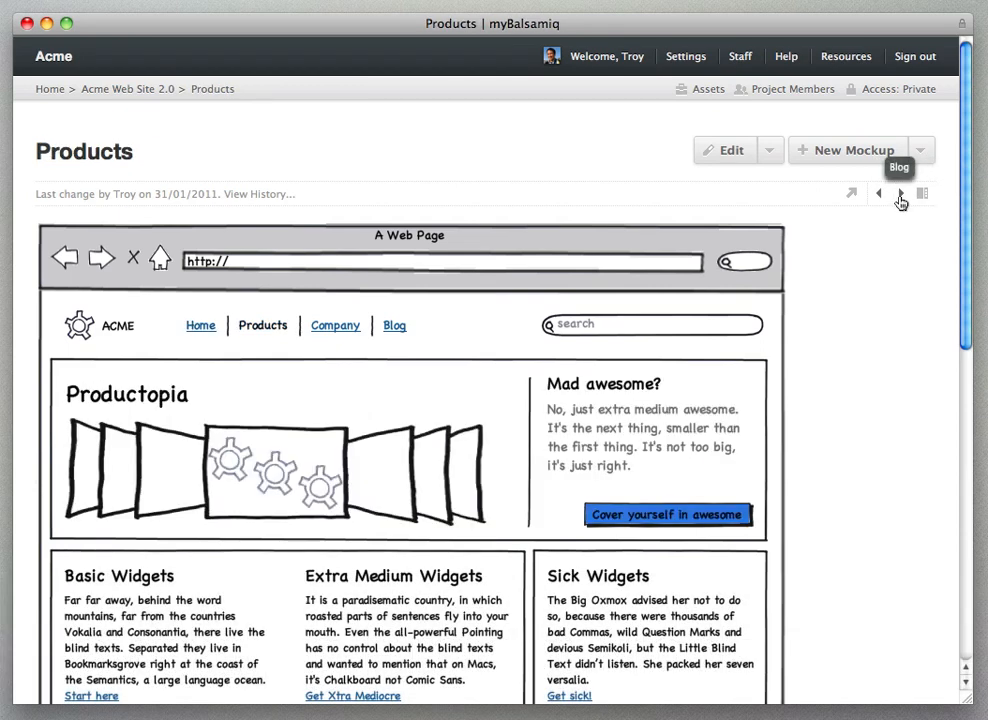
mouse_move(892, 194)
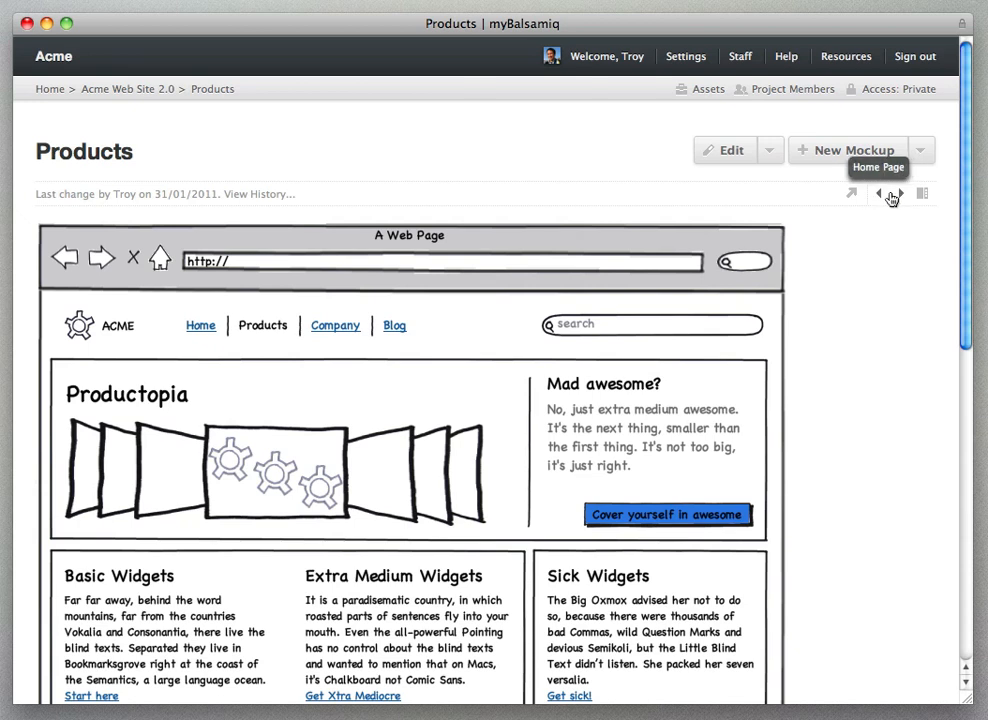
left_click(893, 193)
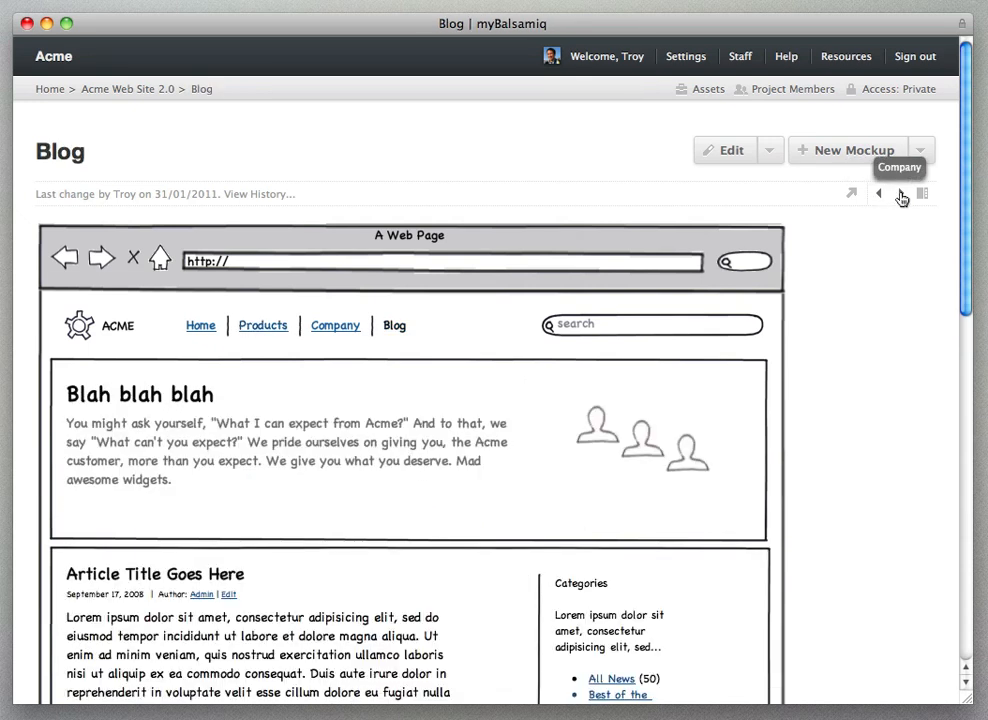
mouse_move(921, 195)
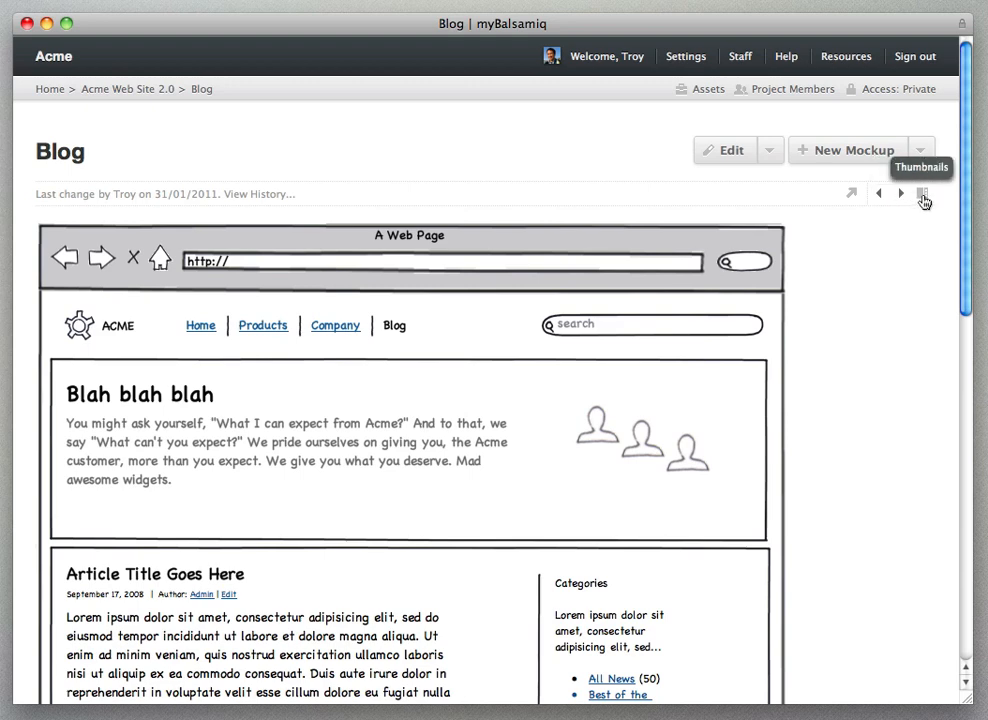
Step: Open Home Page from the mockup thumbnail strip, then hide the thumbnails again
left_click(921, 196)
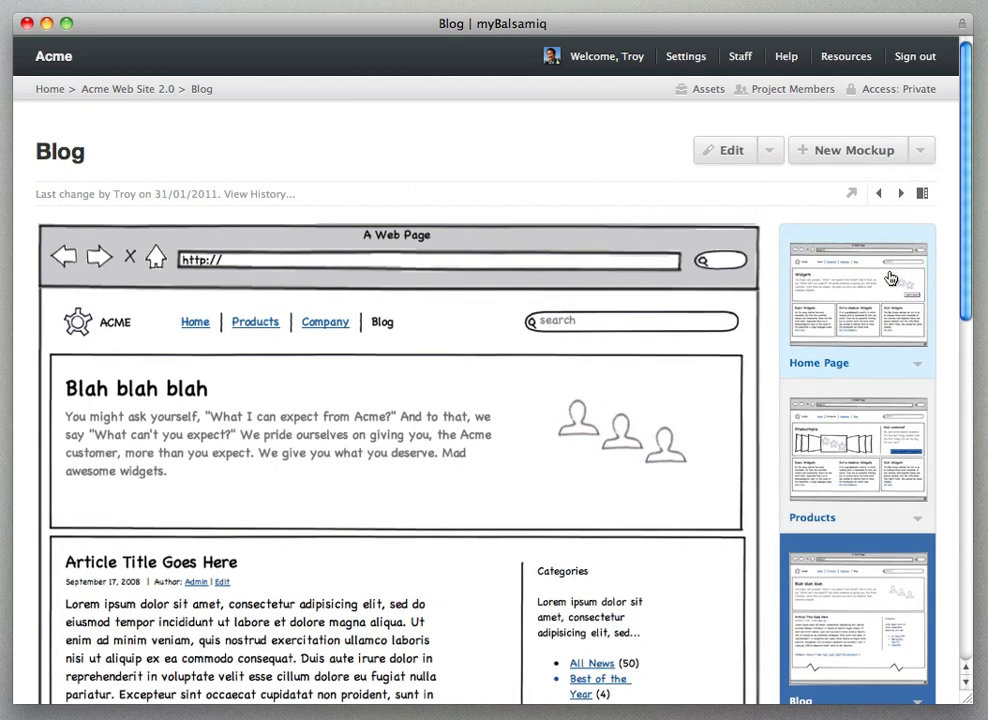
left_click(857, 290)
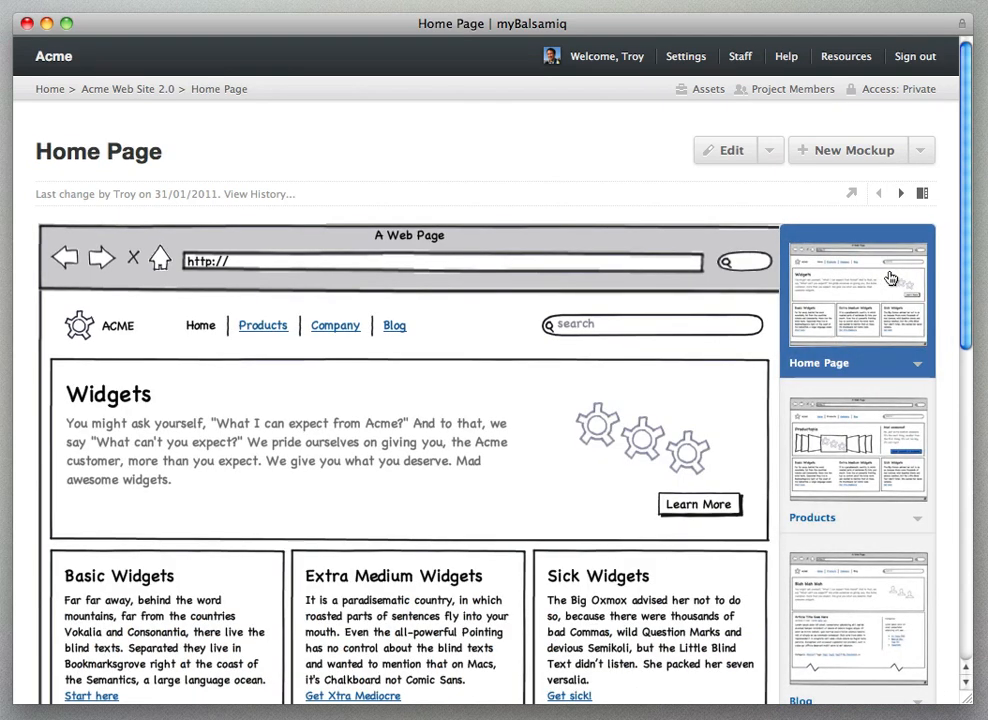
left_click(918, 367)
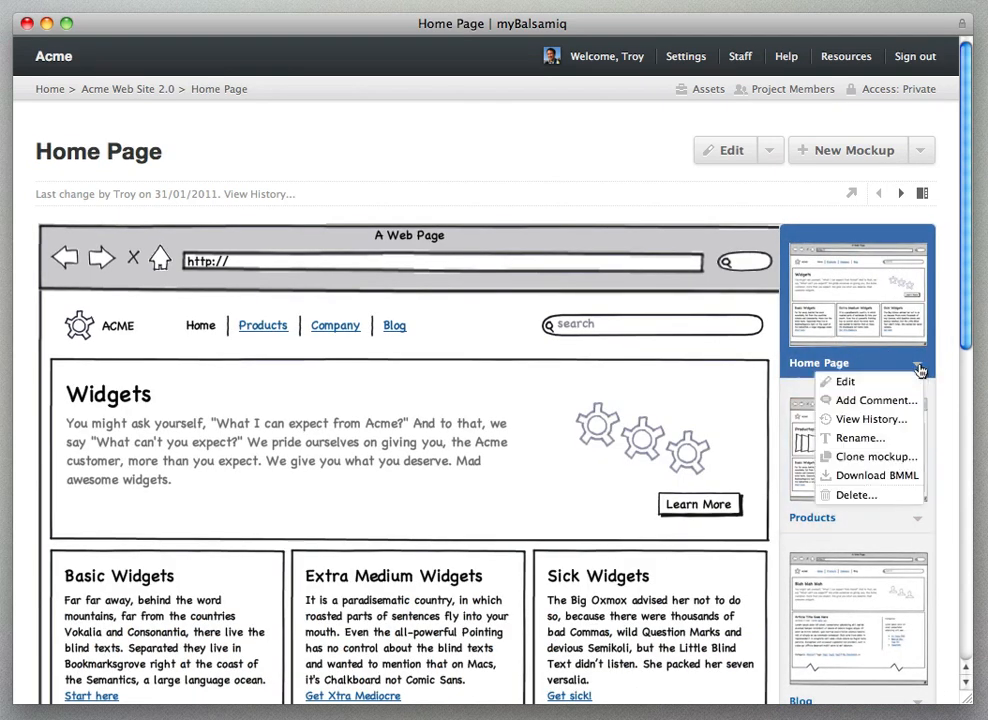
mouse_move(870, 418)
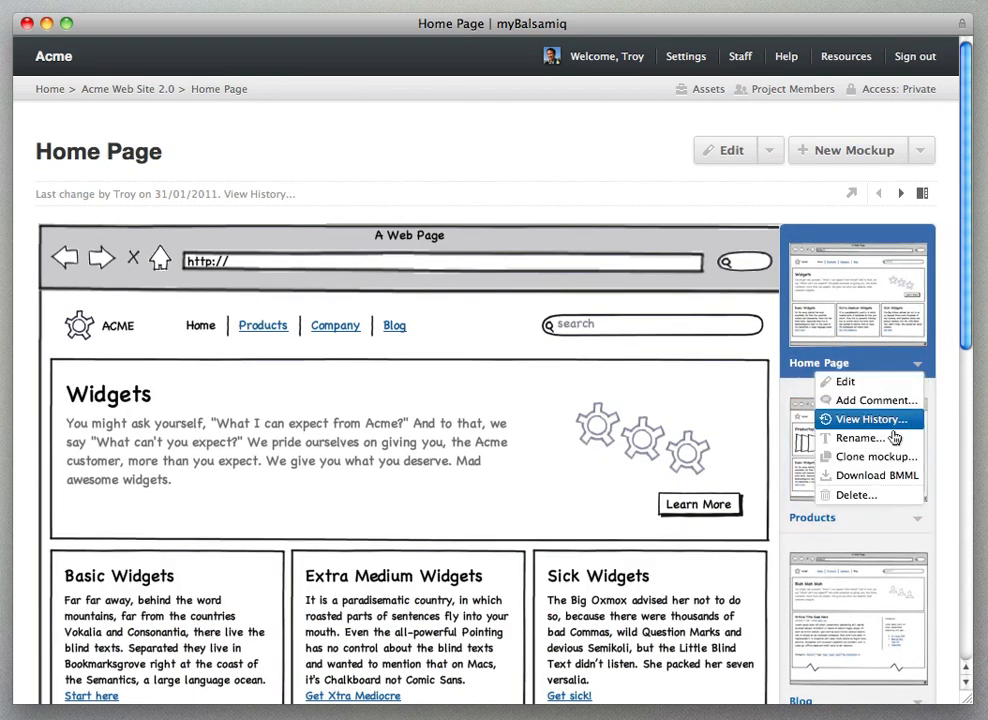
mouse_move(940, 502)
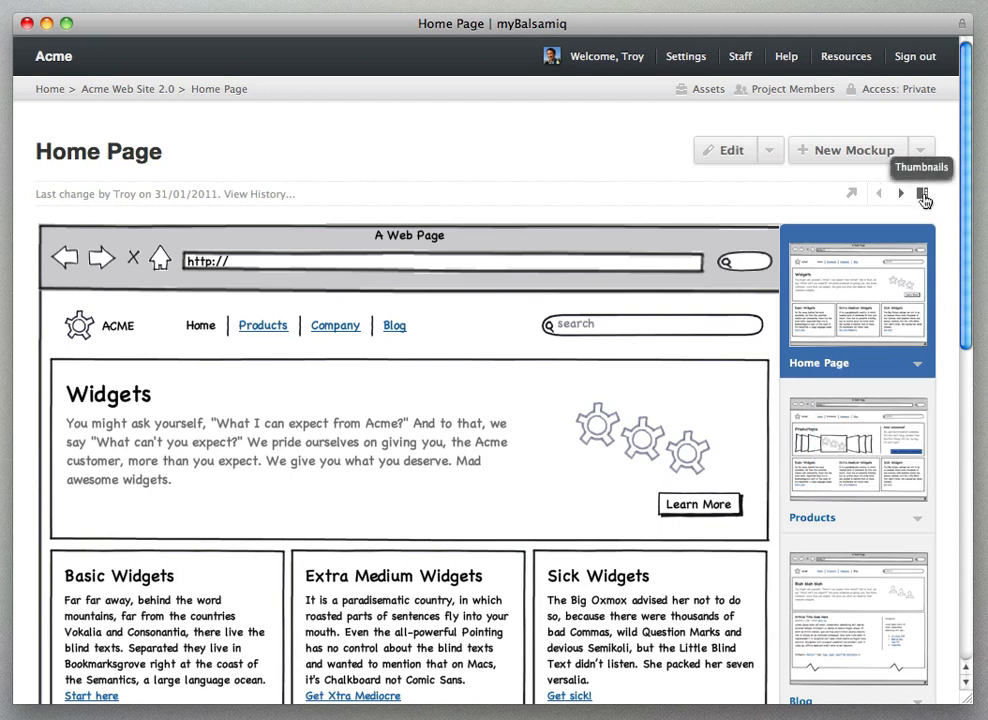
left_click(922, 193)
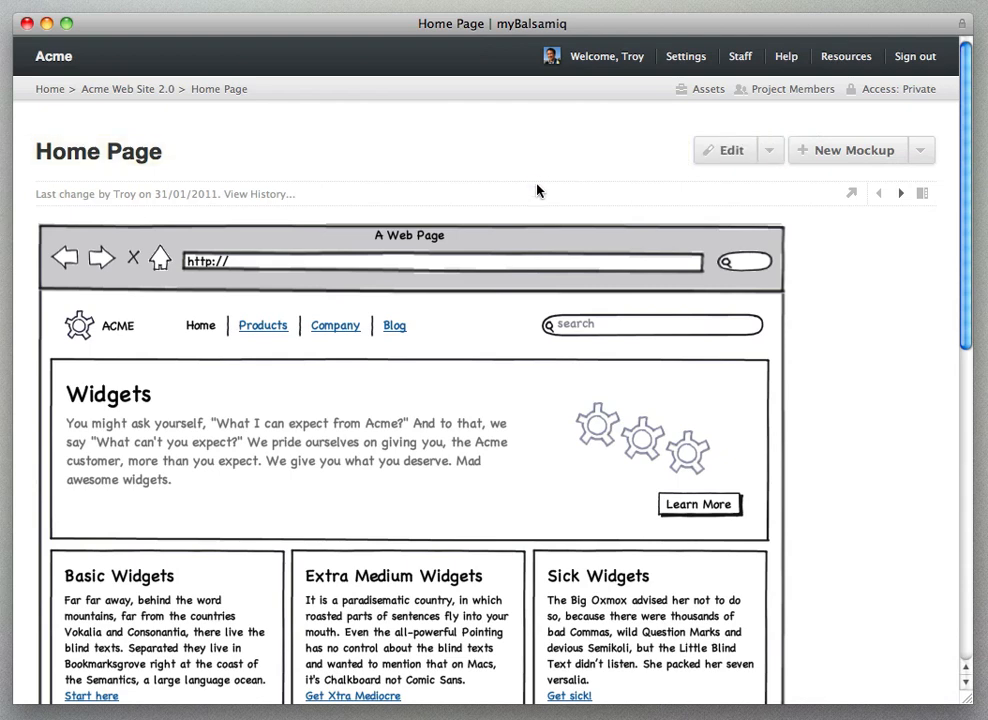
mouse_move(125, 108)
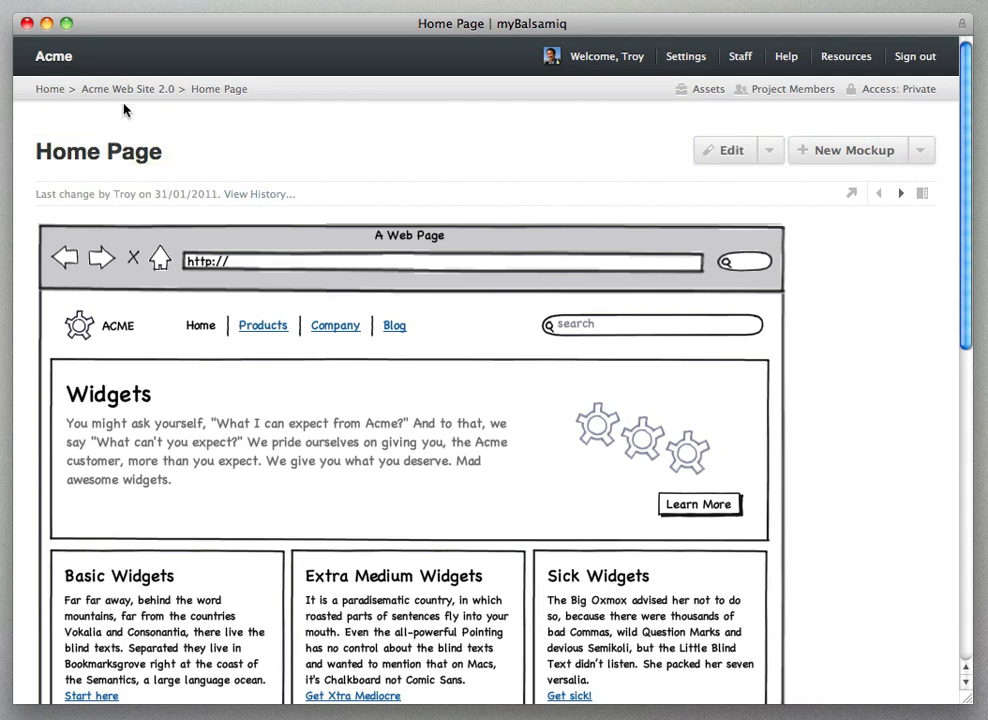
Step: In the Acme Web Site 2.0 overview, move Products before Company and open Home Page
left_click(127, 88)
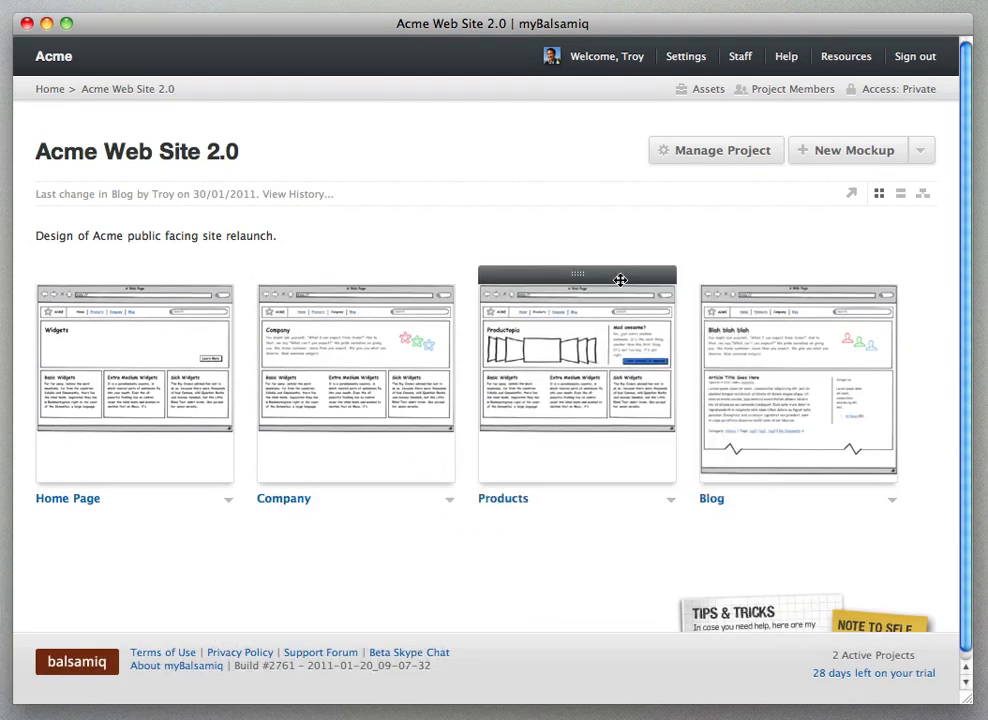
mouse_move(390, 264)
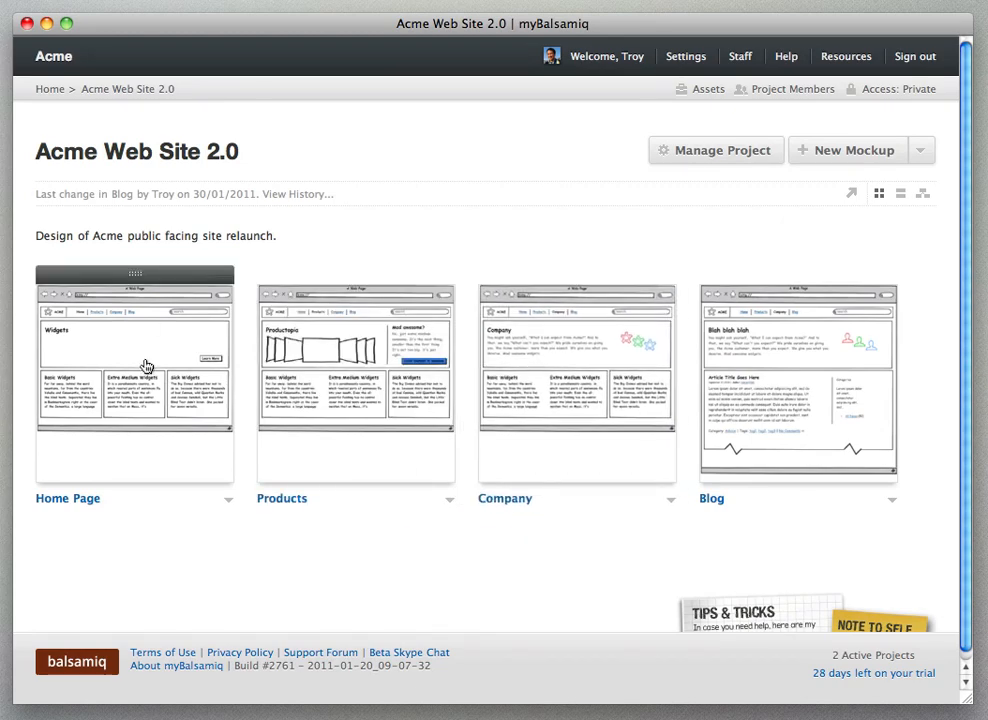
left_click(134, 378)
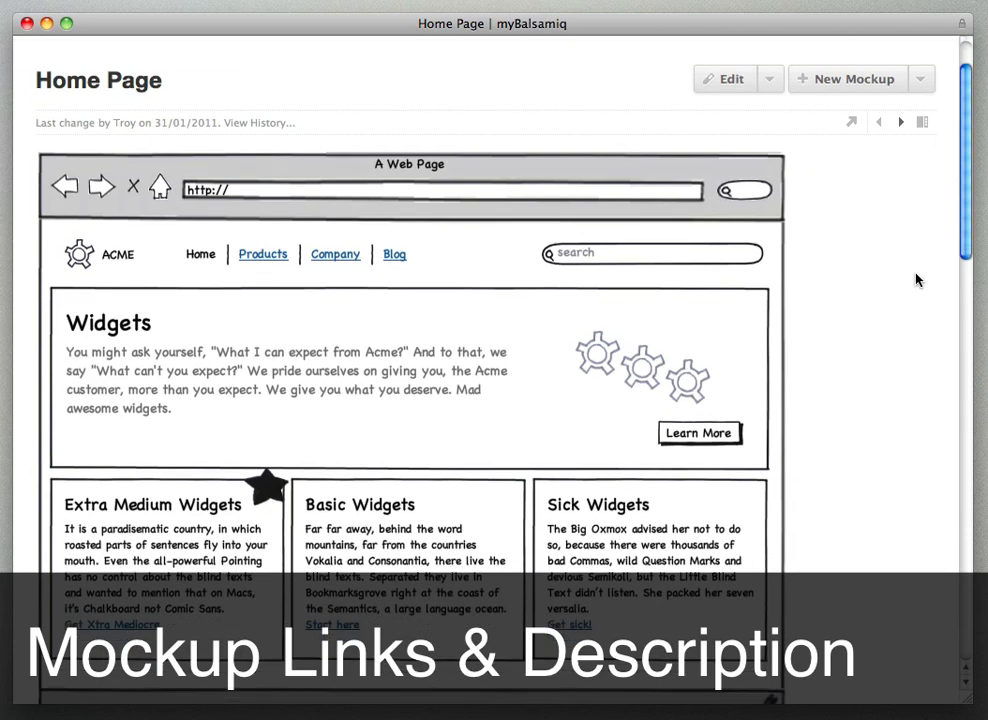
Step: Append 'the fold.' to the Home Page description and scroll down to the comments
scroll("down", 3)
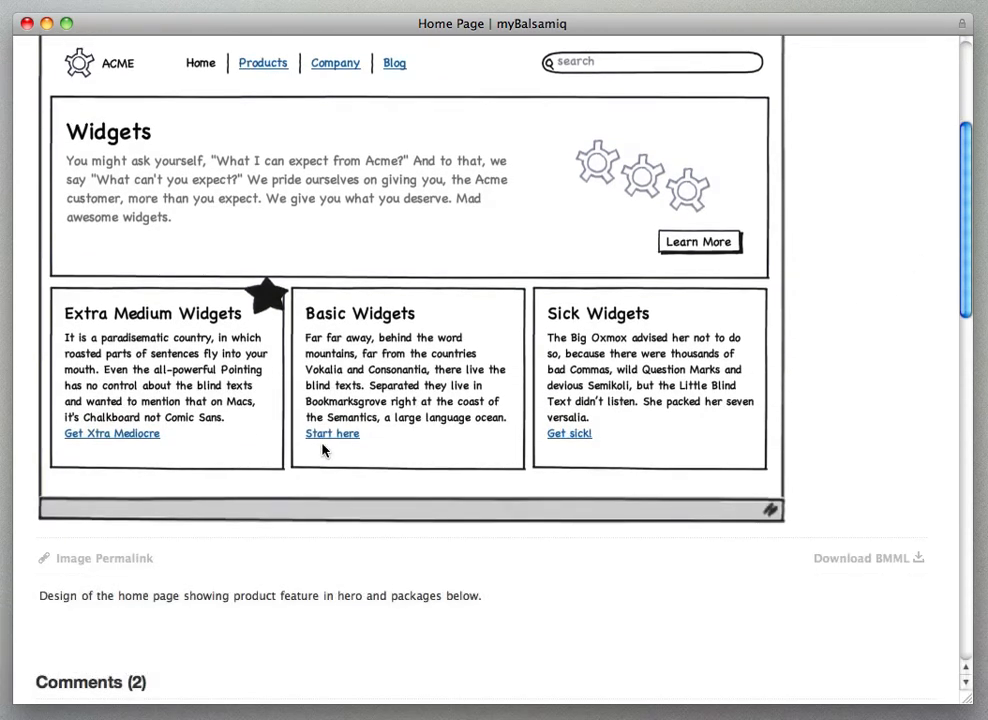
mouse_move(685, 571)
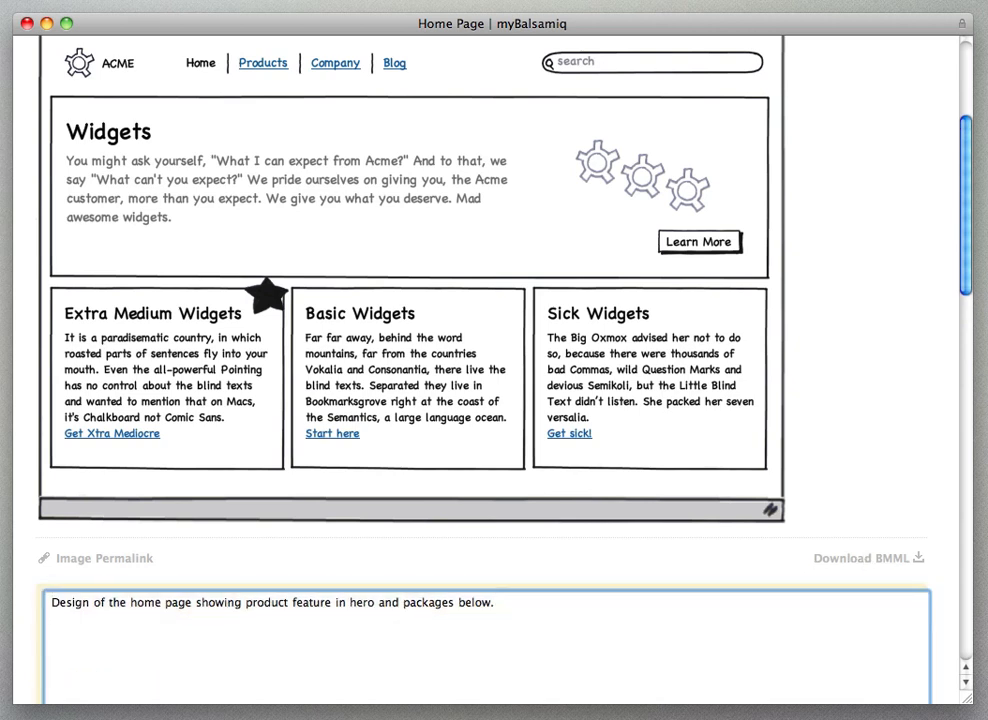
type("the")
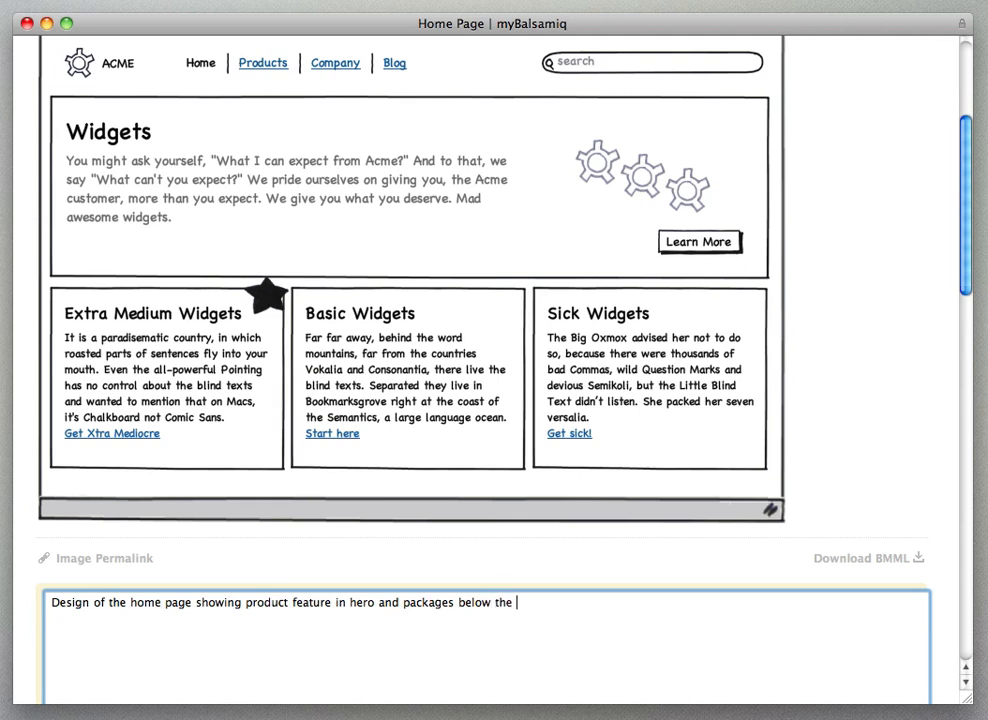
type("fold.")
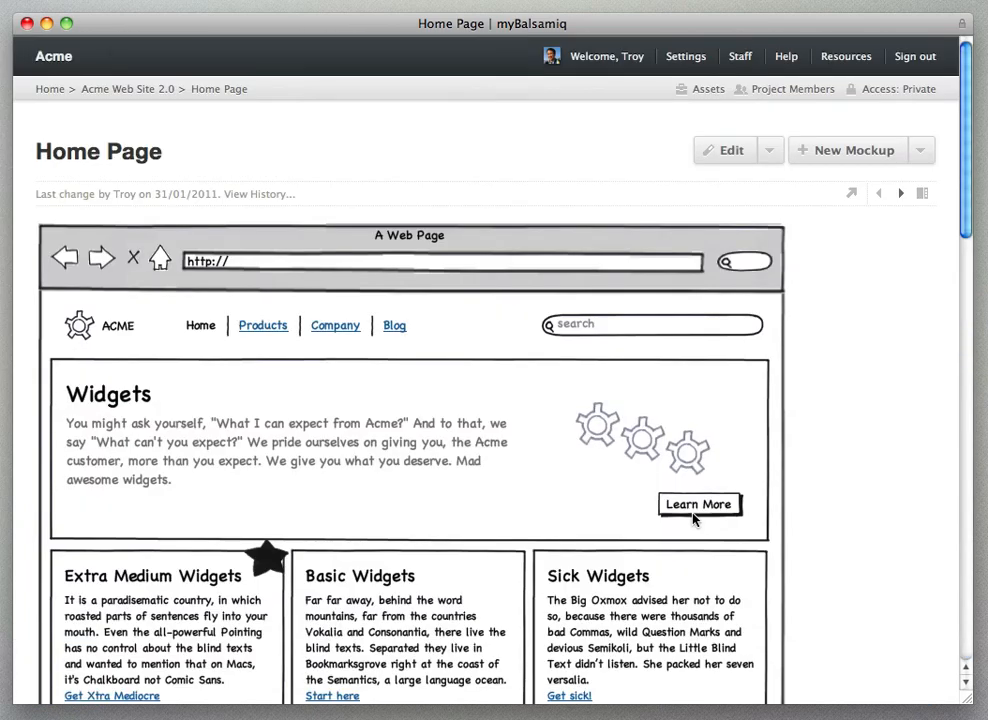
scroll("down", 3)
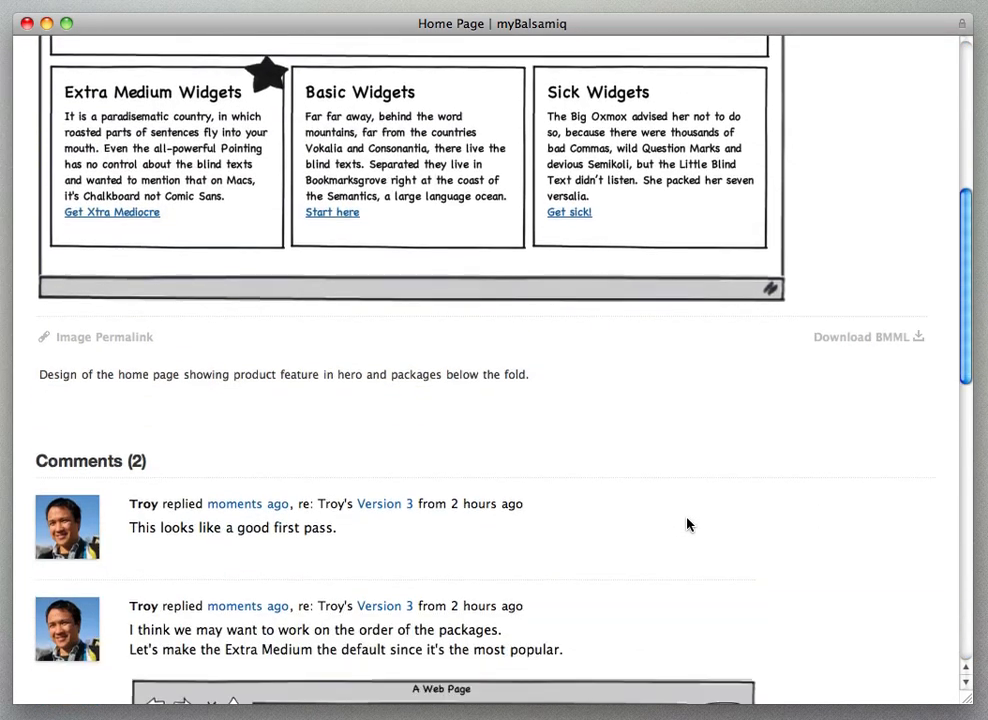
scroll("down", 3)
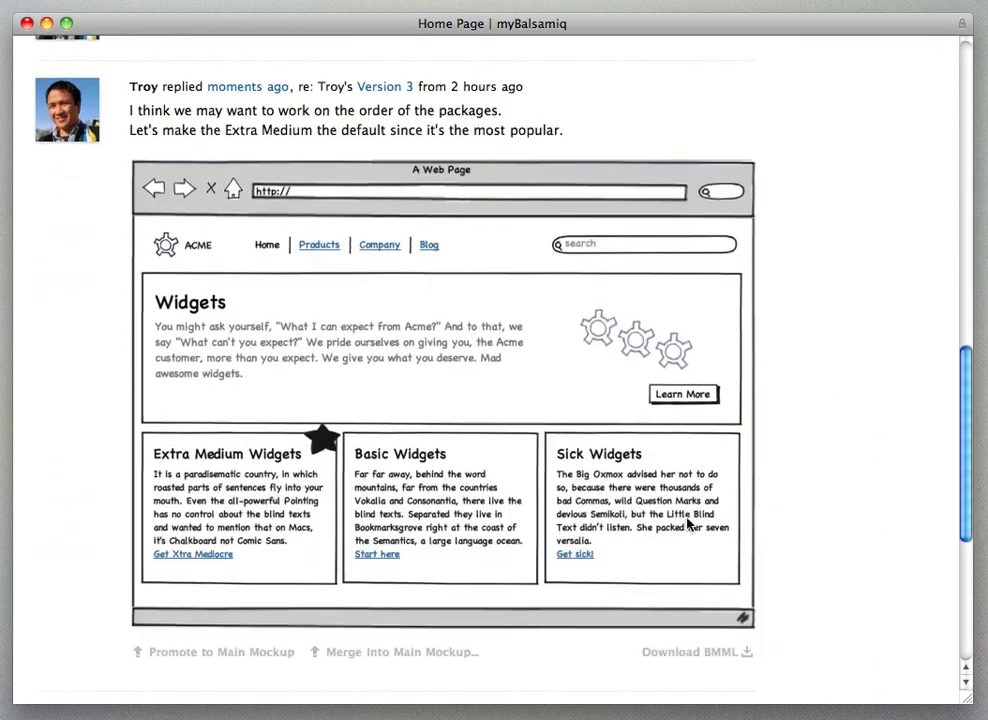
Step: Post a comment liking putting the popular package first, but calling the star over the top
scroll("down", 3)
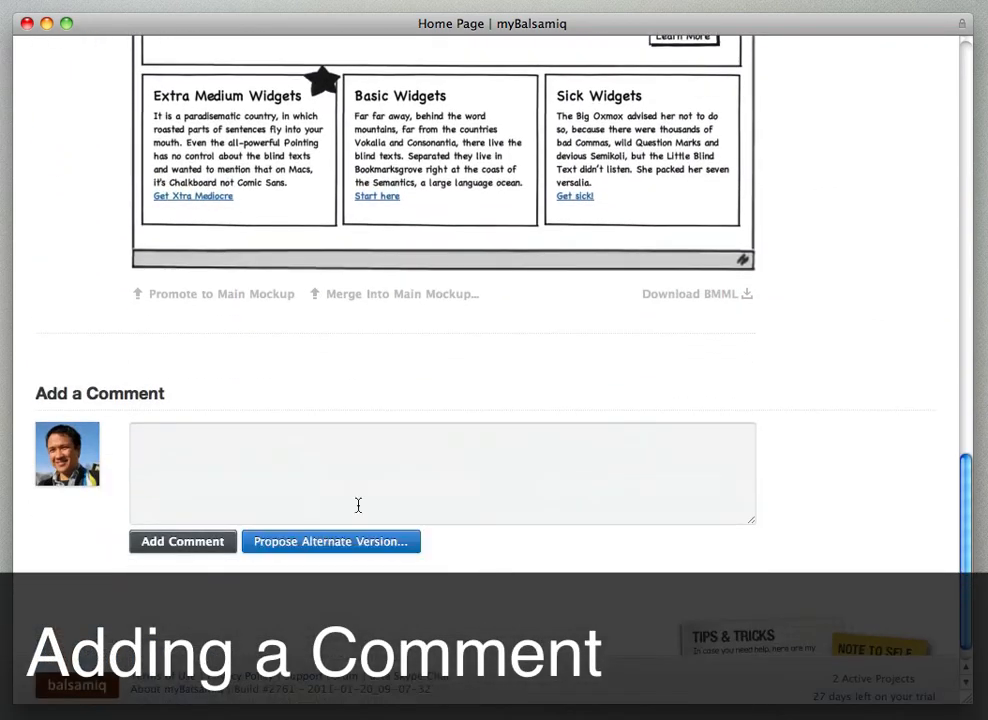
type("I like")
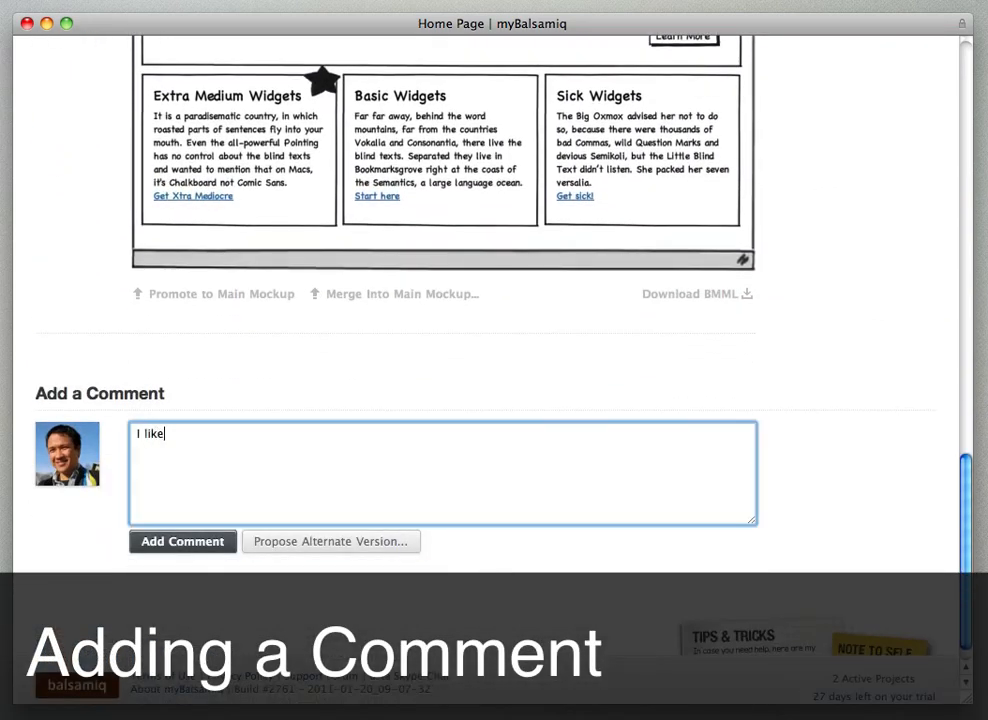
type("the idea of")
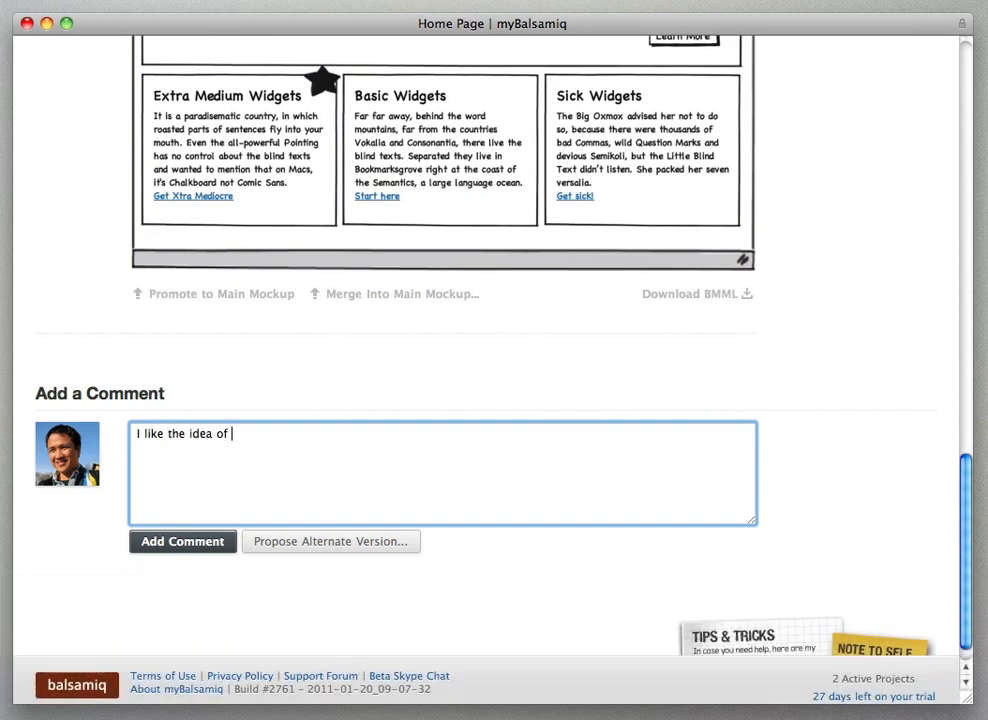
type("puttig")
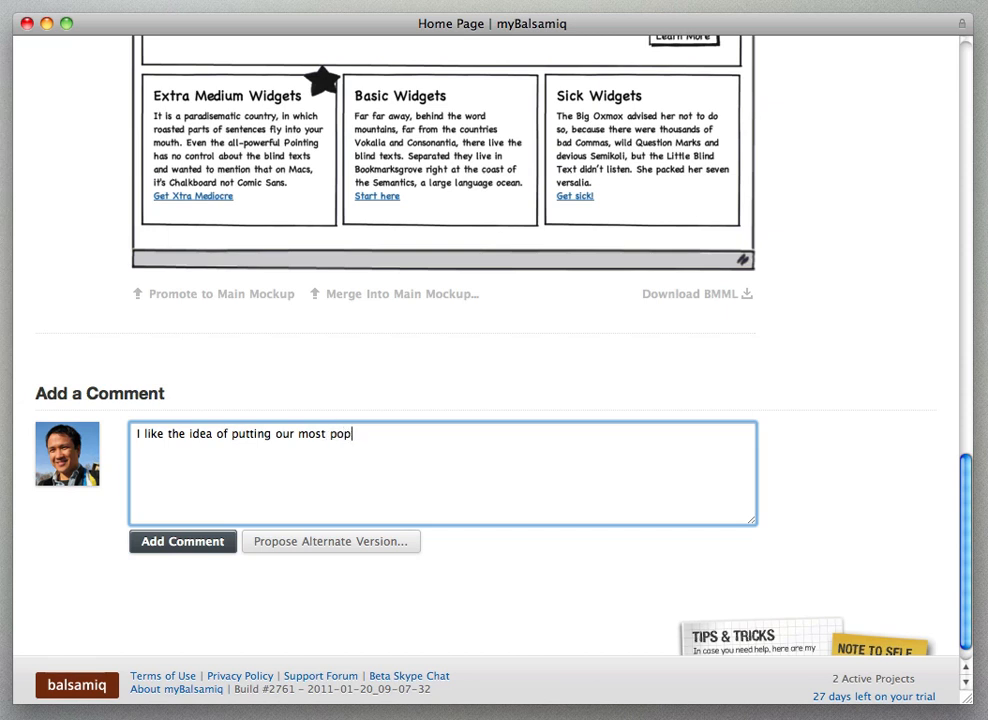
type("ular package first.")
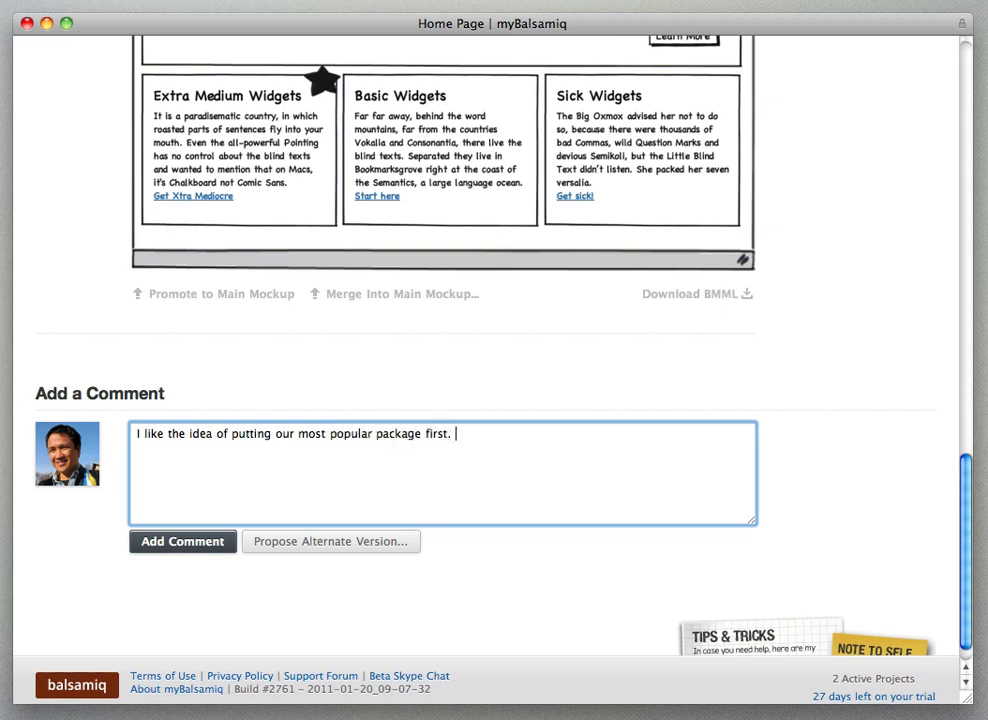
type("But the star")
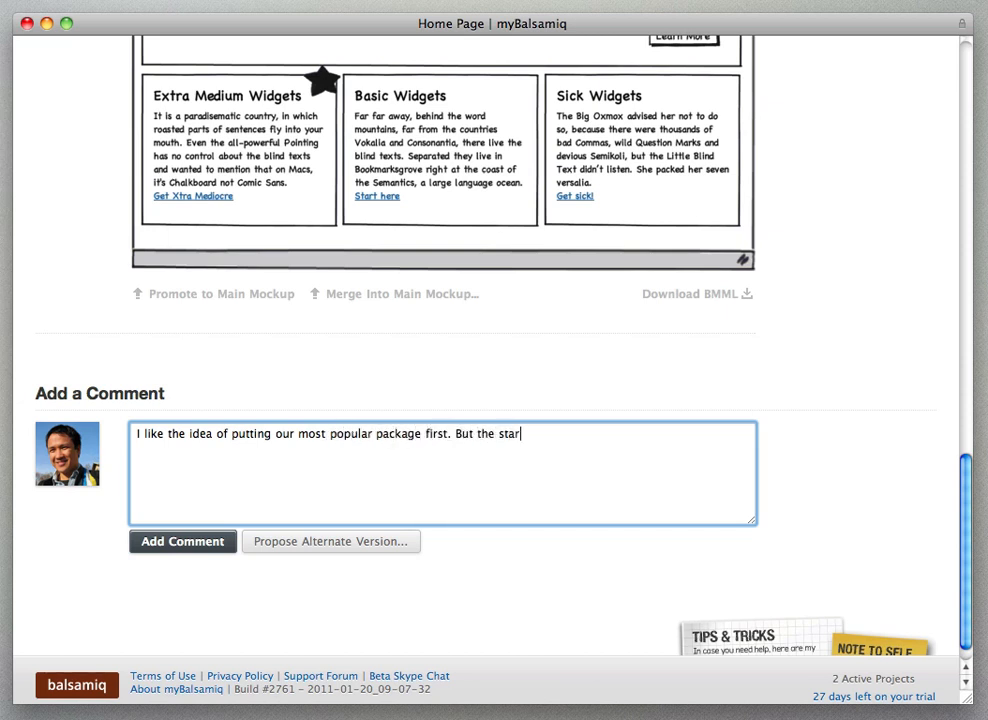
type("is over the top.")
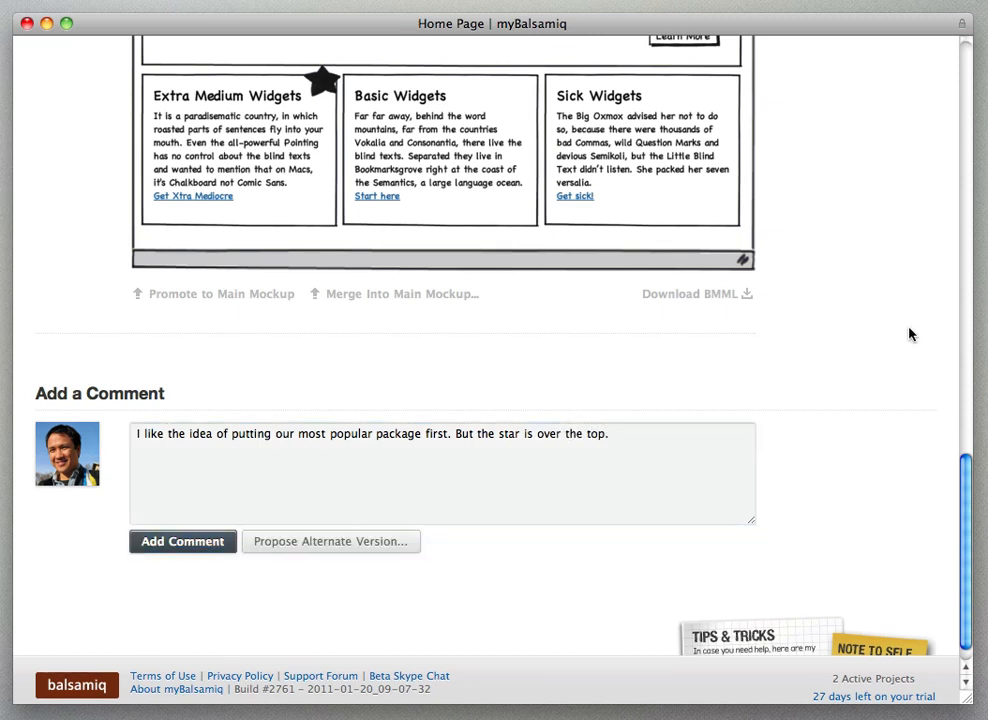
scroll("up", 3)
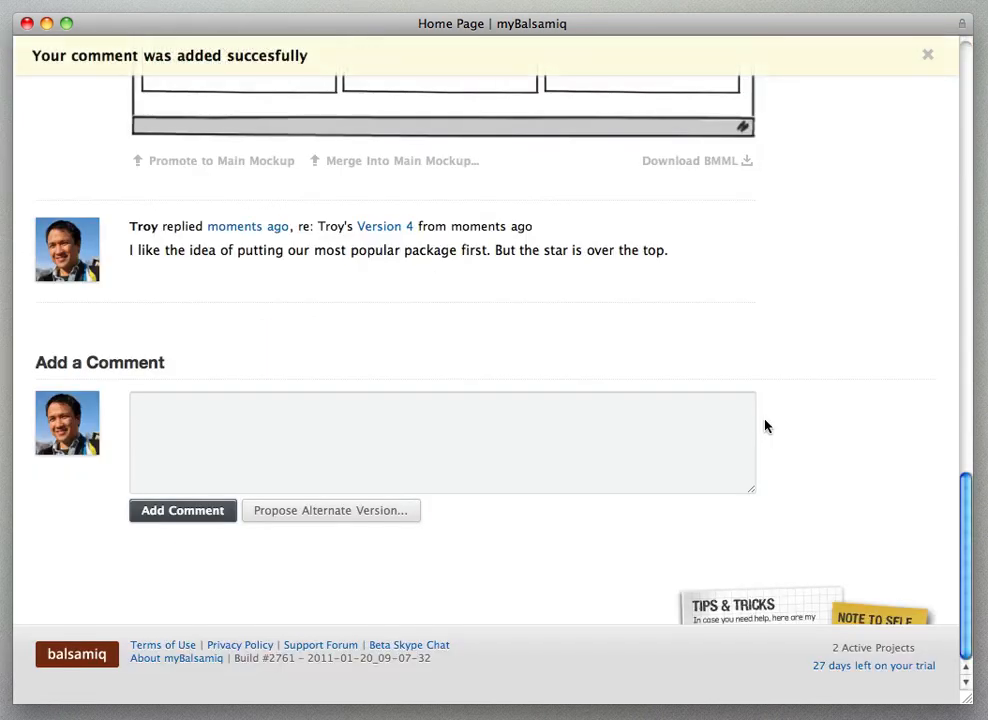
scroll("up", 3)
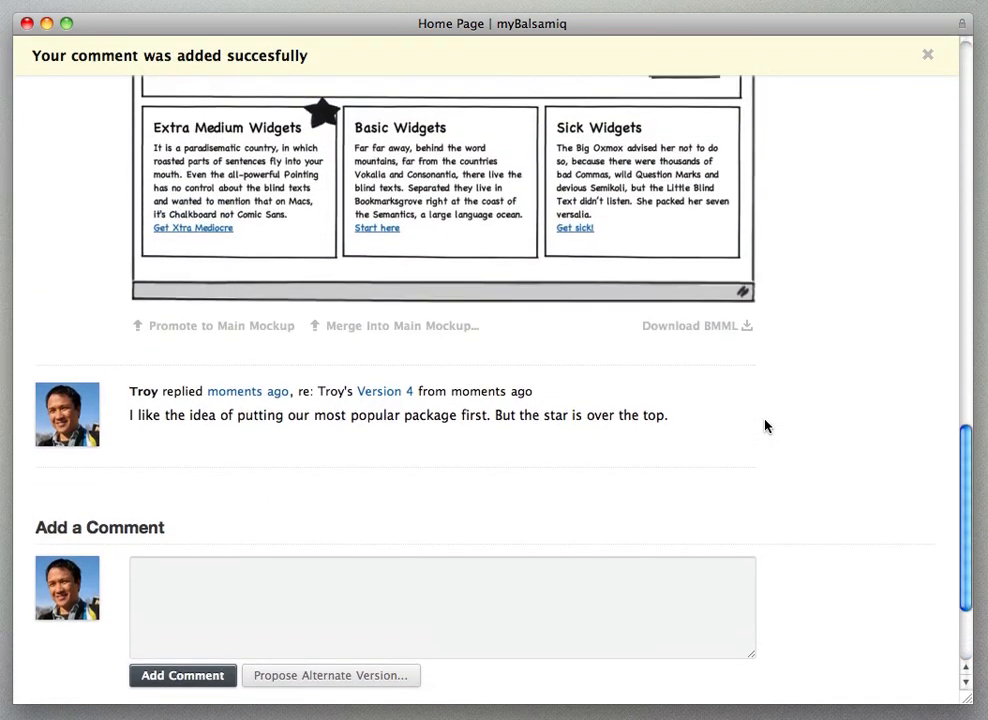
scroll("down", 3)
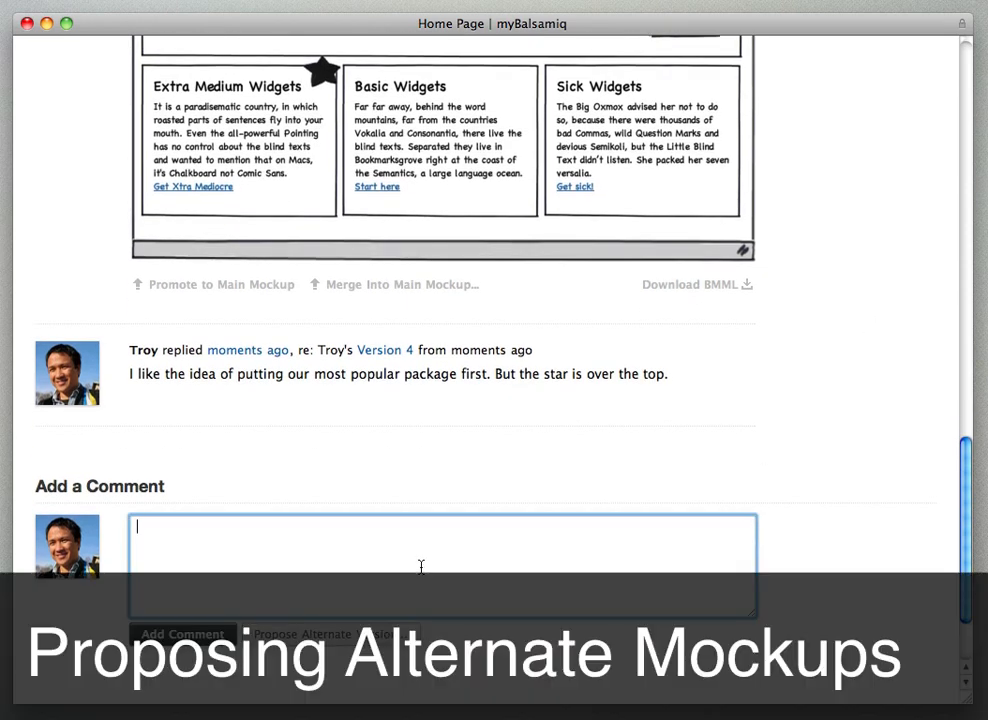
Step: Draft 'How about doing it more subtly, and making the copy a little better' and propose an alternate version
type("How about doing")
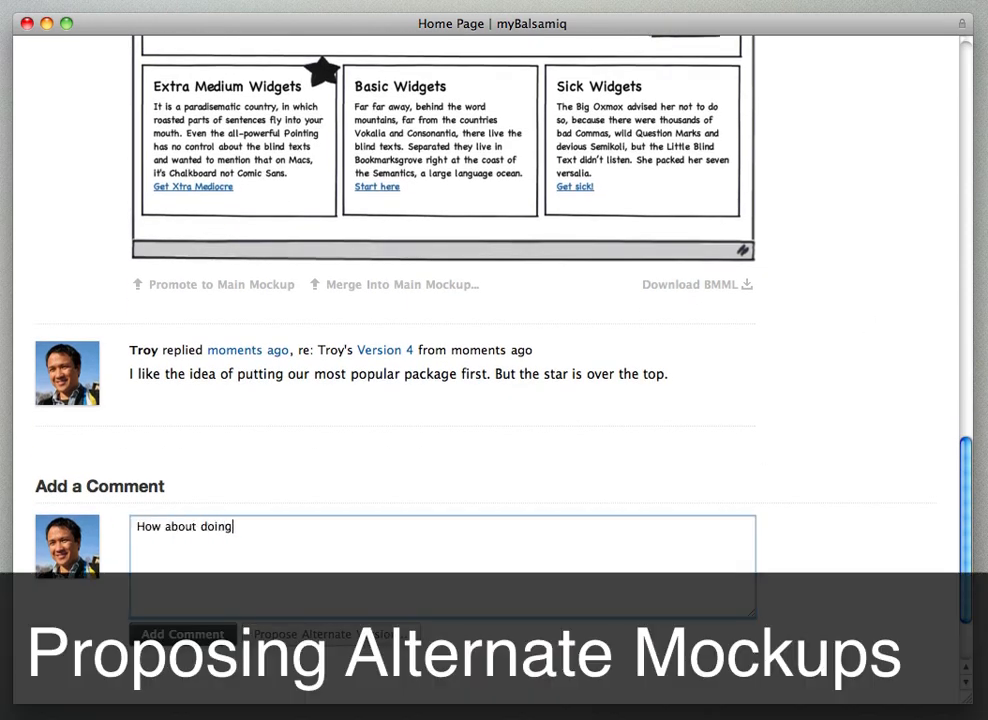
type("it more subtly")
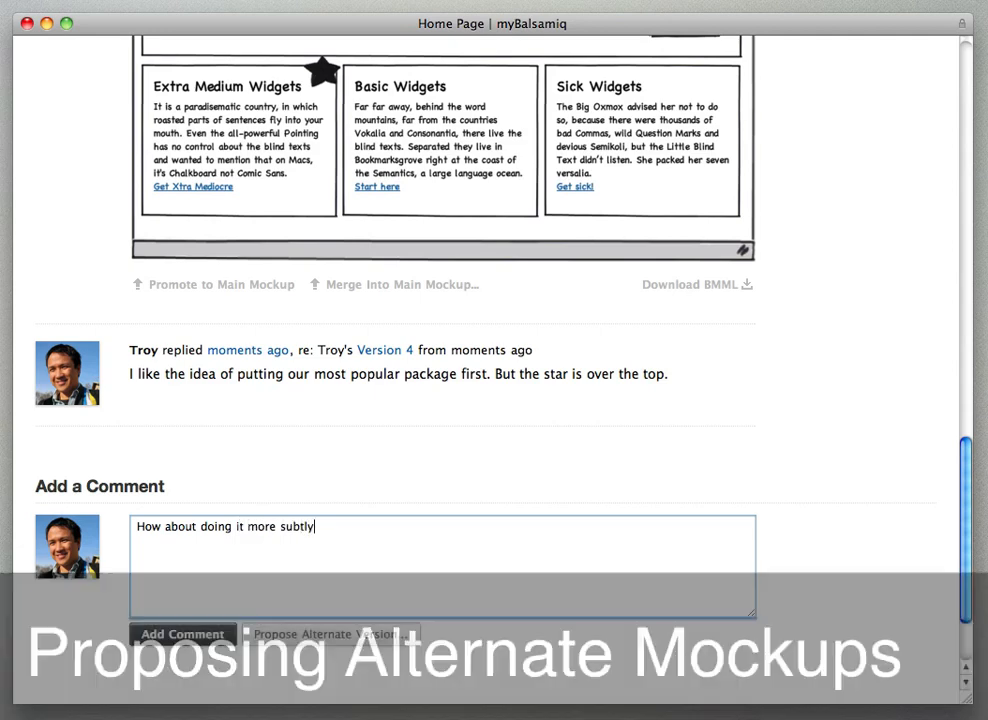
type(", and")
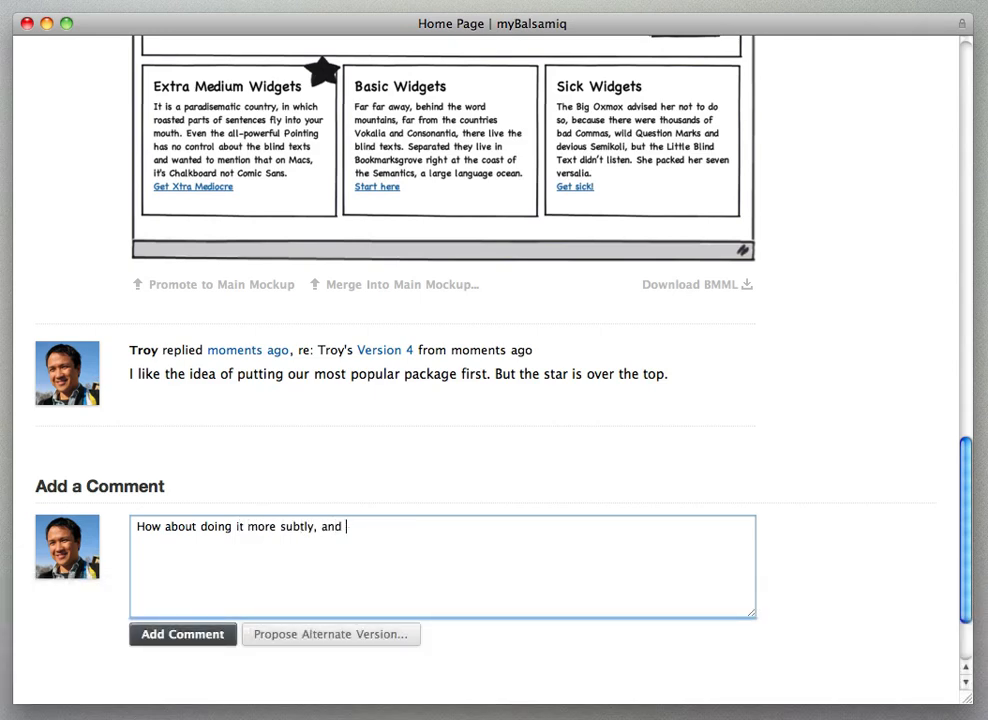
type("making the copy")
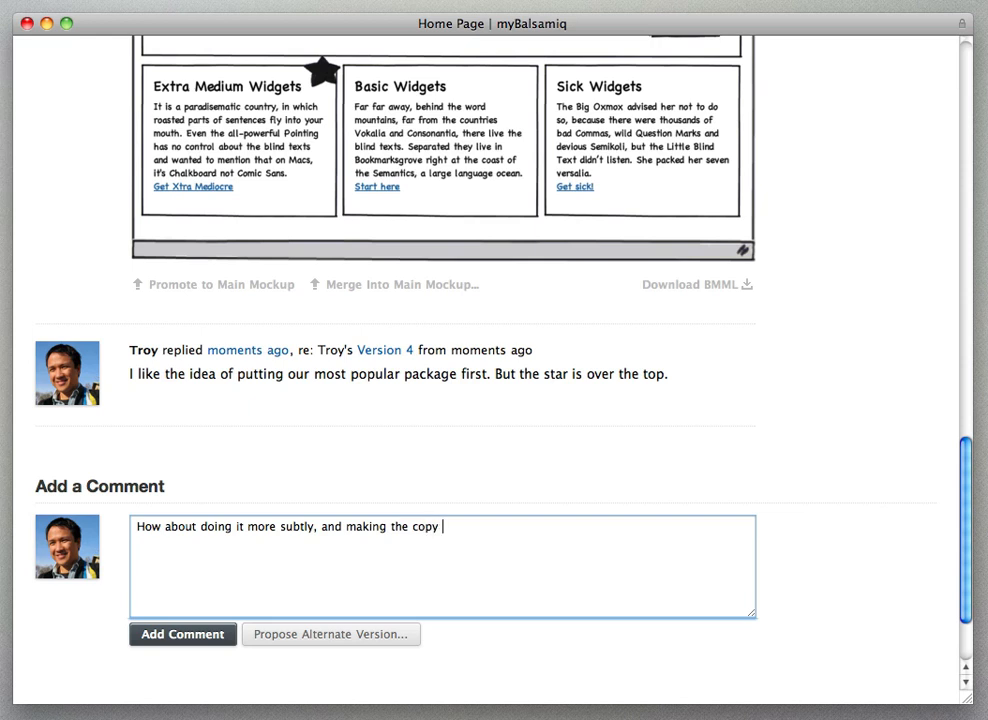
type("a little better.")
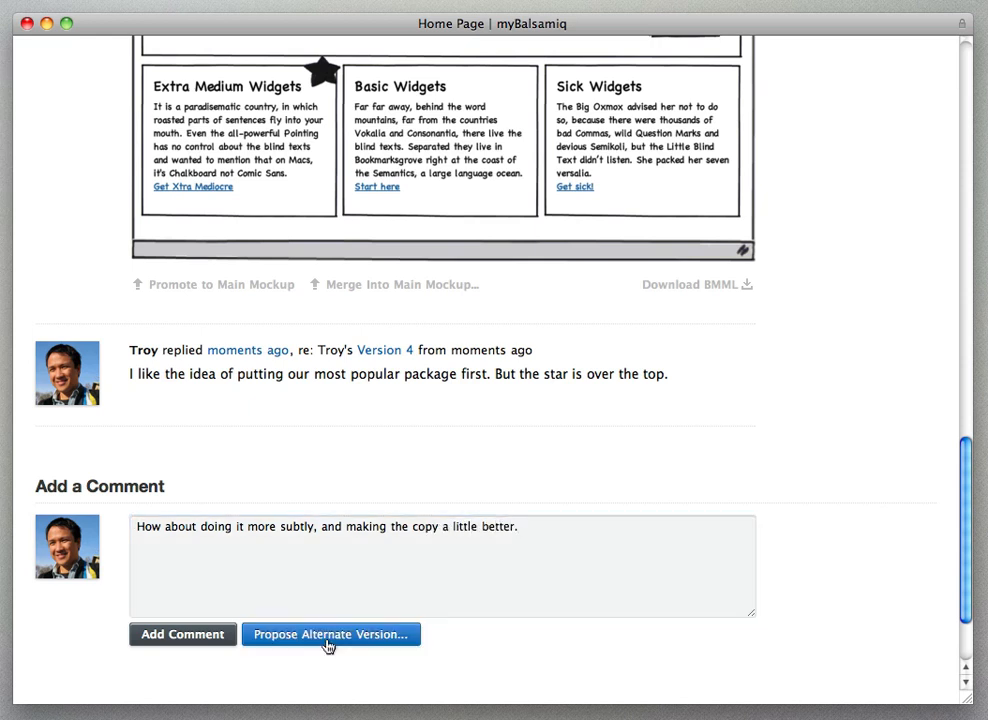
left_click(331, 634)
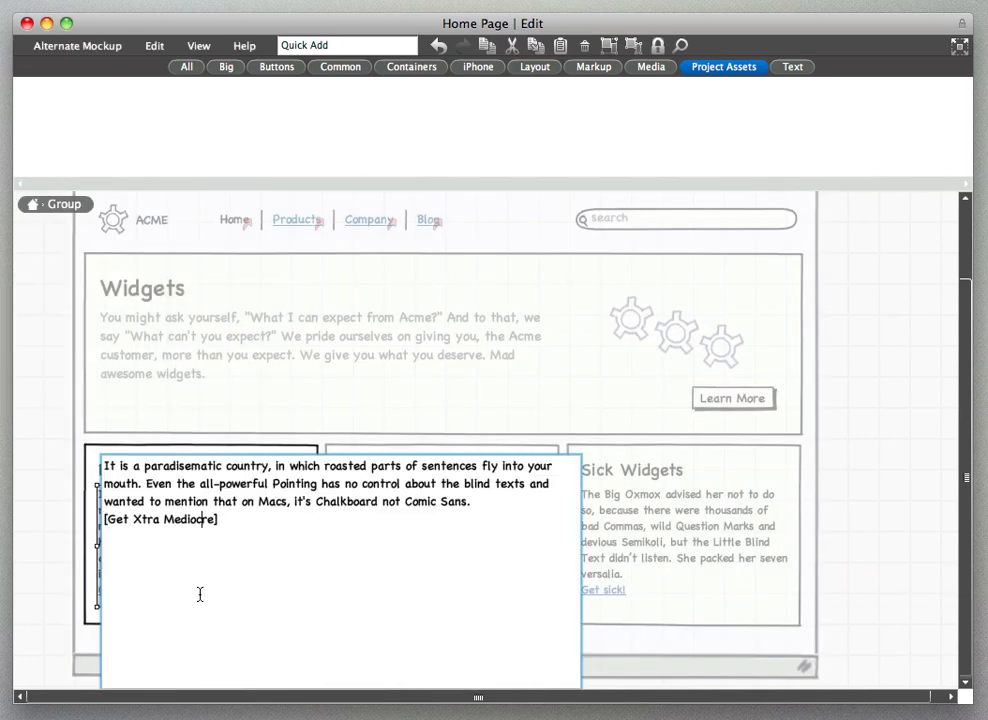
Step: Change the first link to Get Xtra Medium and add an 'Our most popular package!' label
double_click(195, 519)
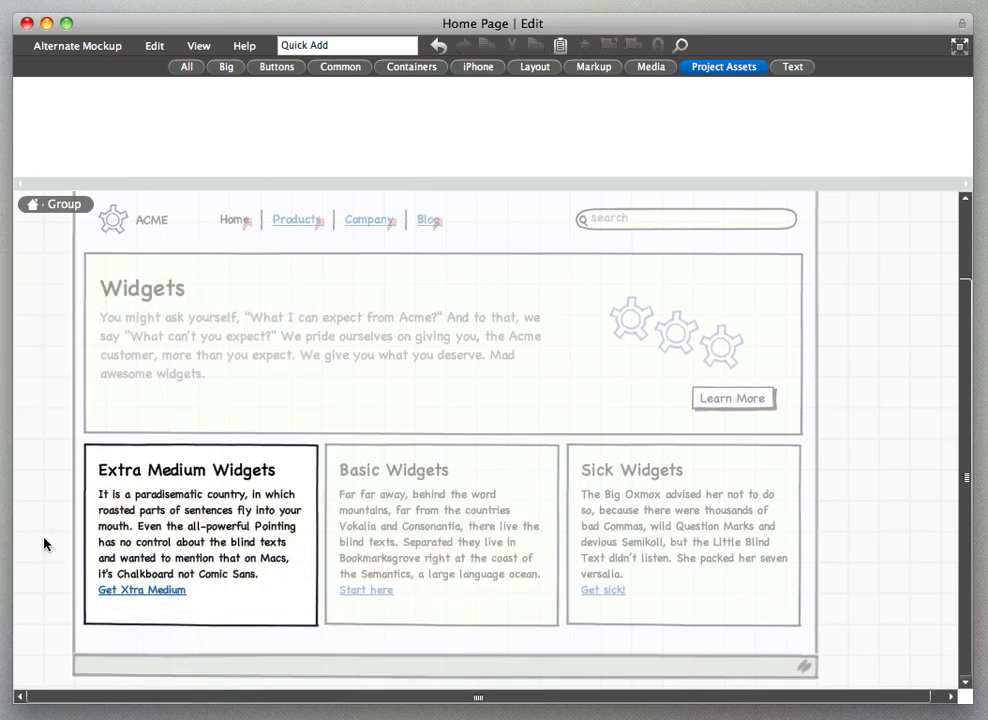
type("label")
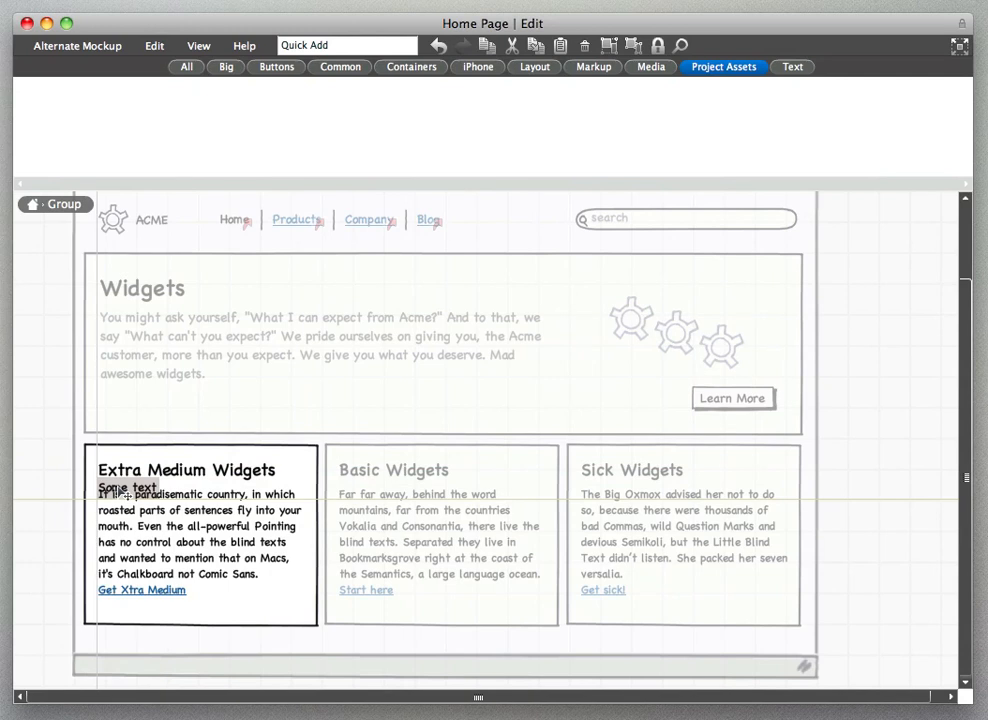
type("Our most")
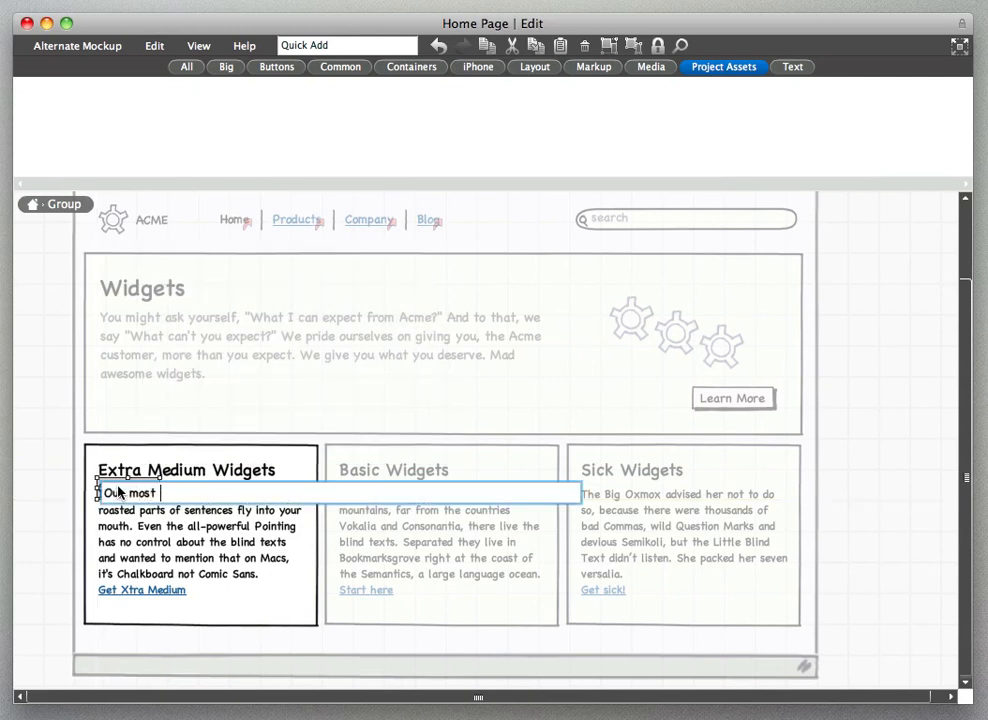
type("popular")
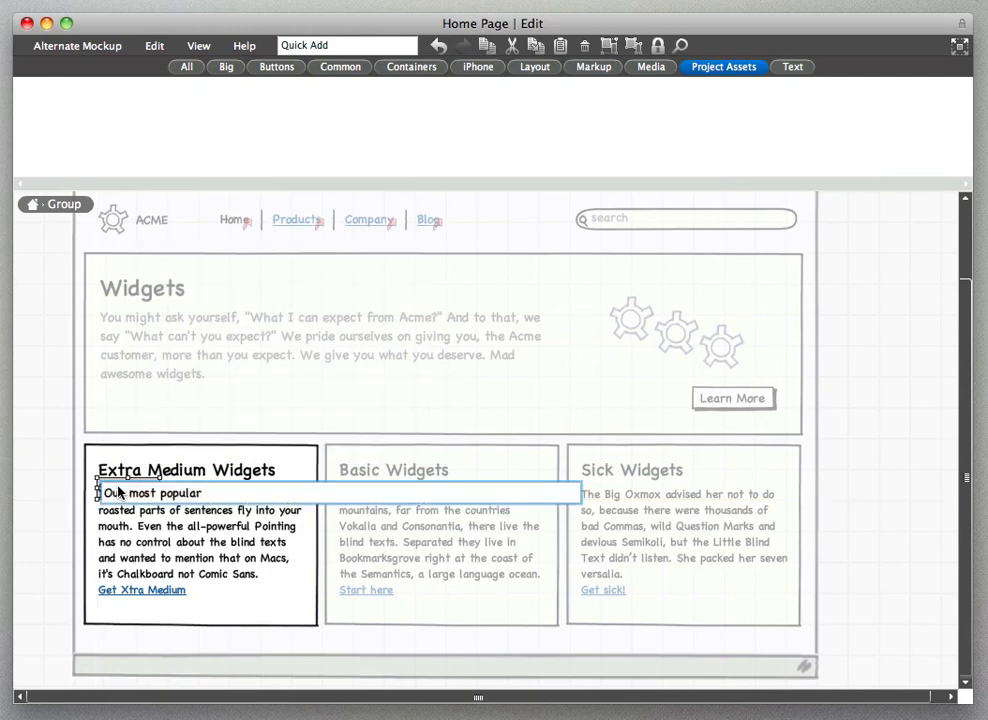
type("package!")
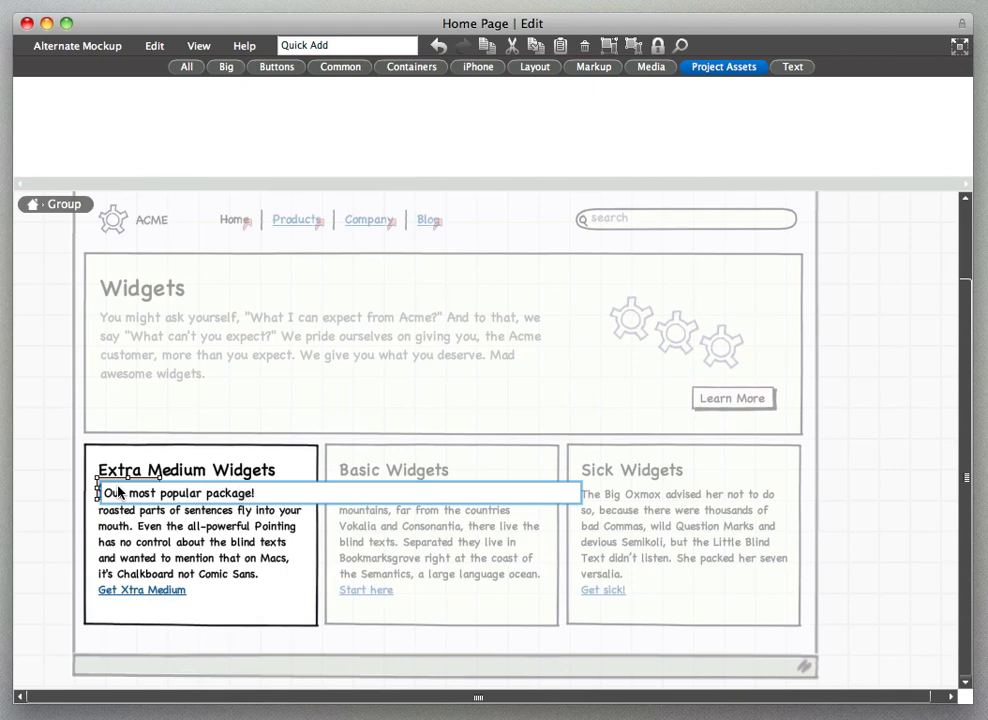
Step: Set the new label's color to red
left_click(211, 349)
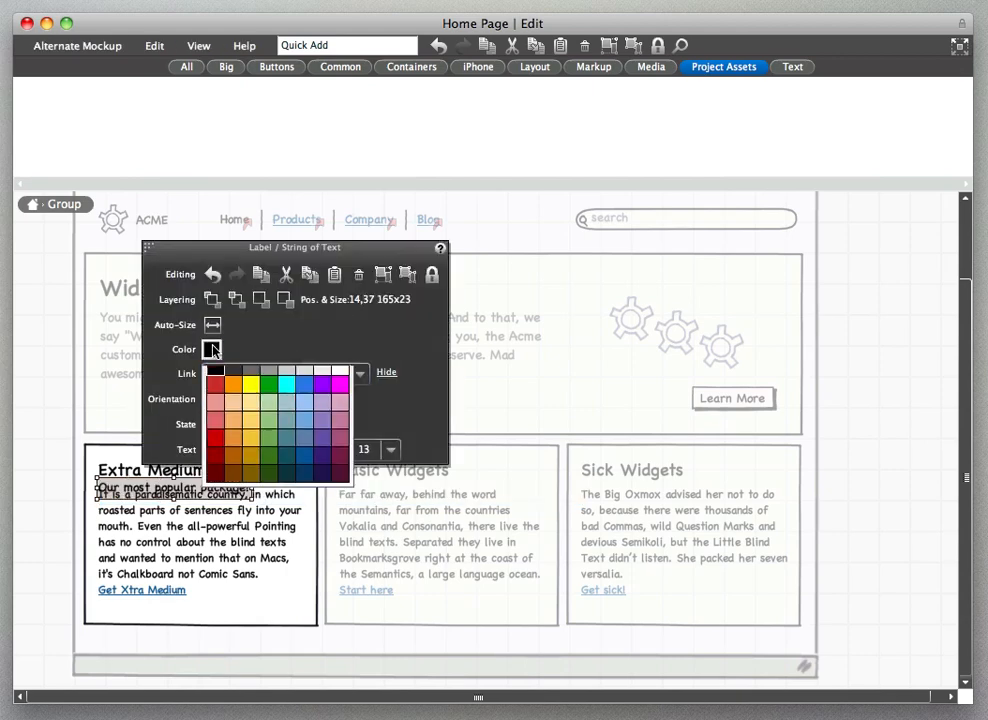
left_click(214, 383)
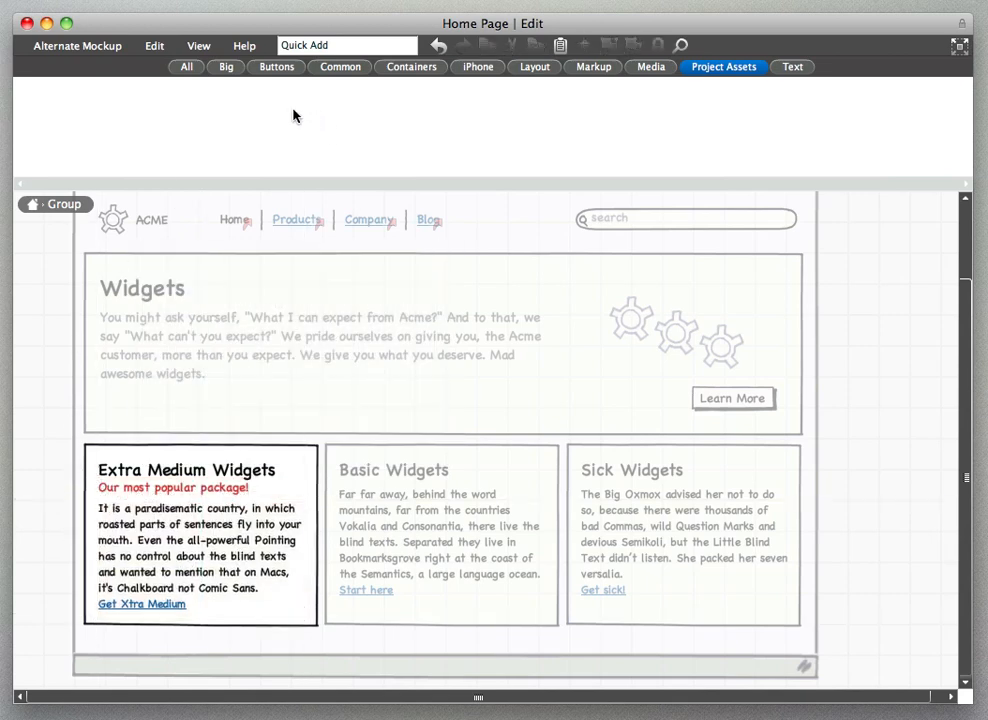
left_click(77, 45)
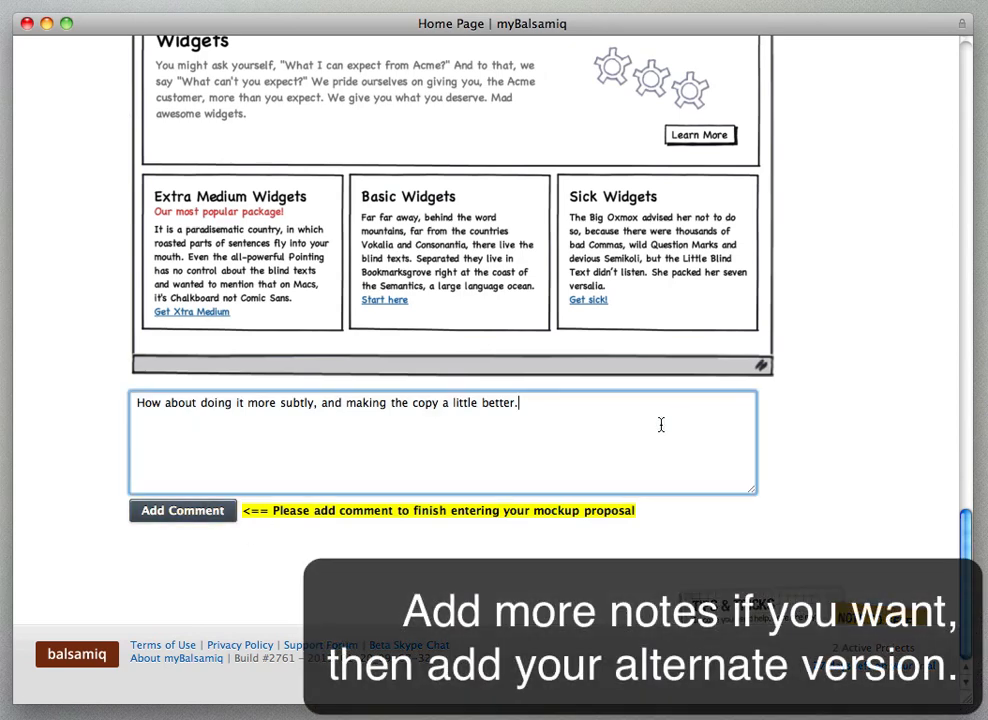
Step: Finish the comment with 'I've added a line below the heading.' and post it with the alternate mockup
type("I've added")
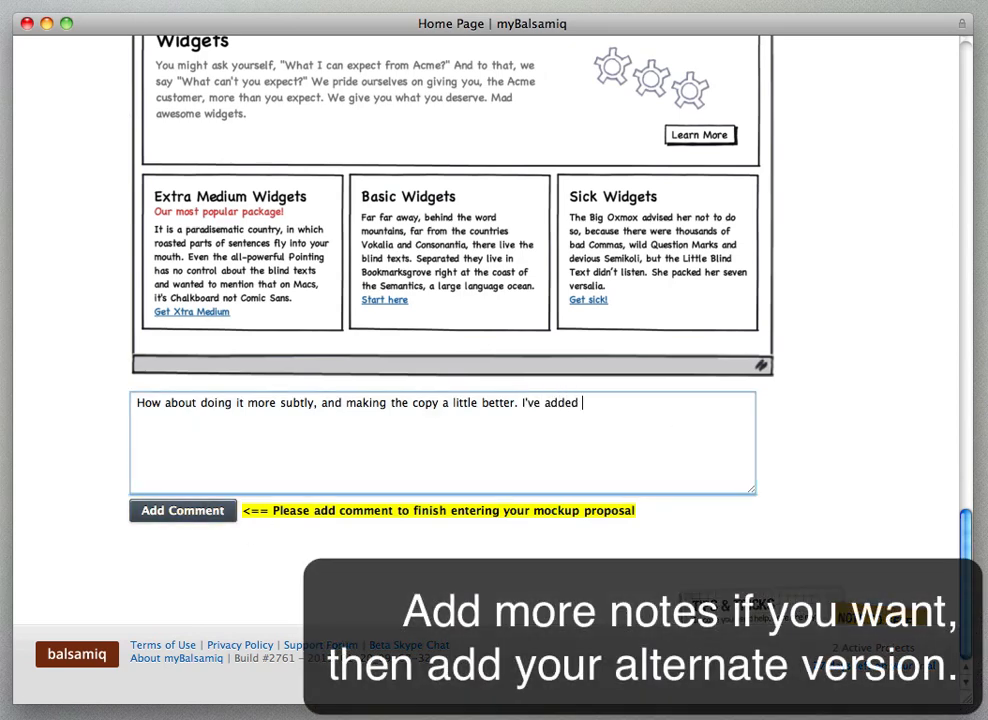
type("a line below the")
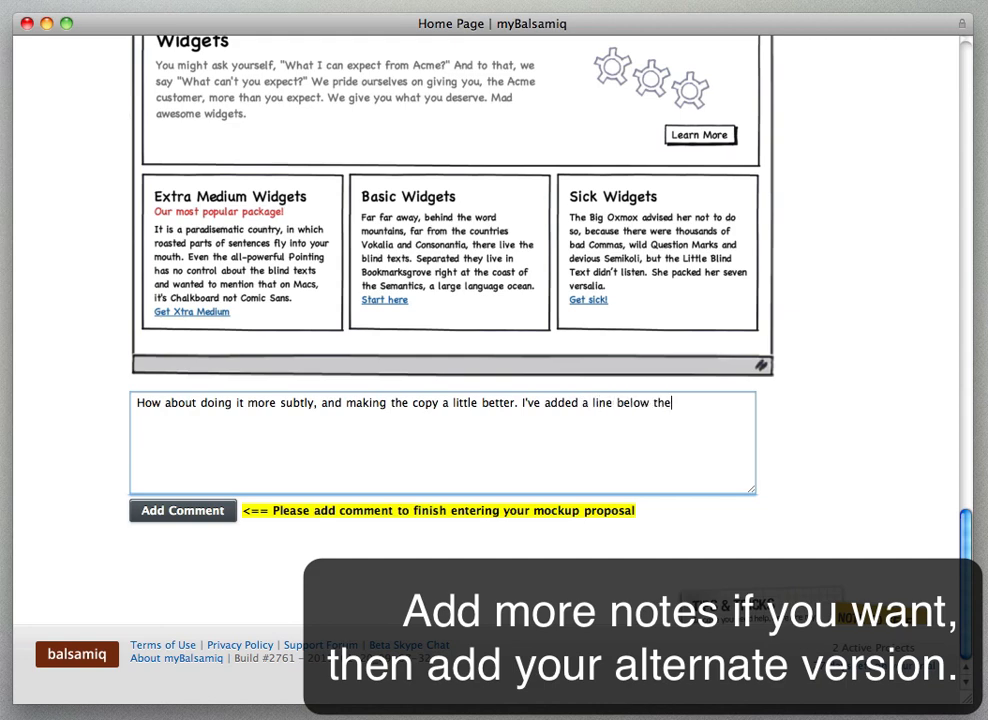
type("heading.")
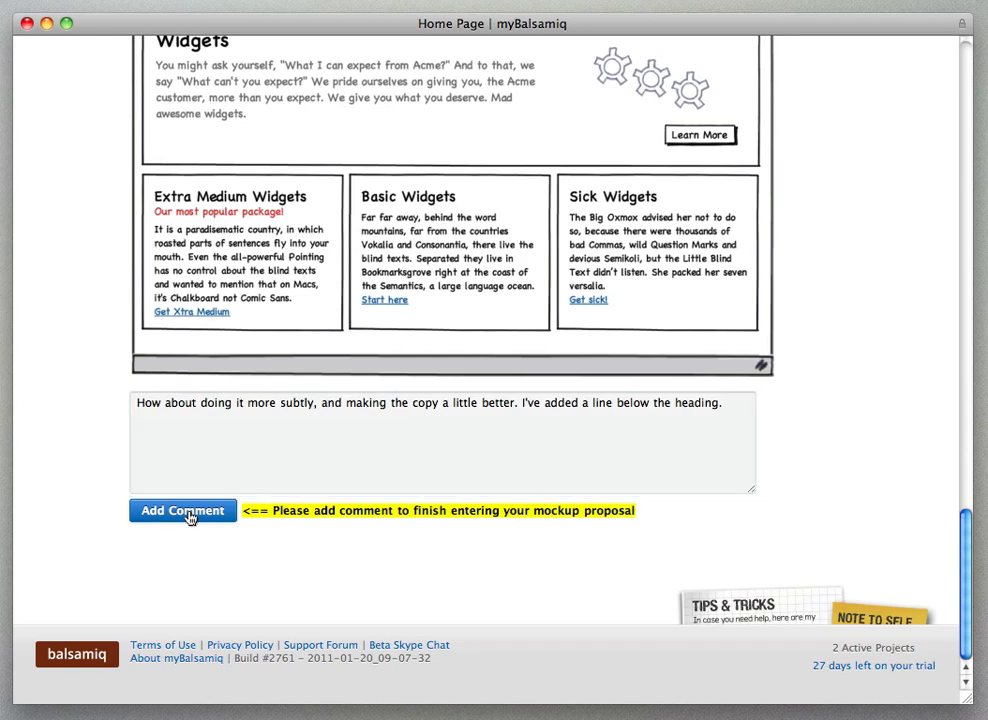
left_click(183, 510)
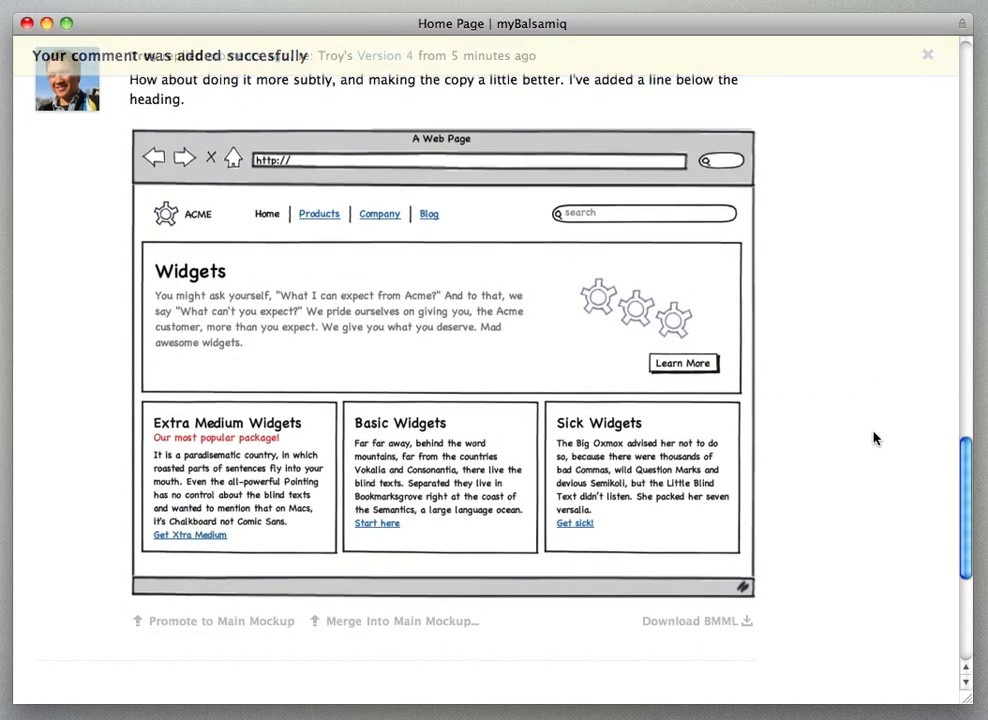
Step: Scroll down through the comments beneath the promoted Home Page version
scroll("down", 3)
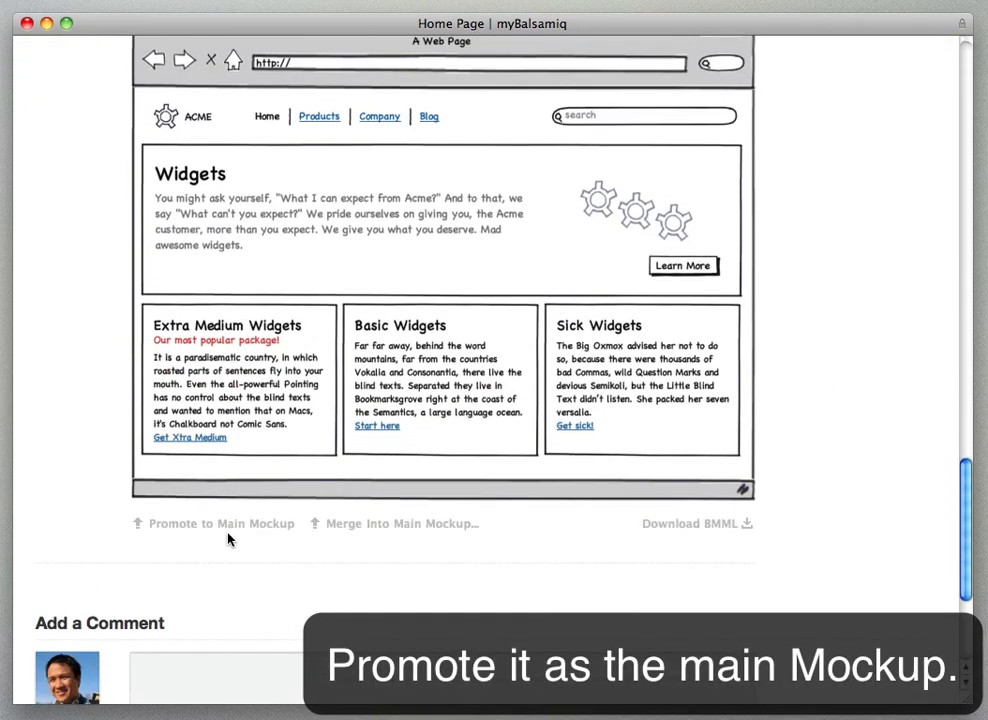
mouse_move(221, 523)
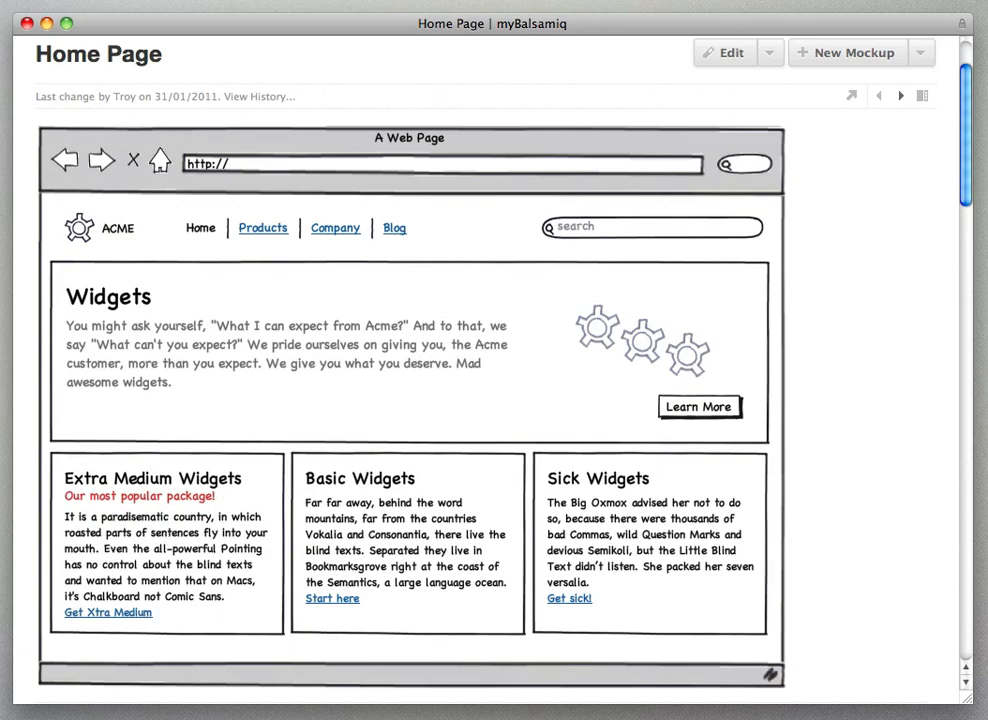
scroll("down", 3)
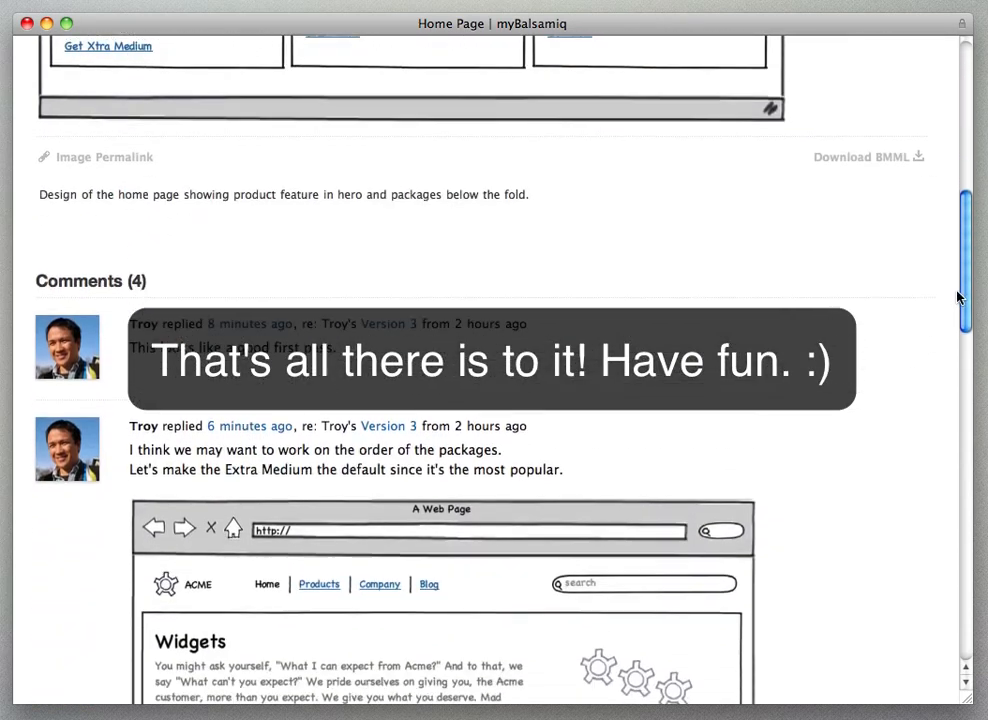
scroll("down", 3)
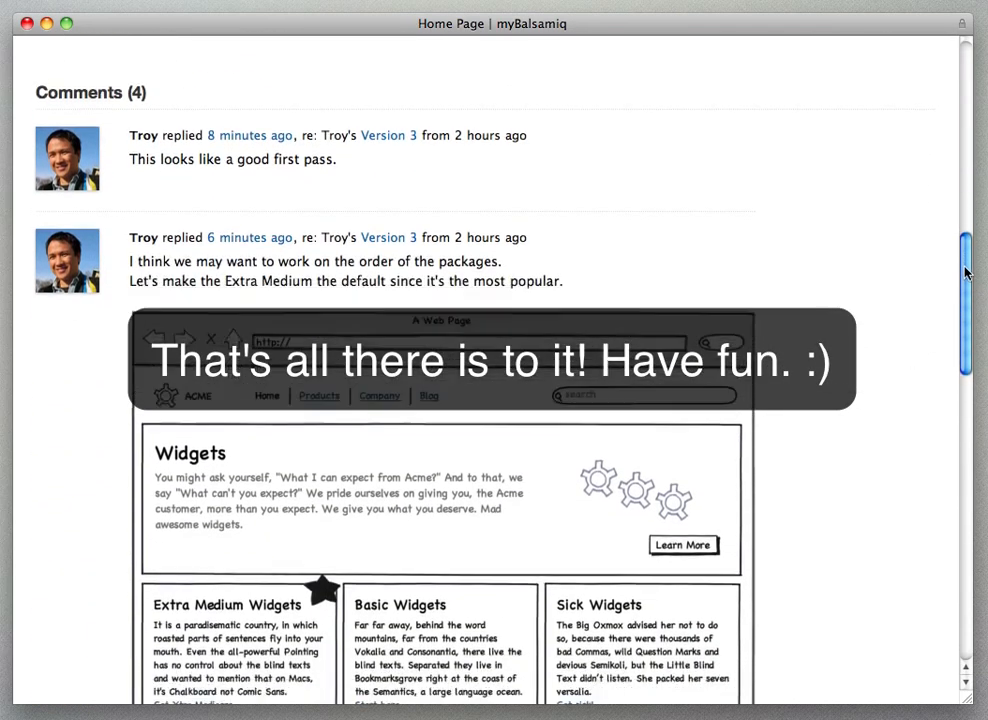
scroll("down", 3)
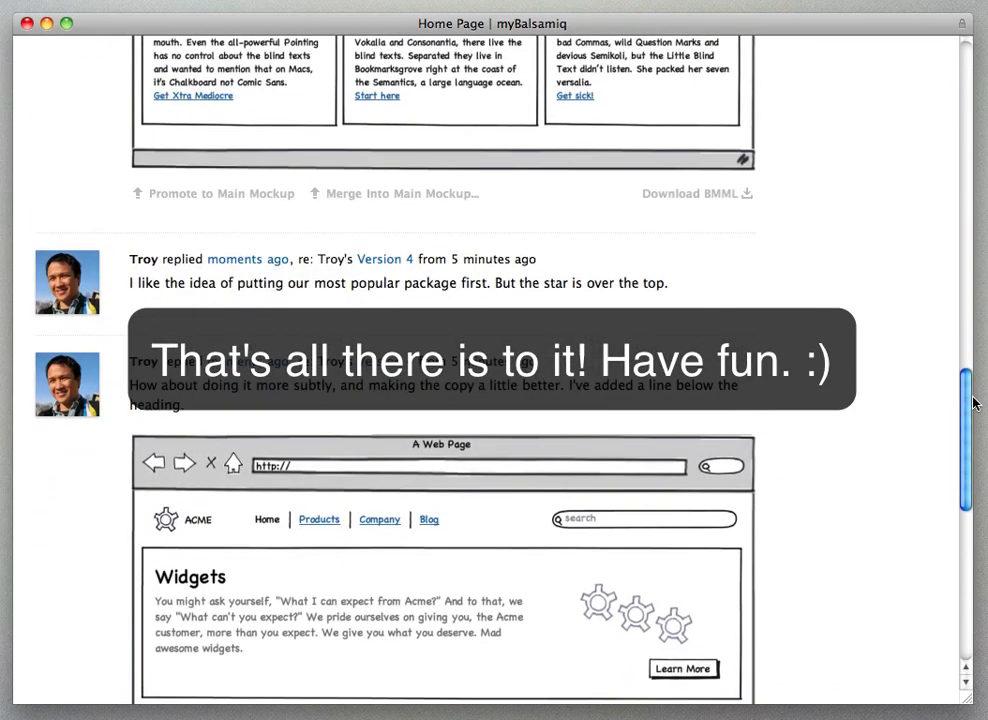
mouse_move(968, 388)
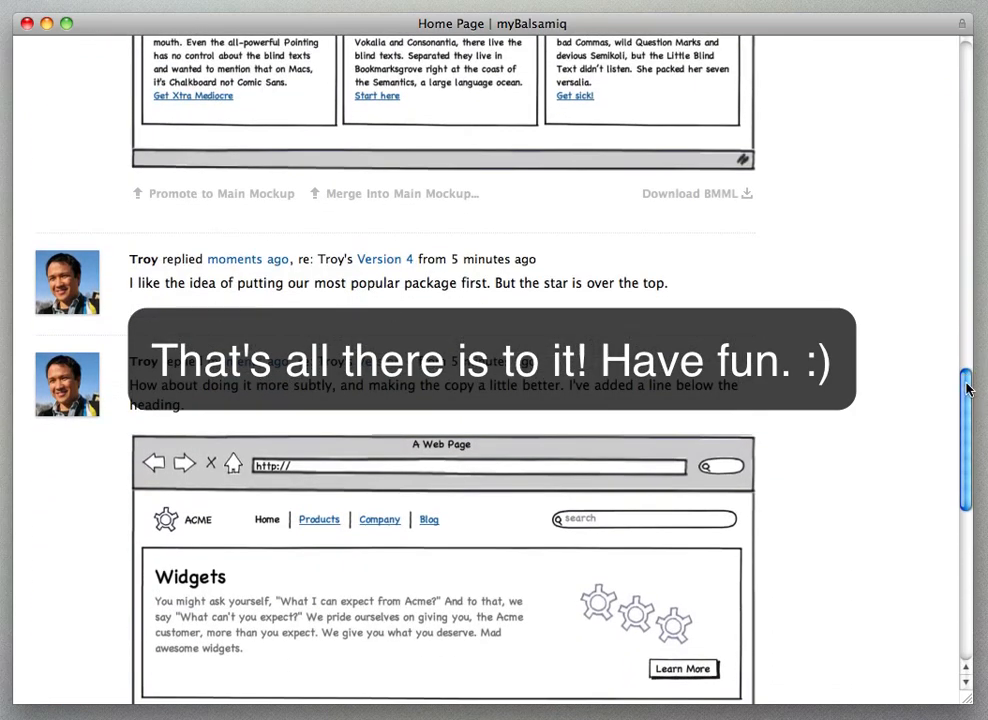